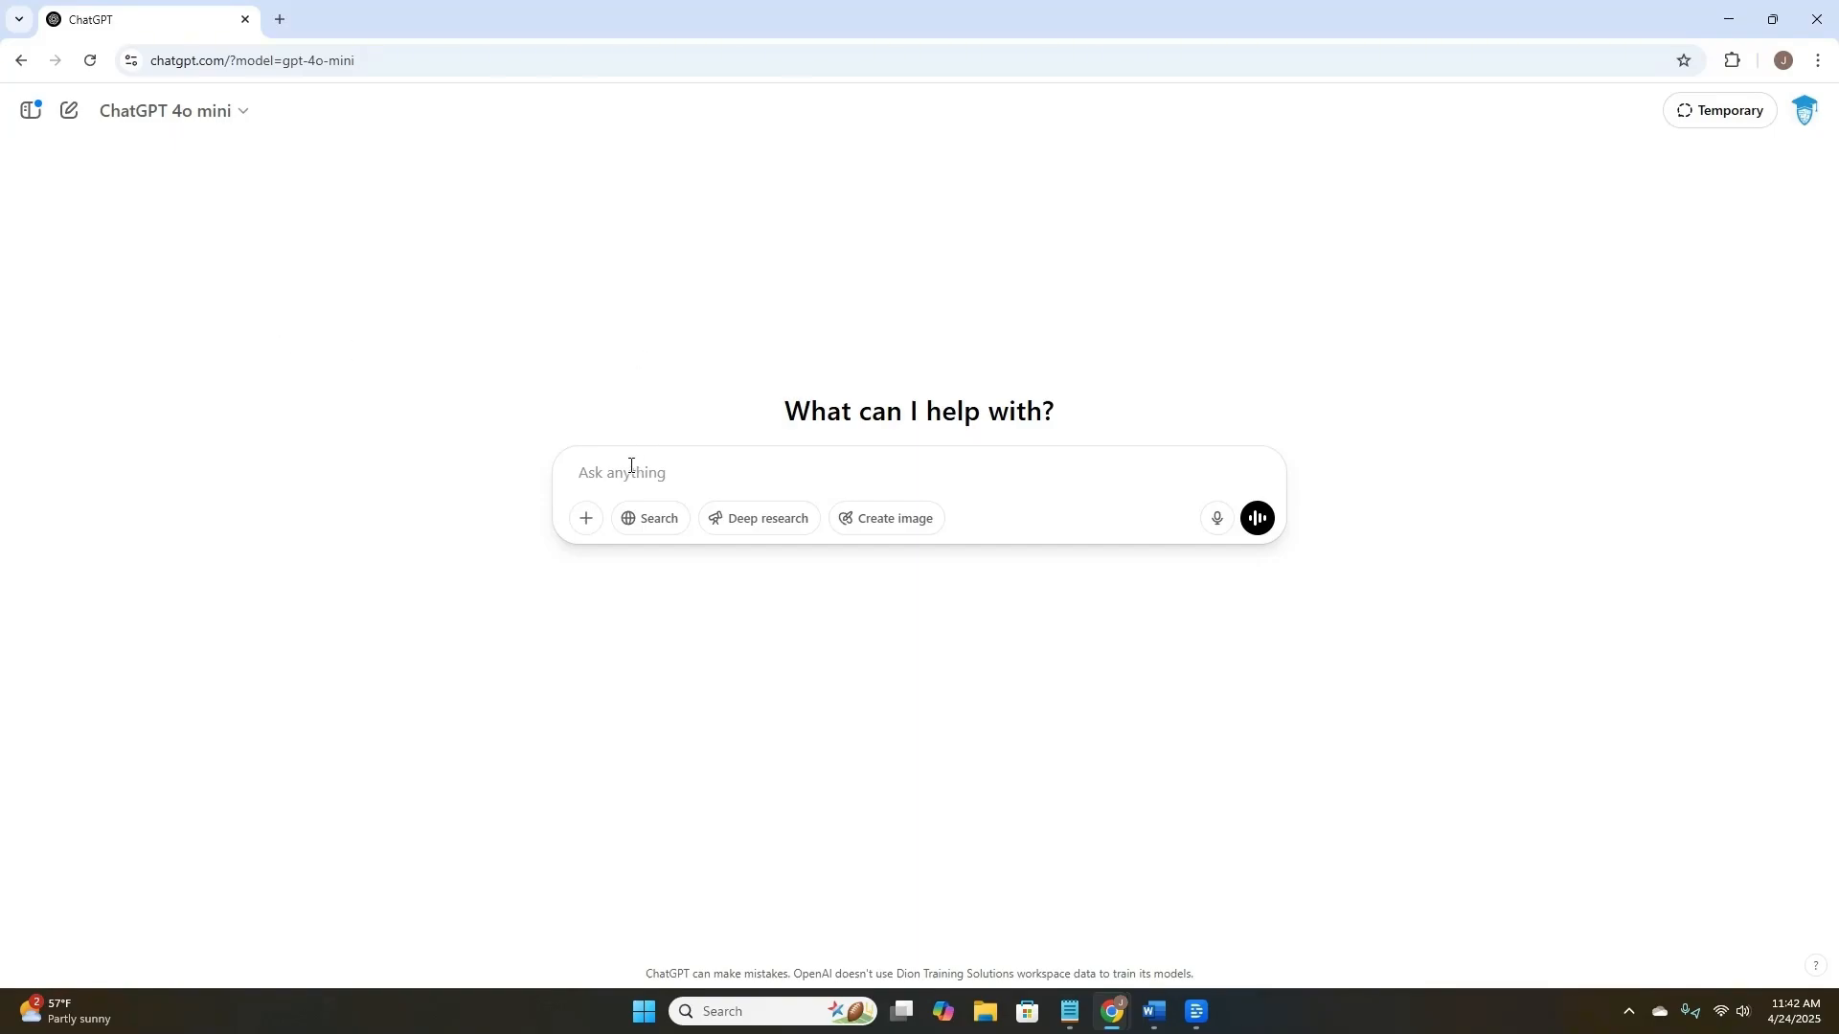
- Ask ChatGPT, as a Network+ instructor, to simply explain why DNS uses TCP and UDP
{"action": "type", "text": "You are a Network+ instructor. Explain why DNS uses both TCP and UDP. Keep it simple."}
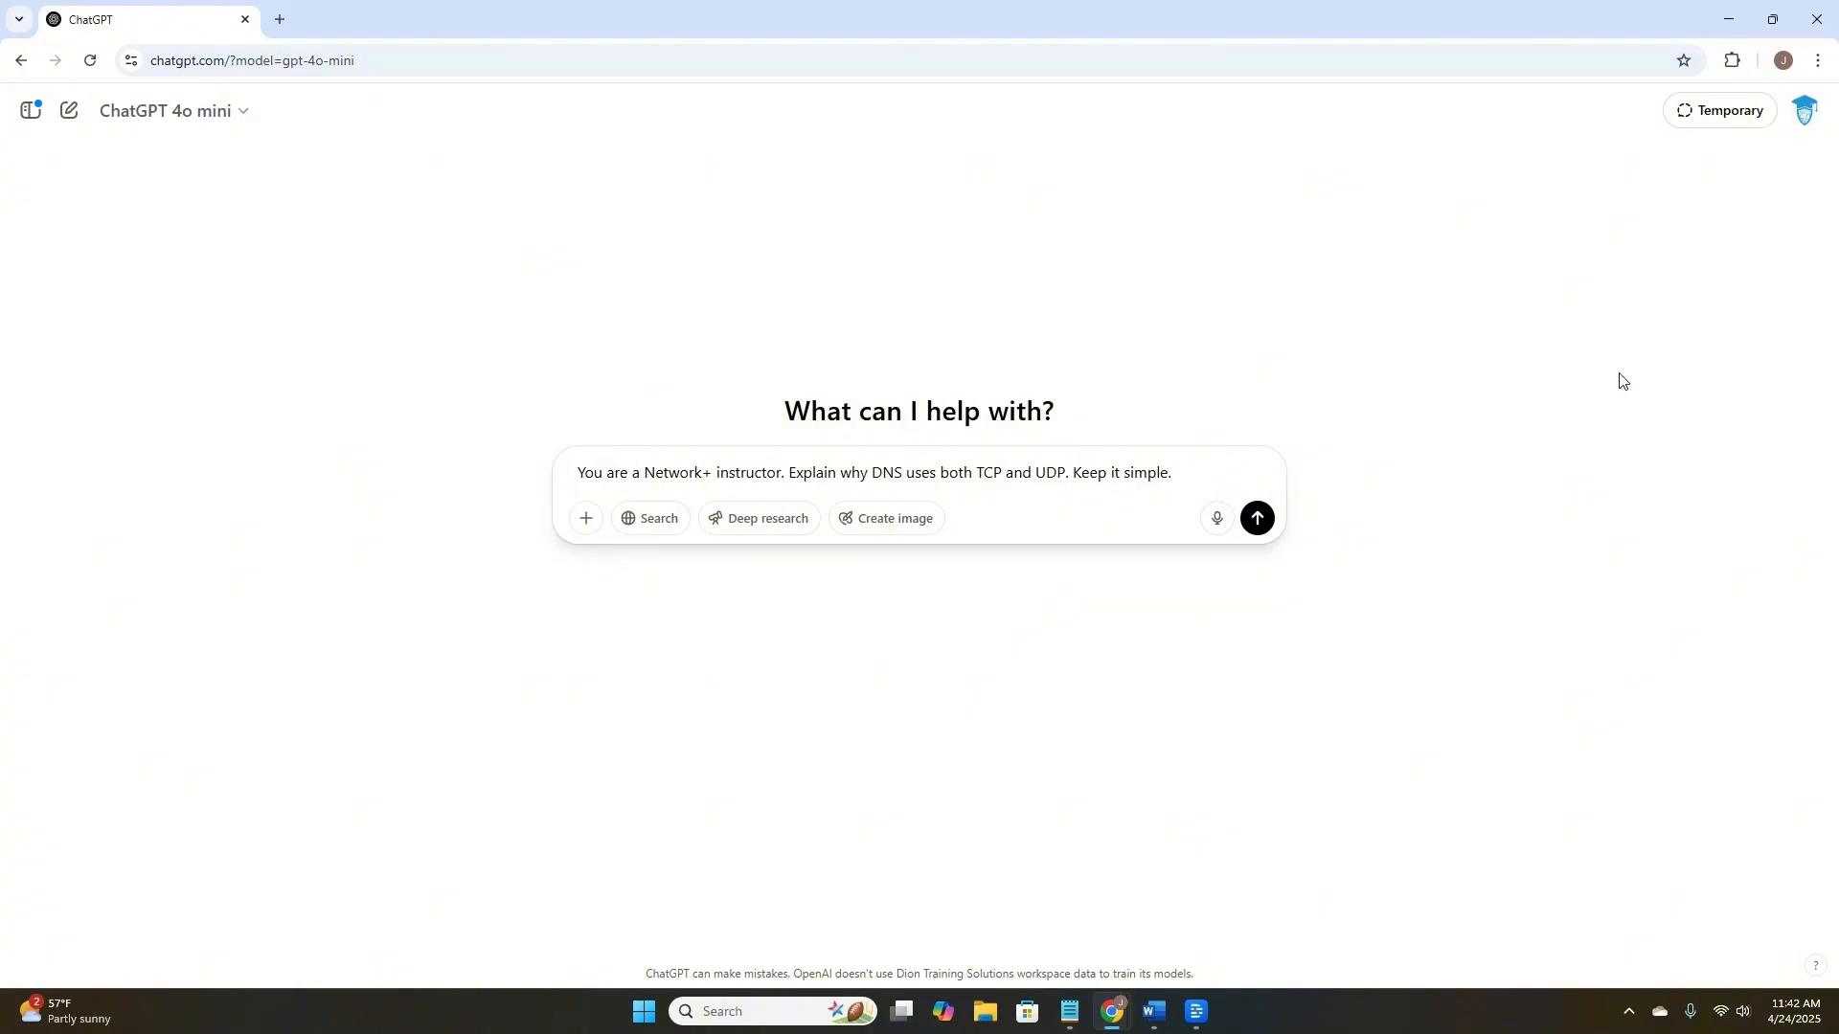
{"action": "left_click", "coordinate": [1256, 517]}
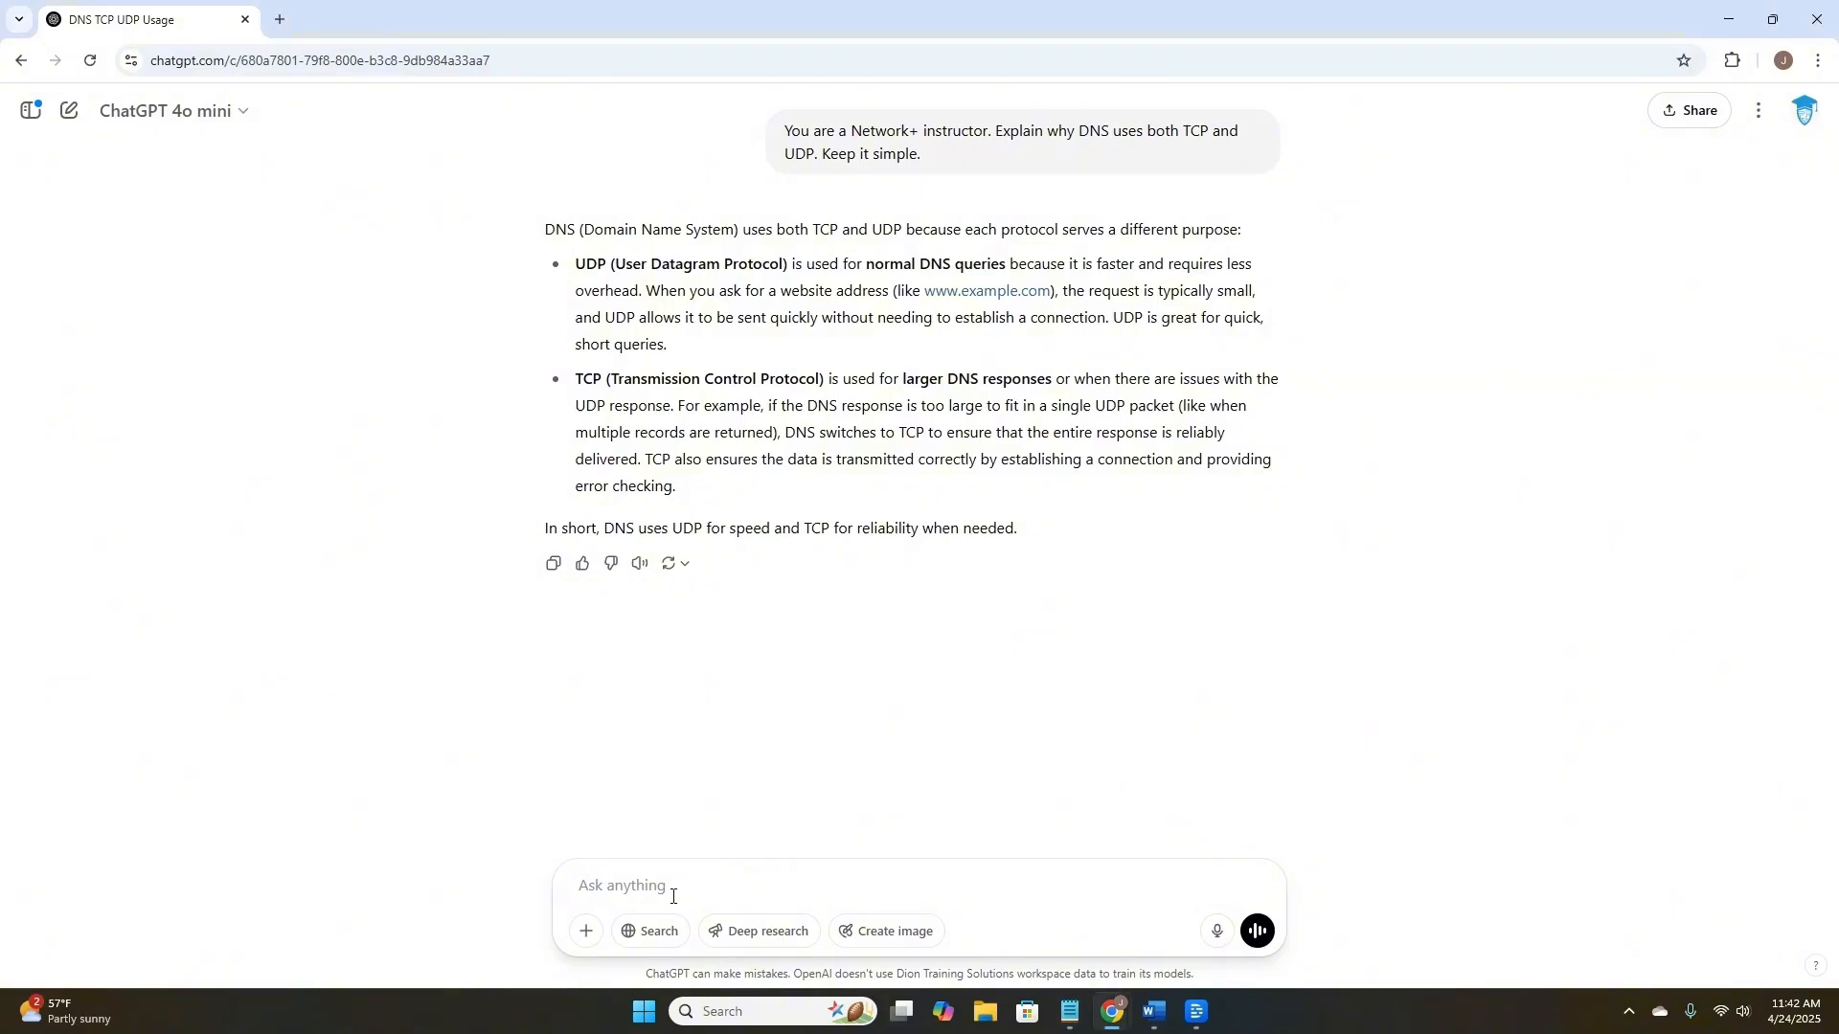
- Ask how DNS works, its ports, OSI placement and HTTP comparison, then skim the answer
{"action": "type", "text": "Explain DNS and how it works and why it uses different ports and how that fits into the OSI model and also how it compares to HTTP."}
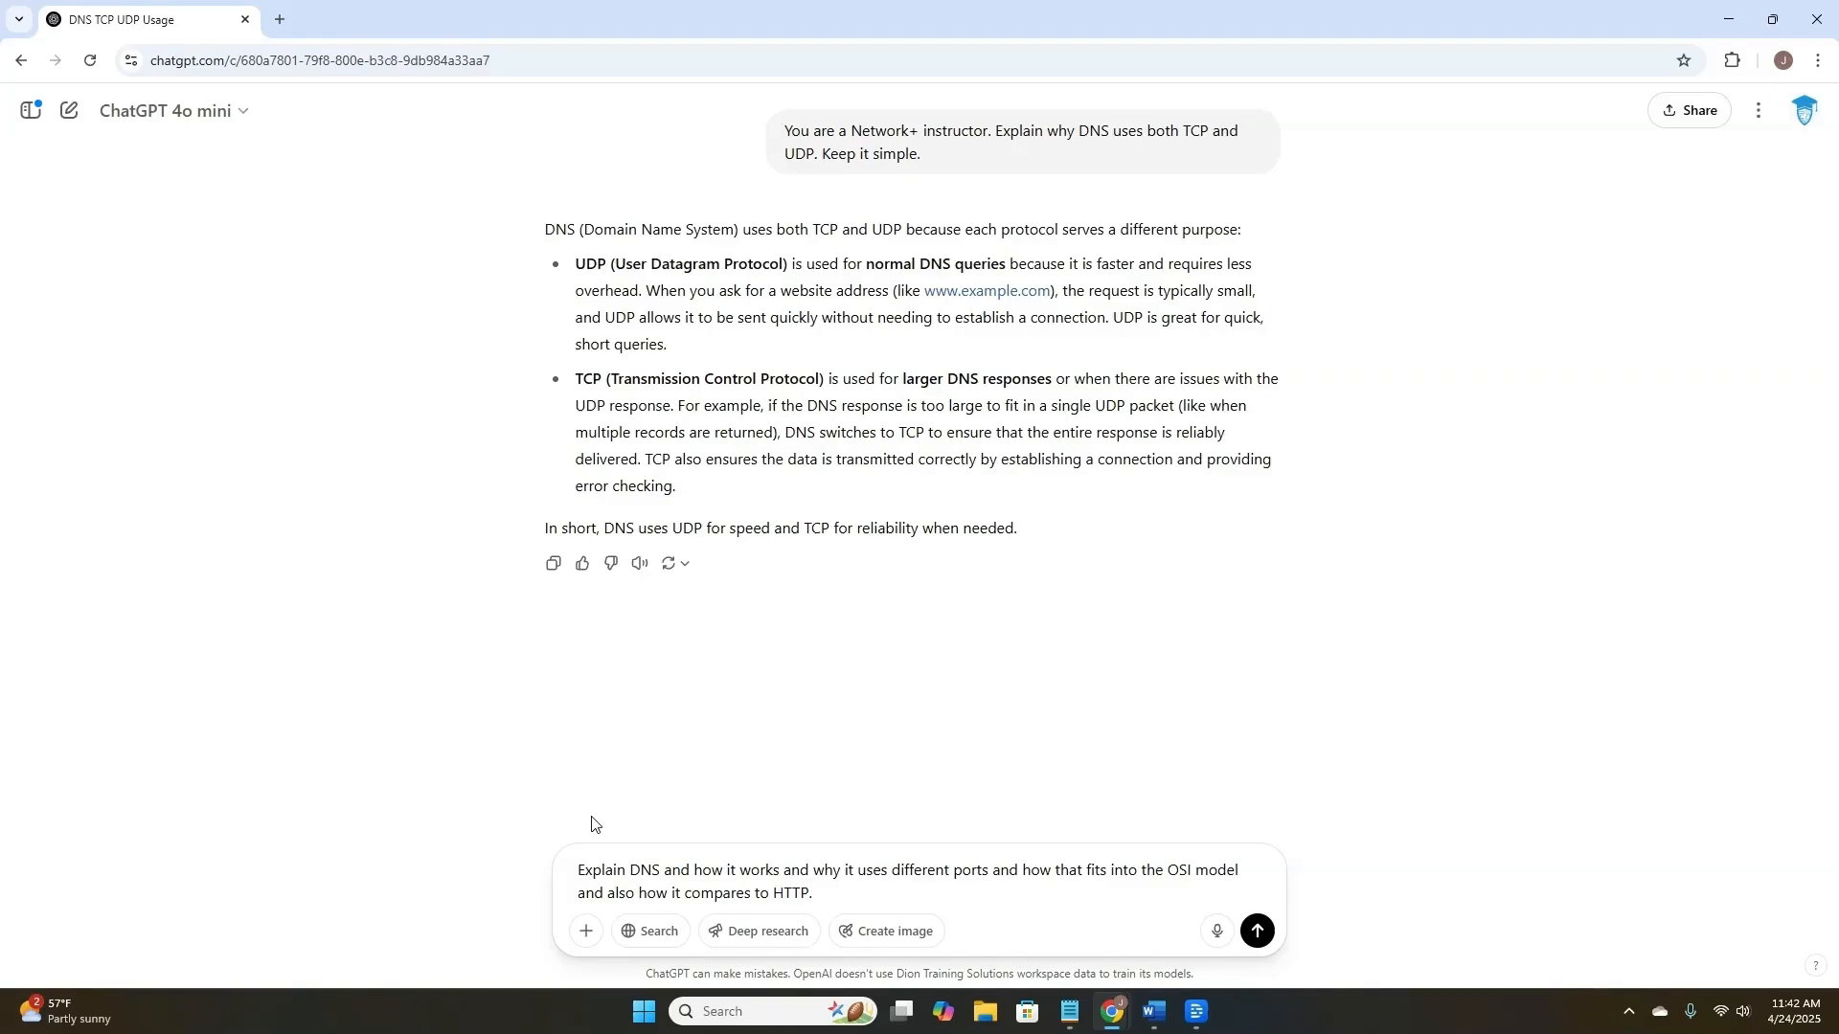
{"action": "mouse_move", "coordinate": [1035, 851]}
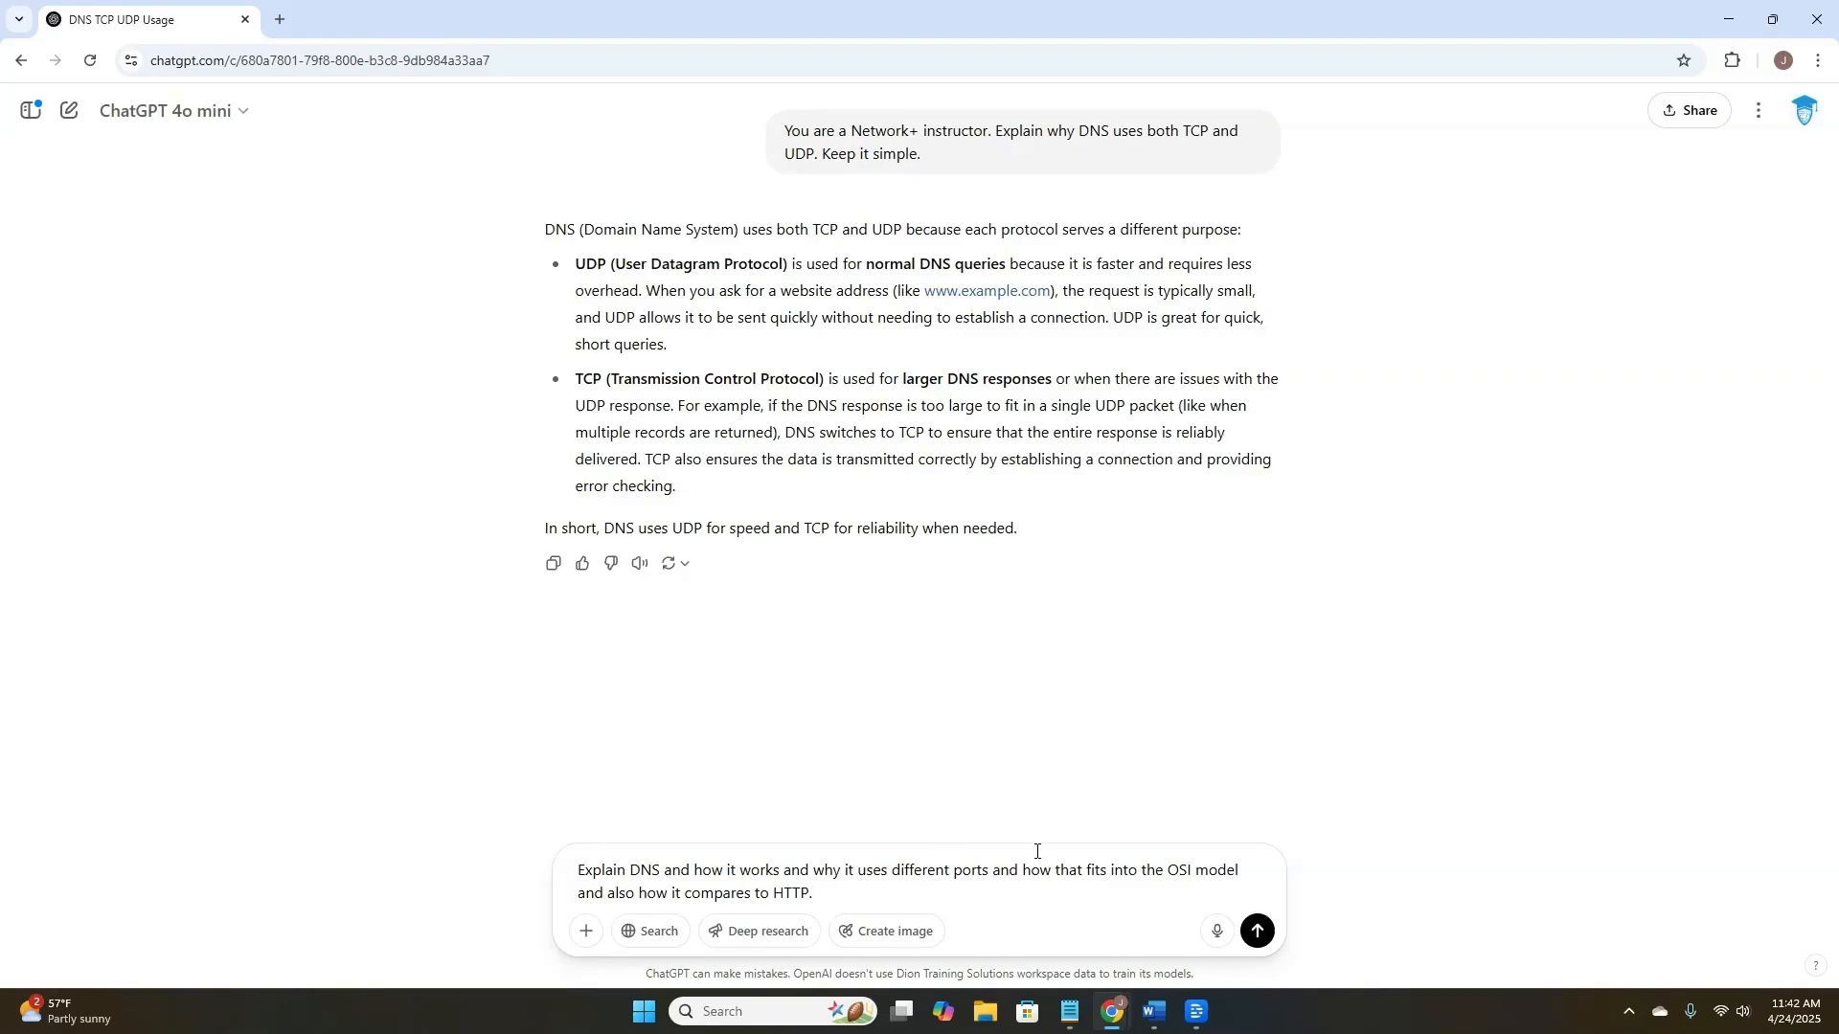
{"action": "left_click", "coordinate": [1255, 929]}
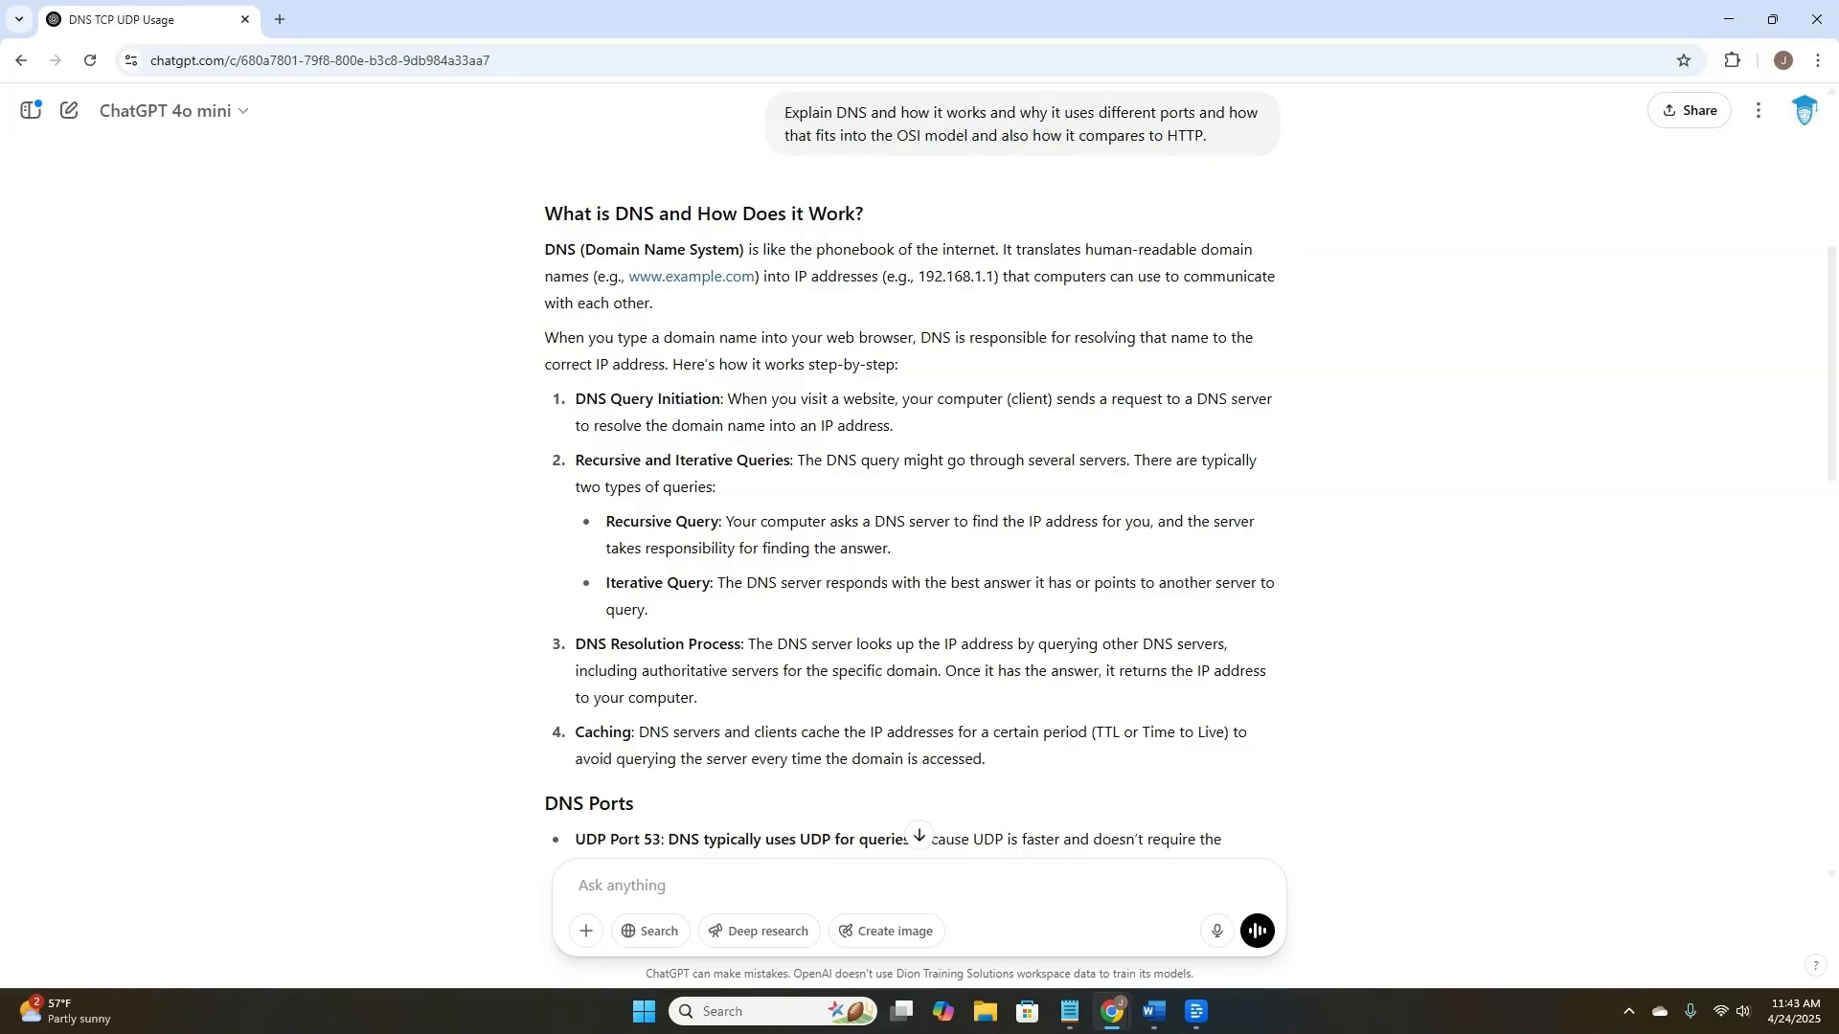
{"action": "scroll", "scroll_direction": "down", "scroll_amount": 3}
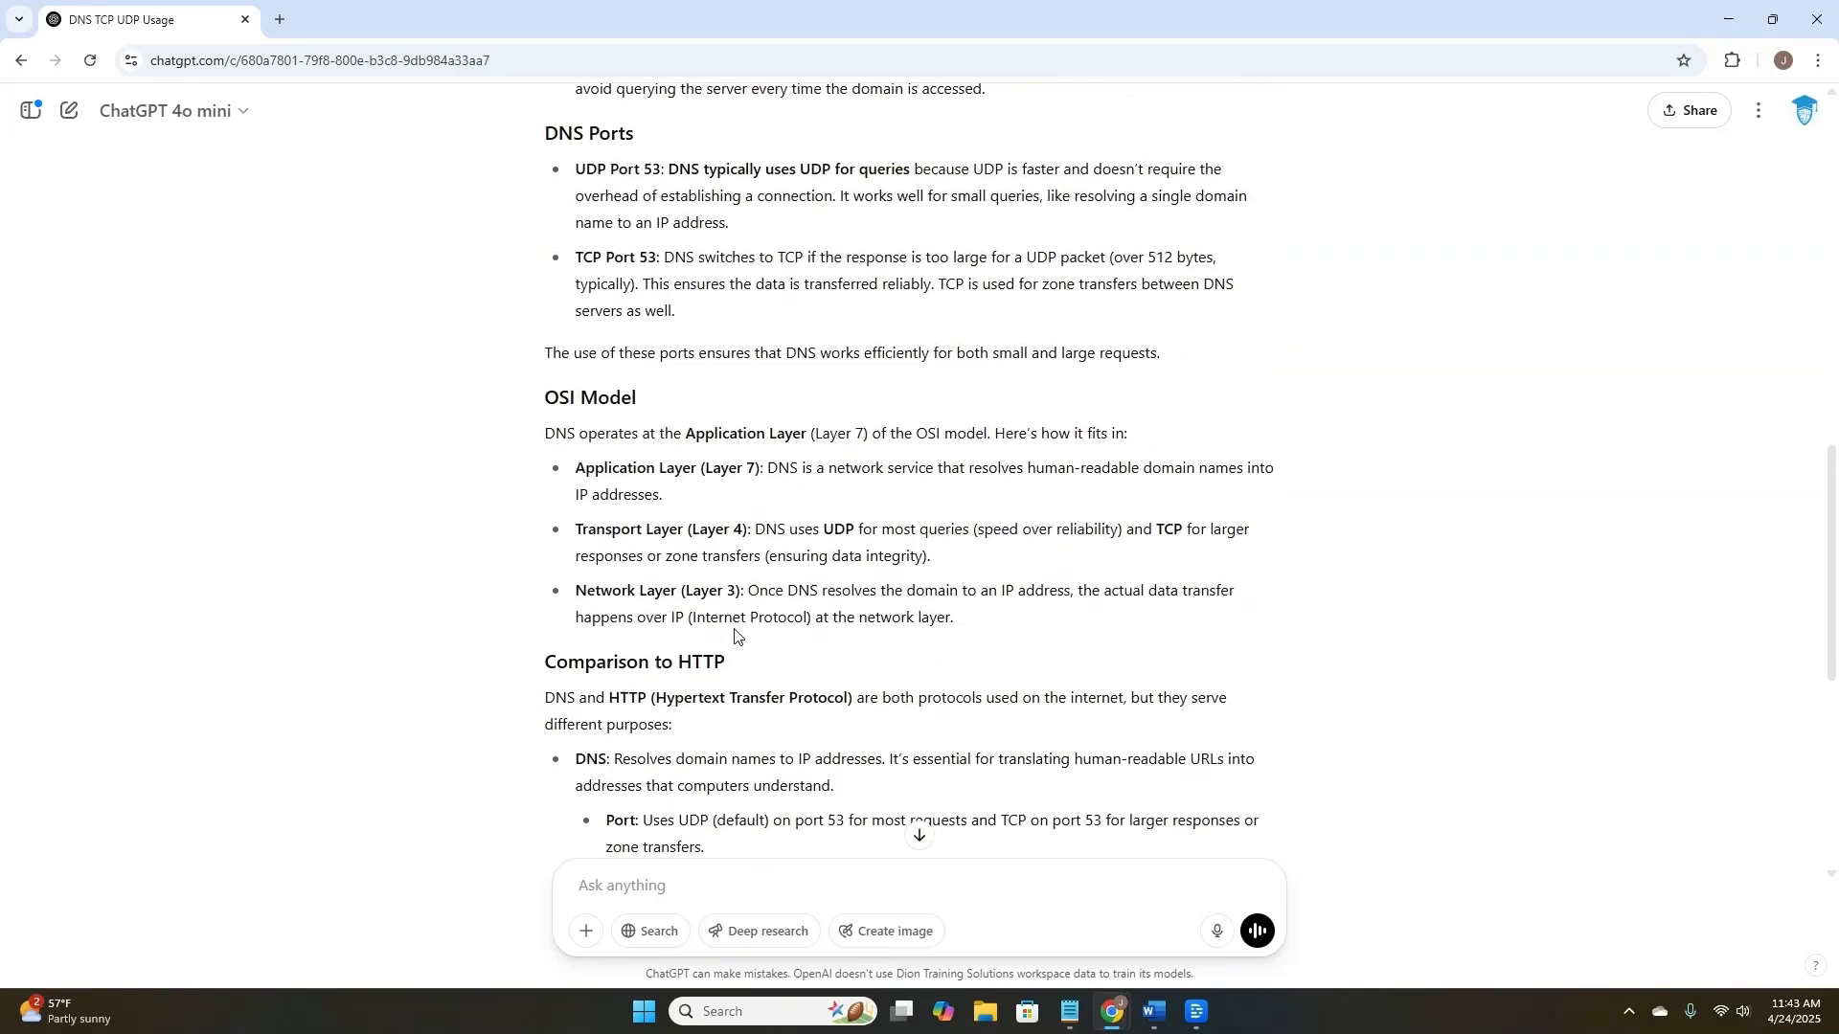
{"action": "scroll", "scroll_direction": "down", "scroll_amount": 3}
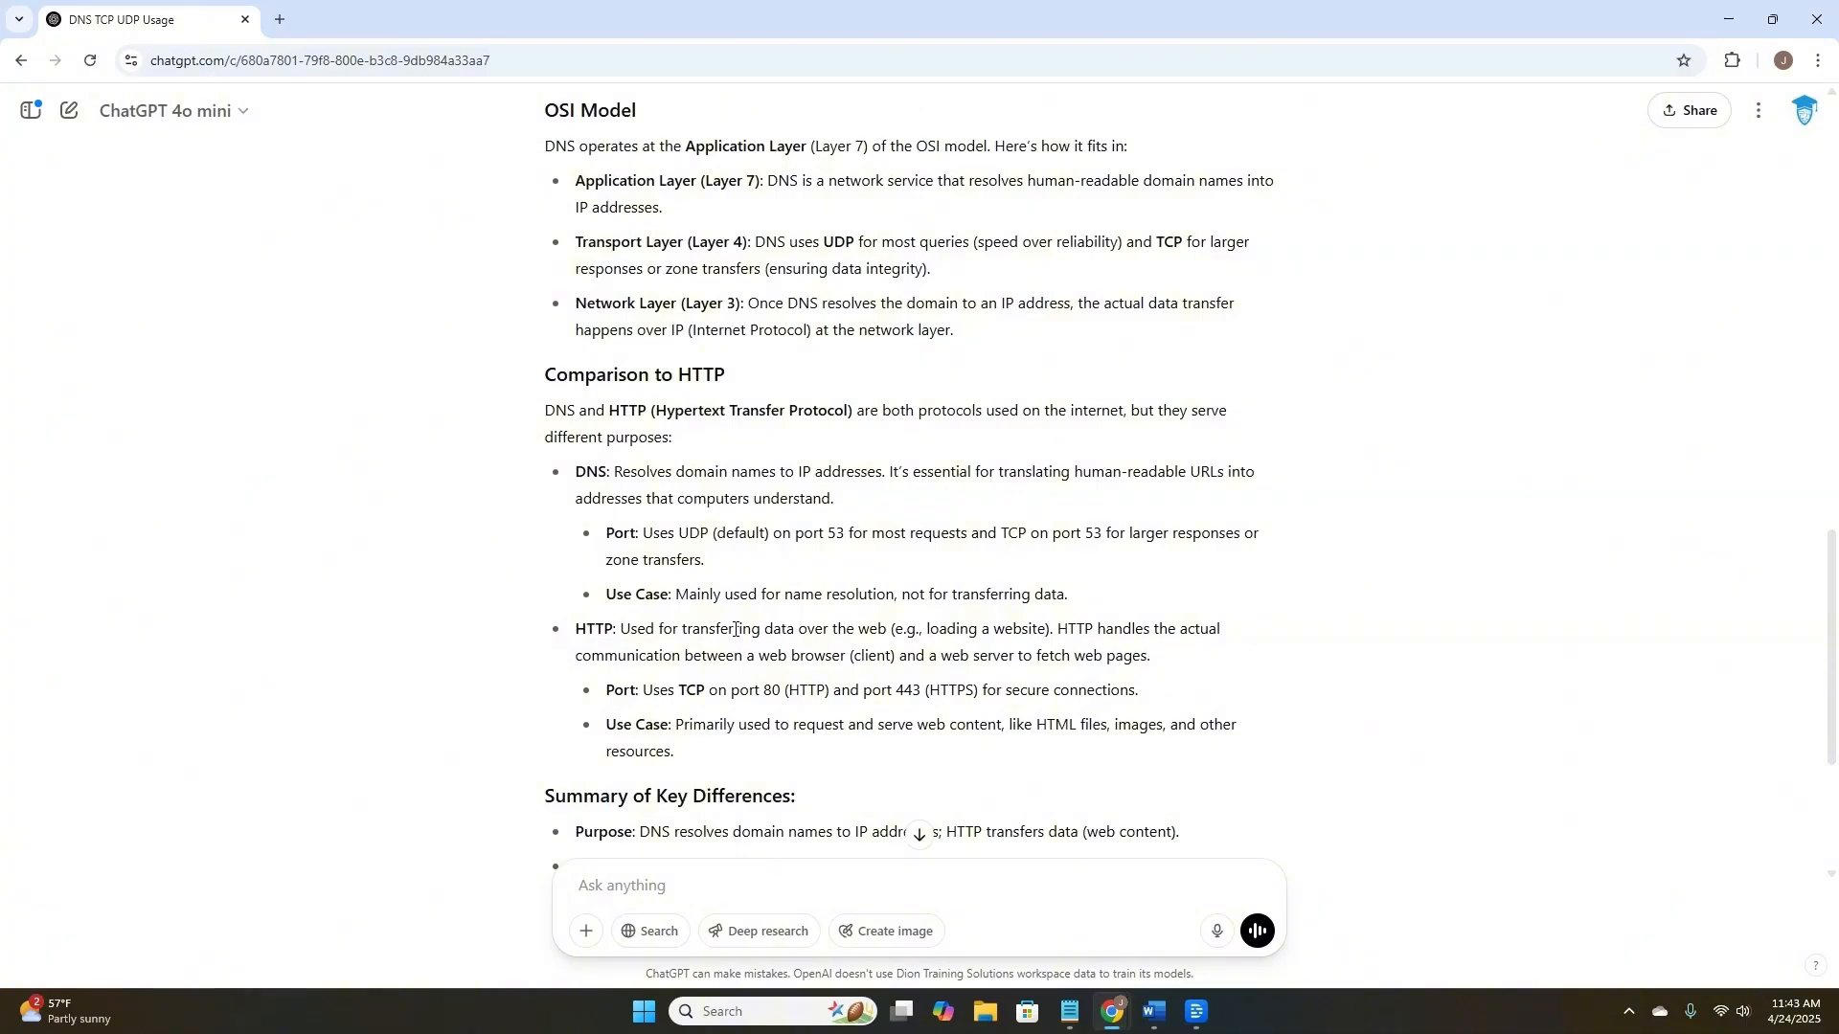
{"action": "scroll", "scroll_direction": "down", "scroll_amount": 3}
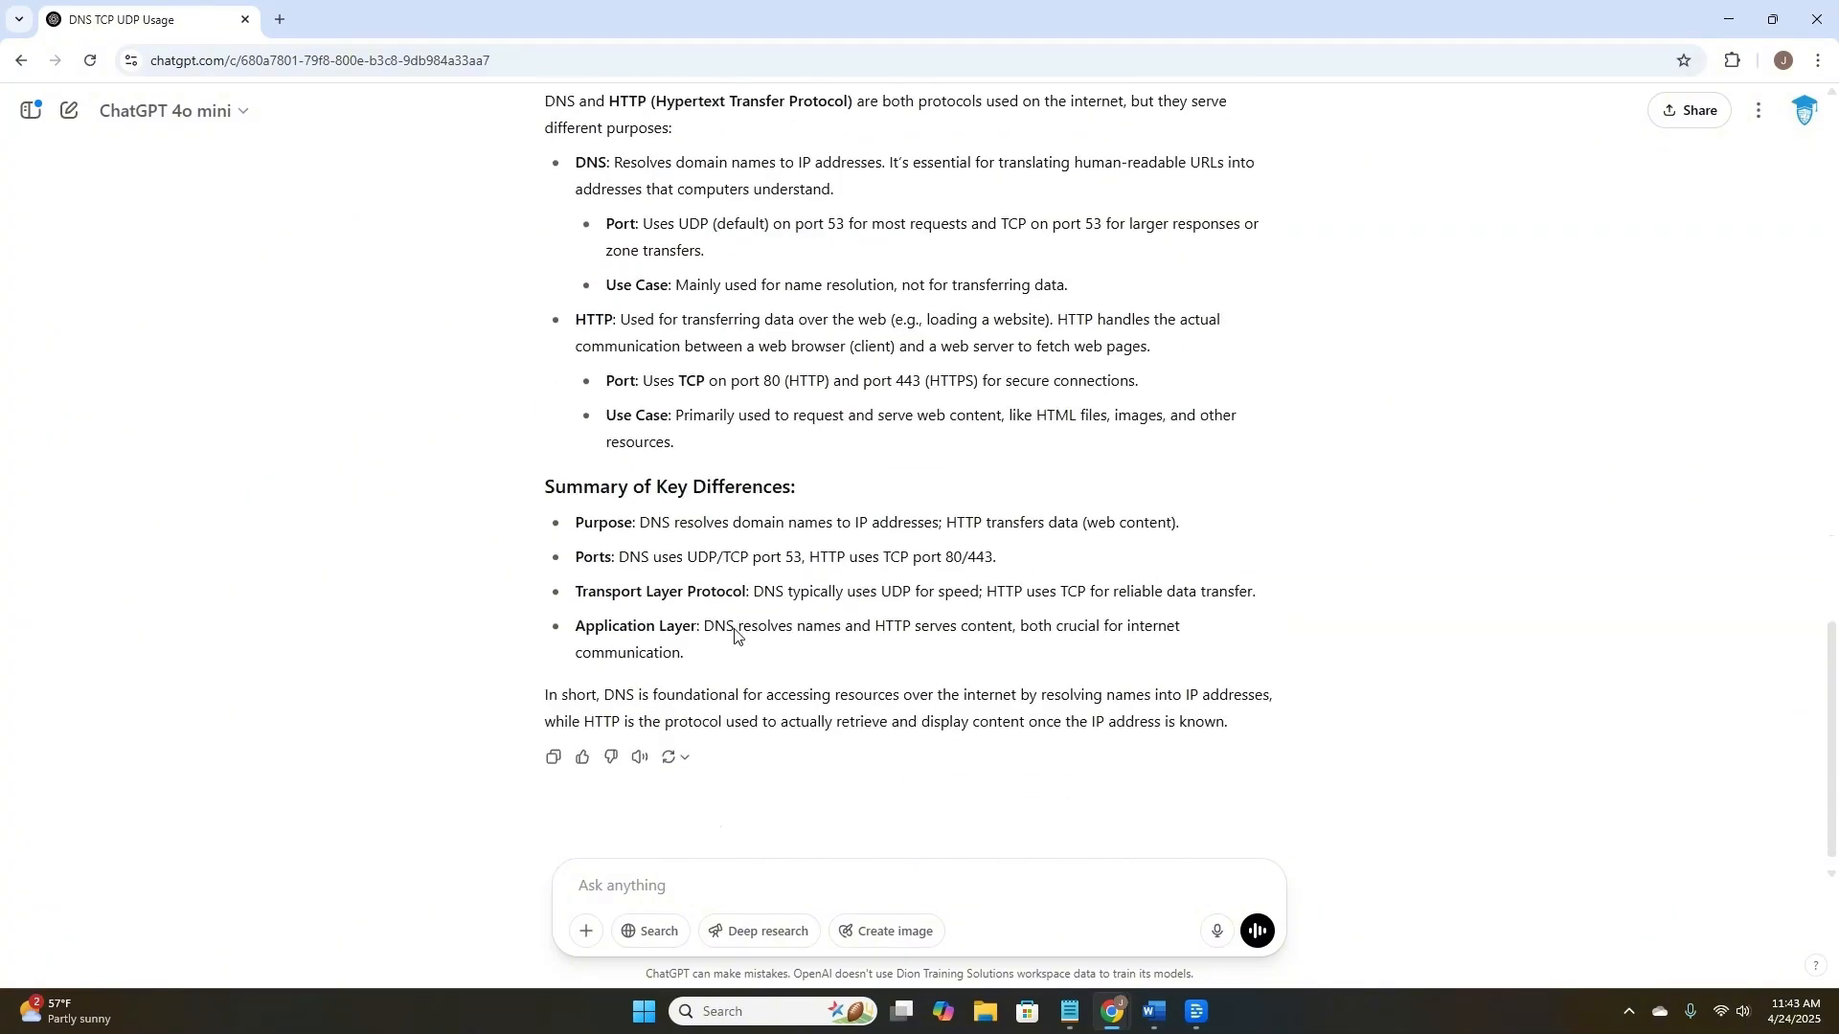
{"action": "scroll", "scroll_direction": "up", "scroll_amount": 3}
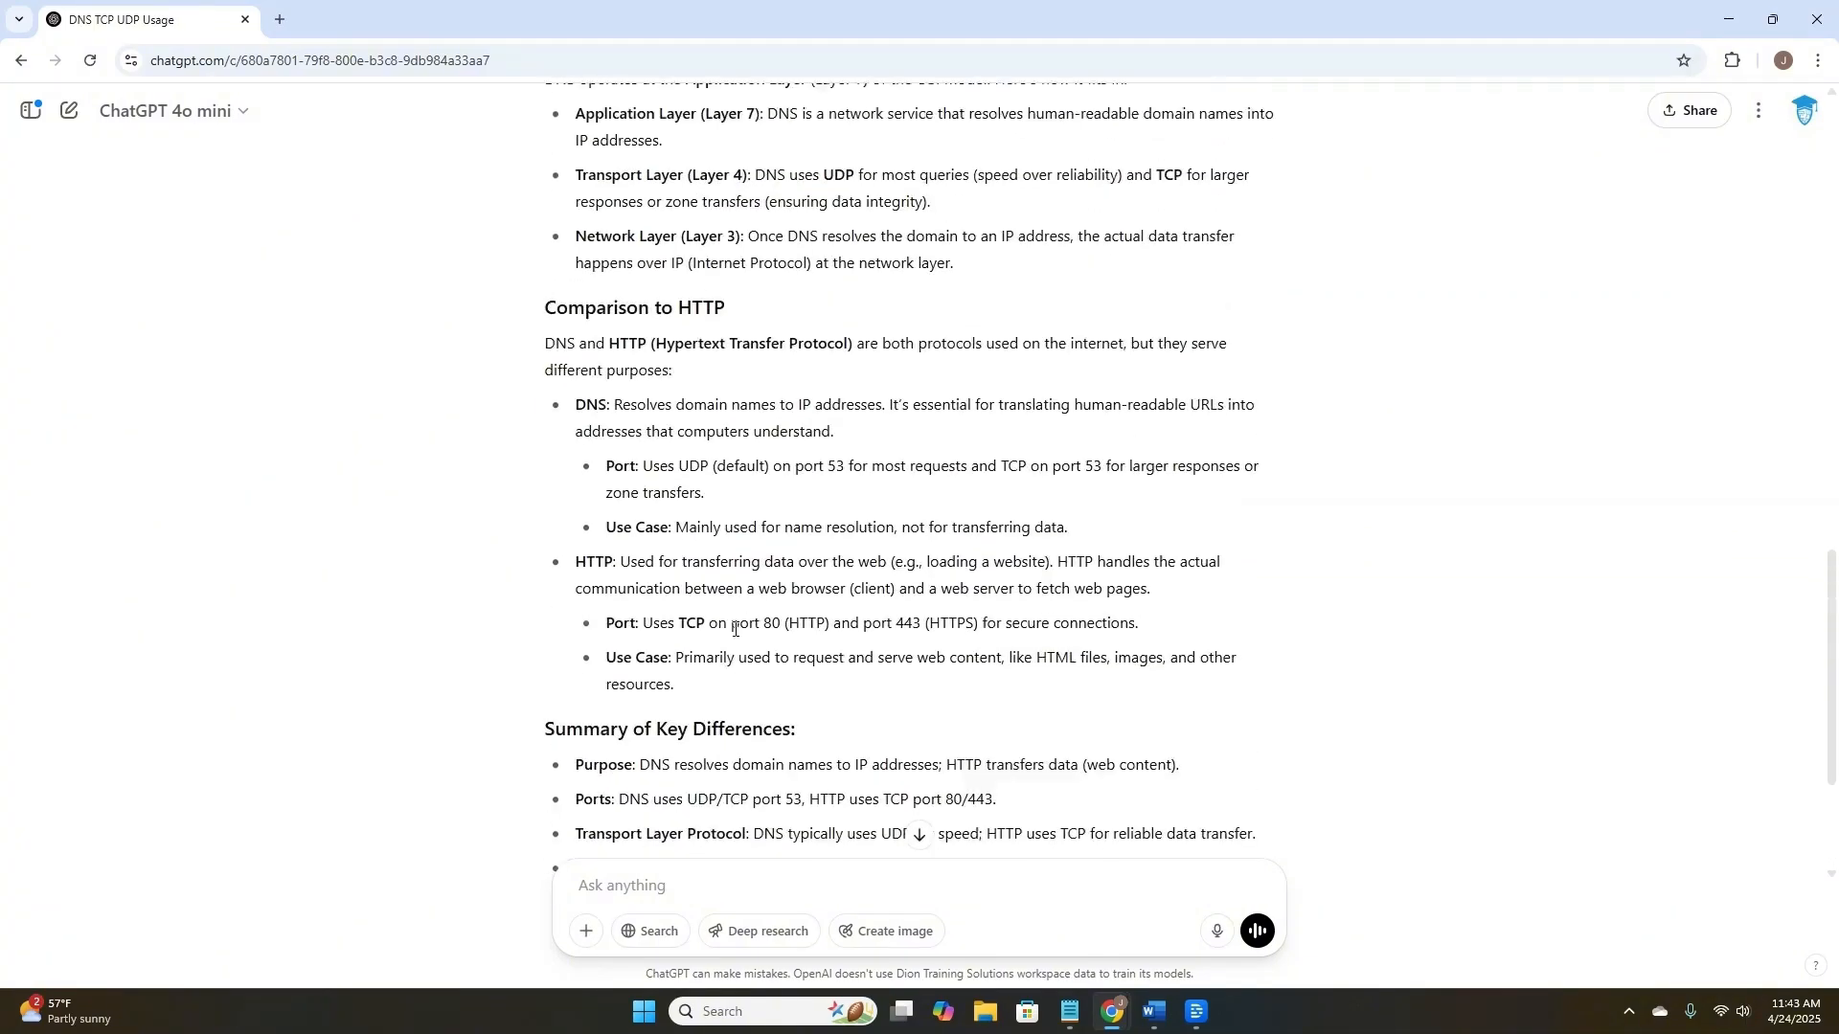
{"action": "scroll", "scroll_direction": "up", "scroll_amount": 3}
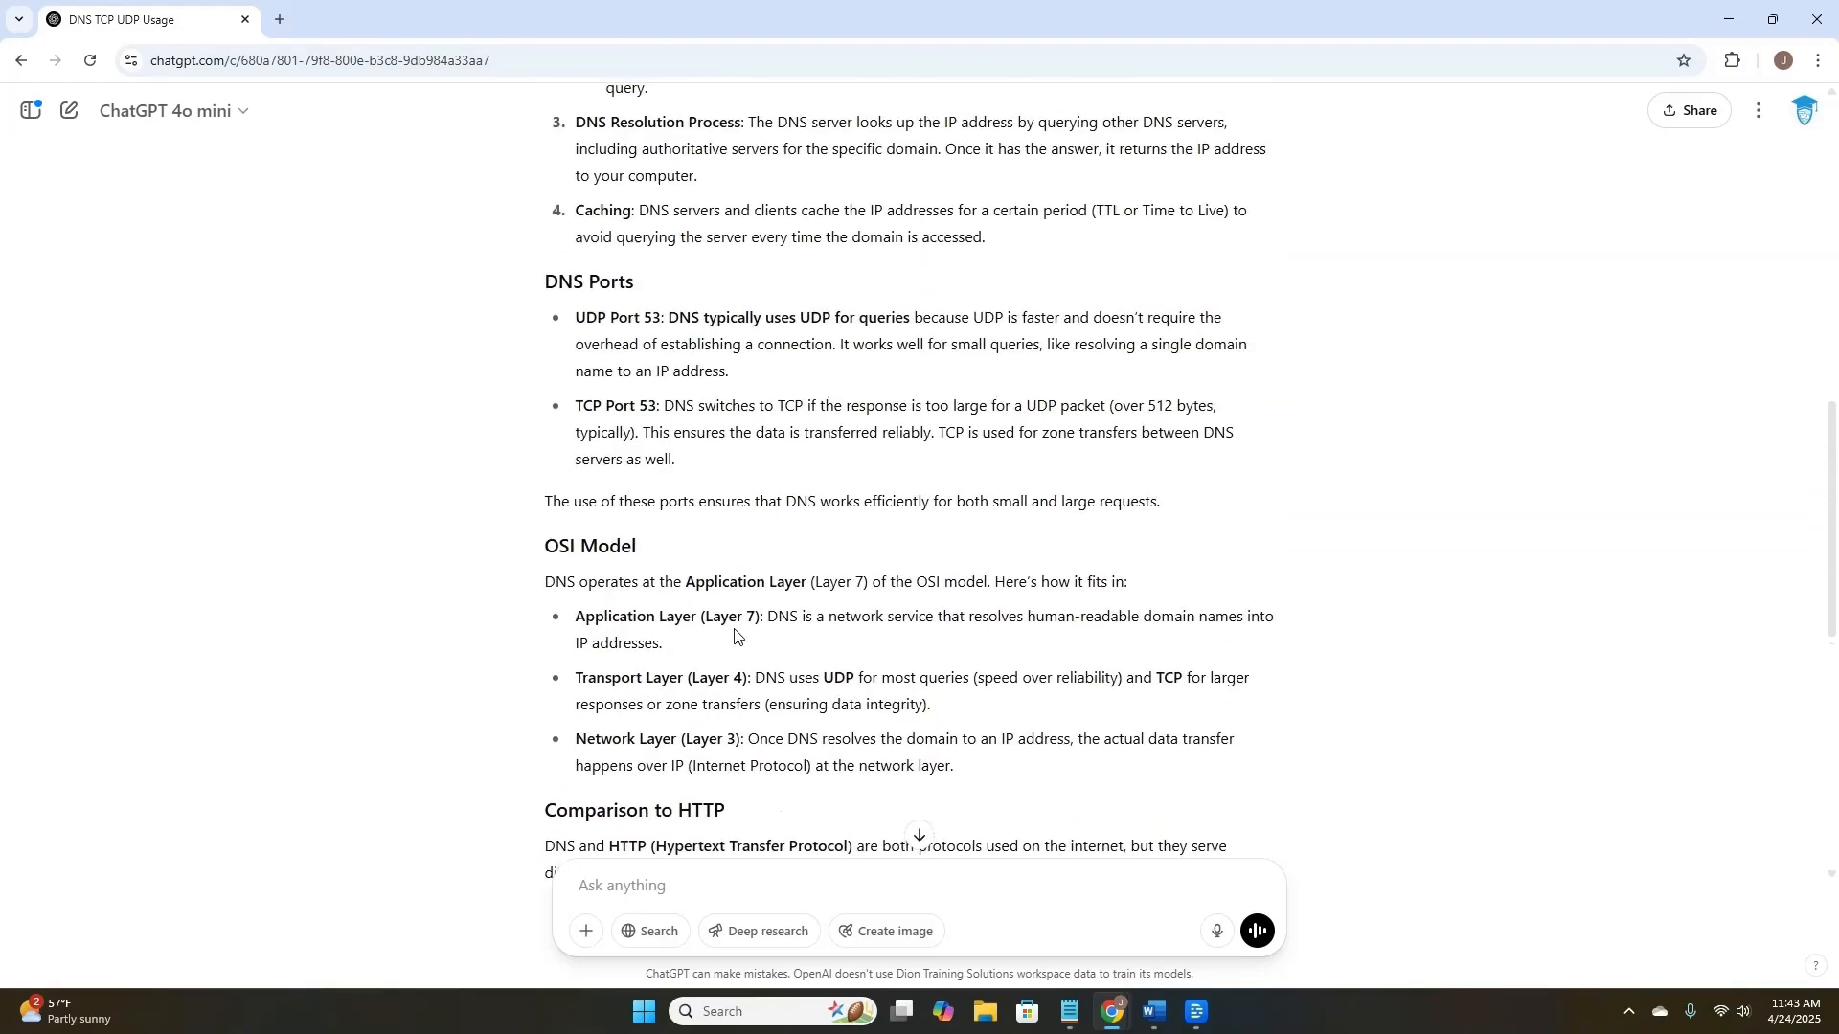
{"action": "scroll", "scroll_direction": "up", "scroll_amount": 3}
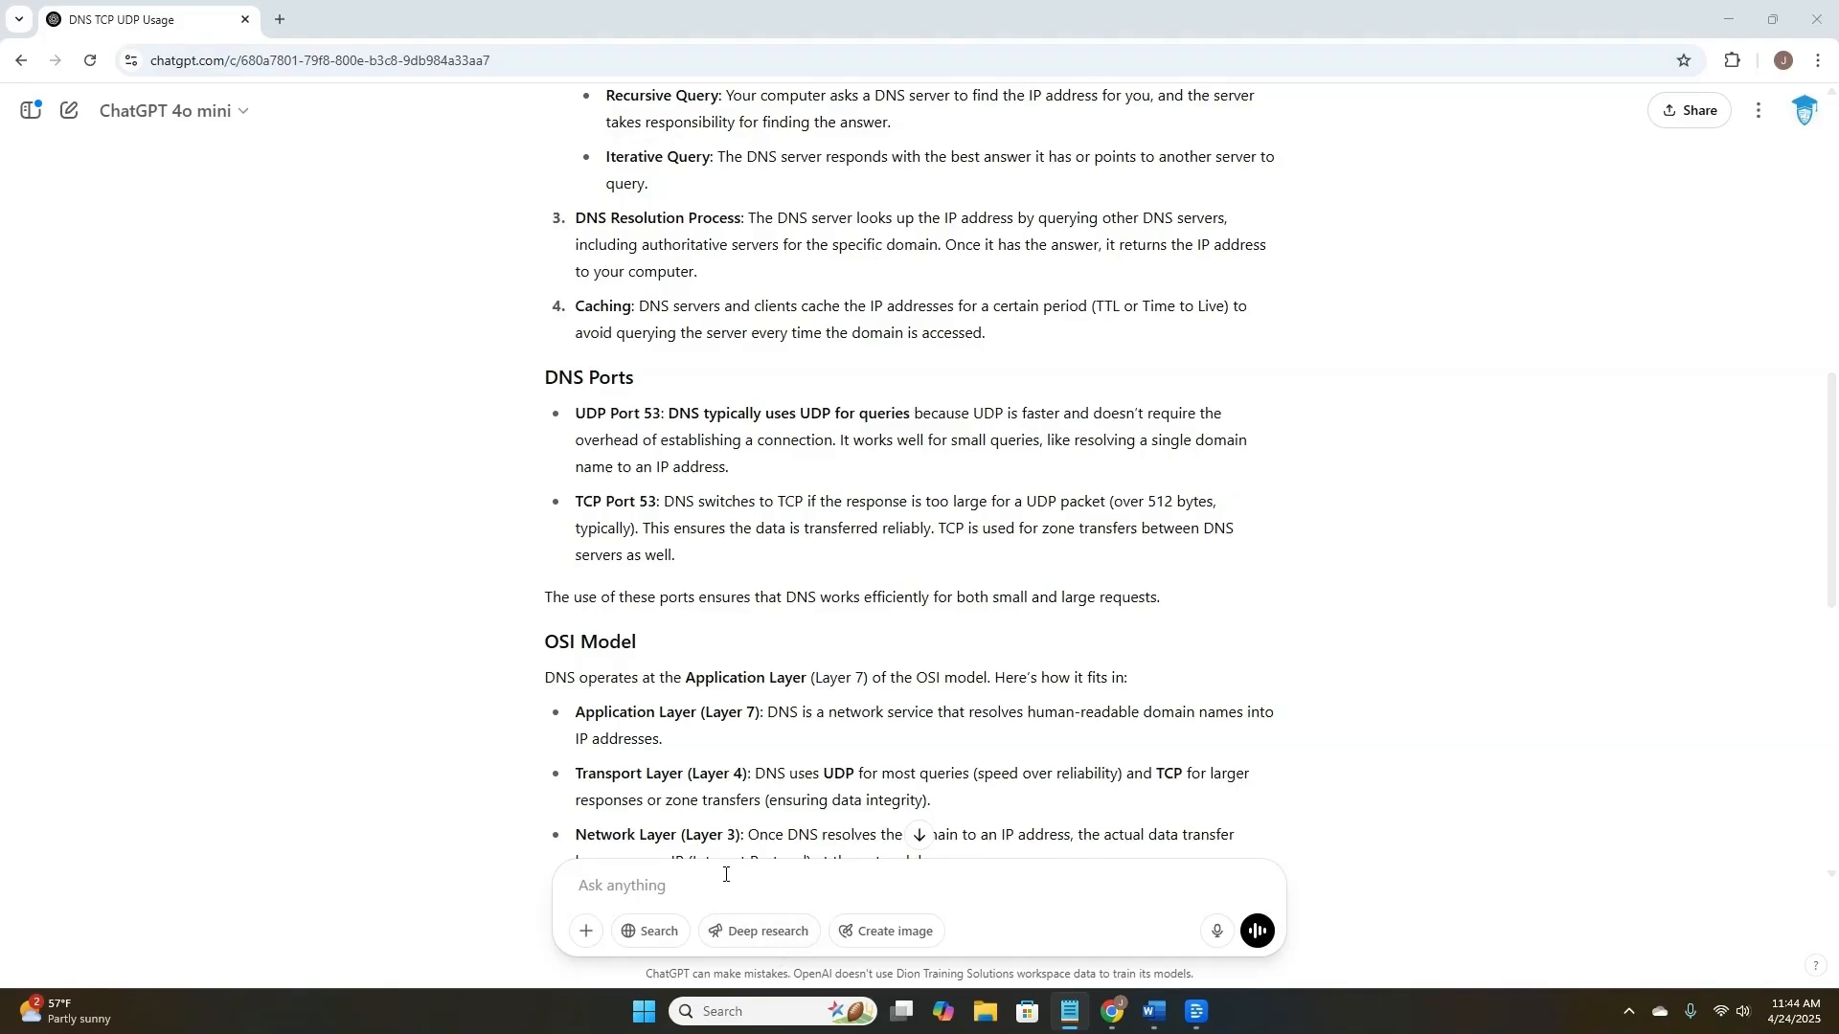
- Ask for a symmetric vs asymmetric encryption comparison citing official sources, then read down the answer
{"action": "type", "text": "Explain the difference: between symmetric and asymmetric encryption, and cite official sources. Flag anything that might be outdated or uncertain."}
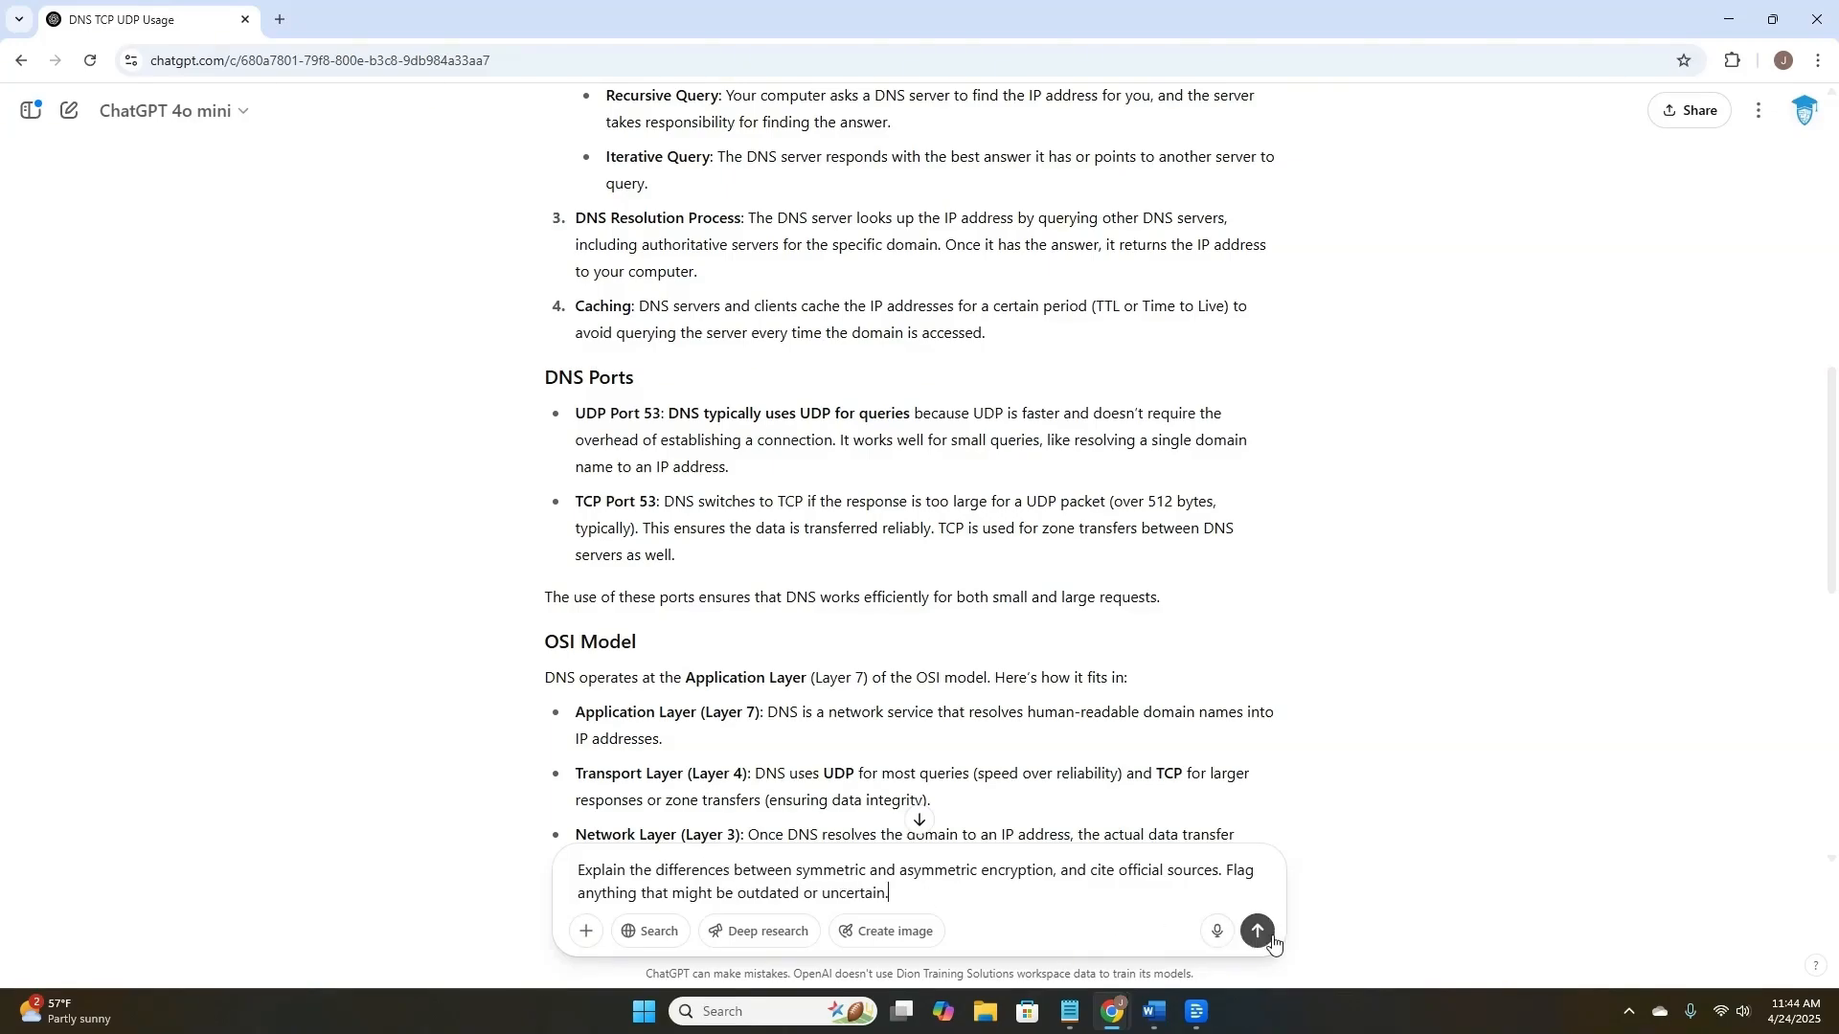
{"action": "left_click", "coordinate": [1257, 932]}
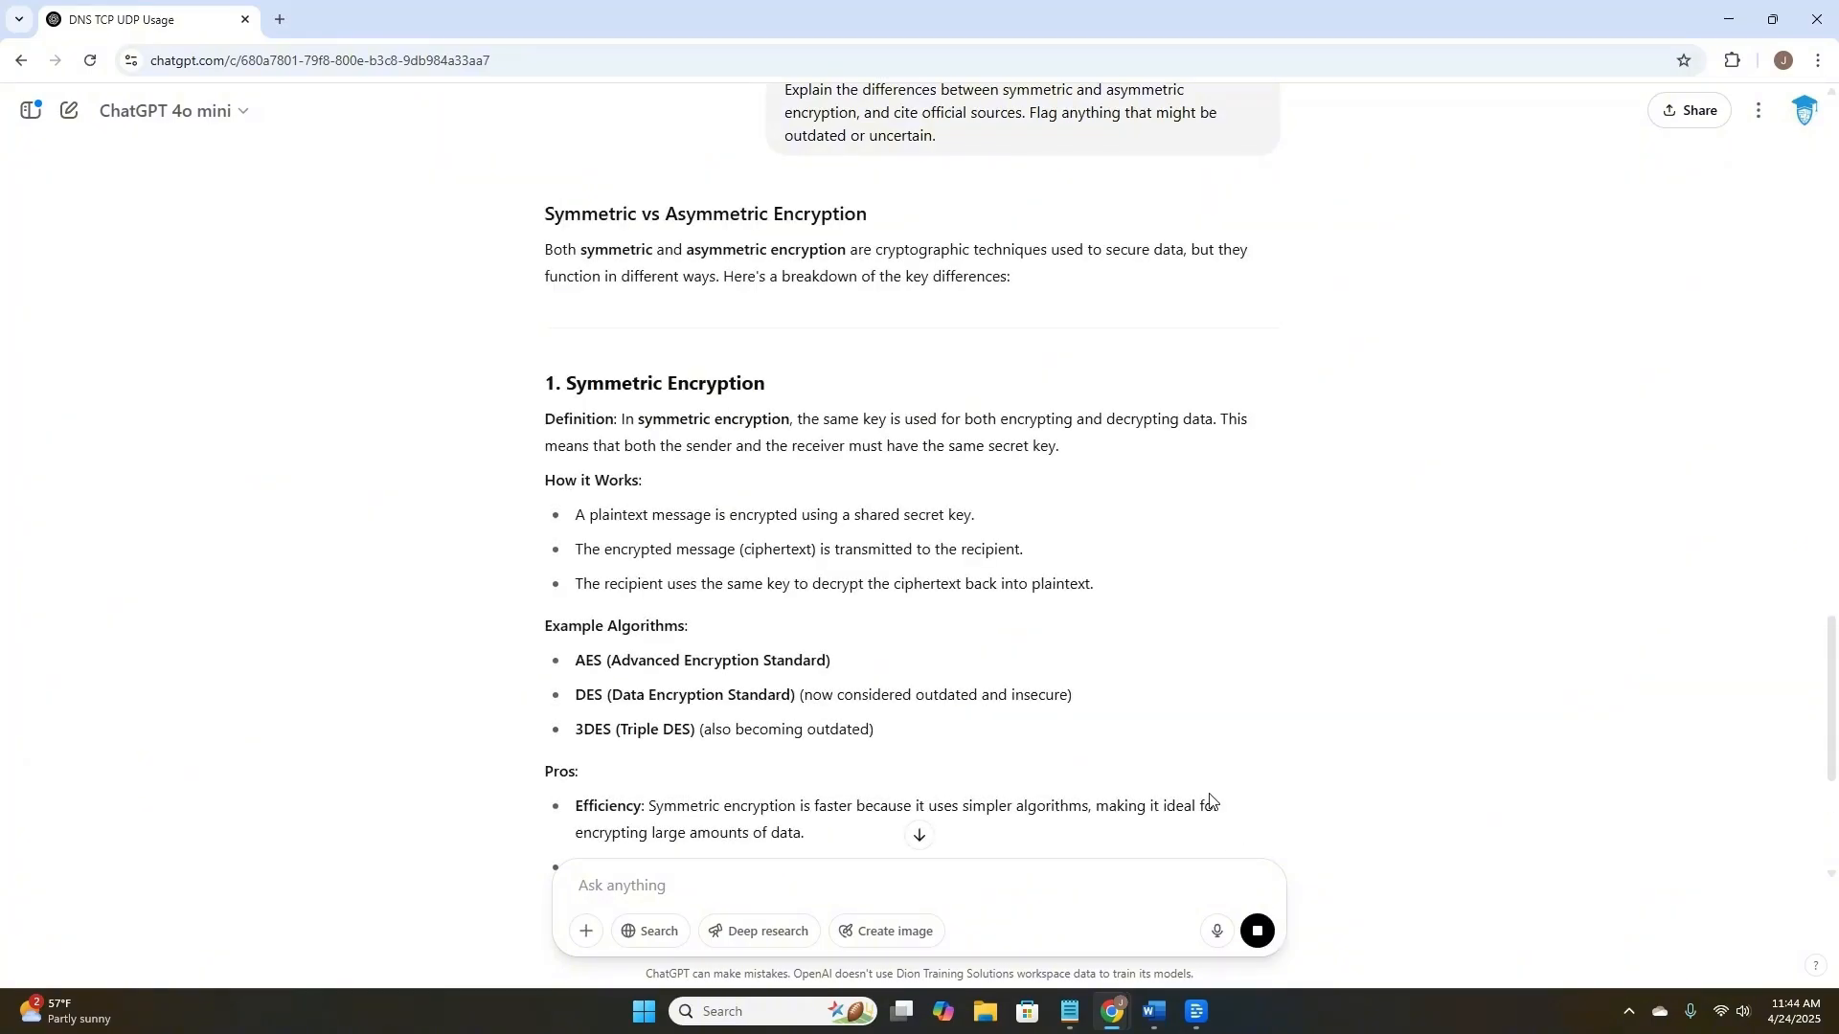
{"action": "scroll", "scroll_direction": "down", "scroll_amount": 3}
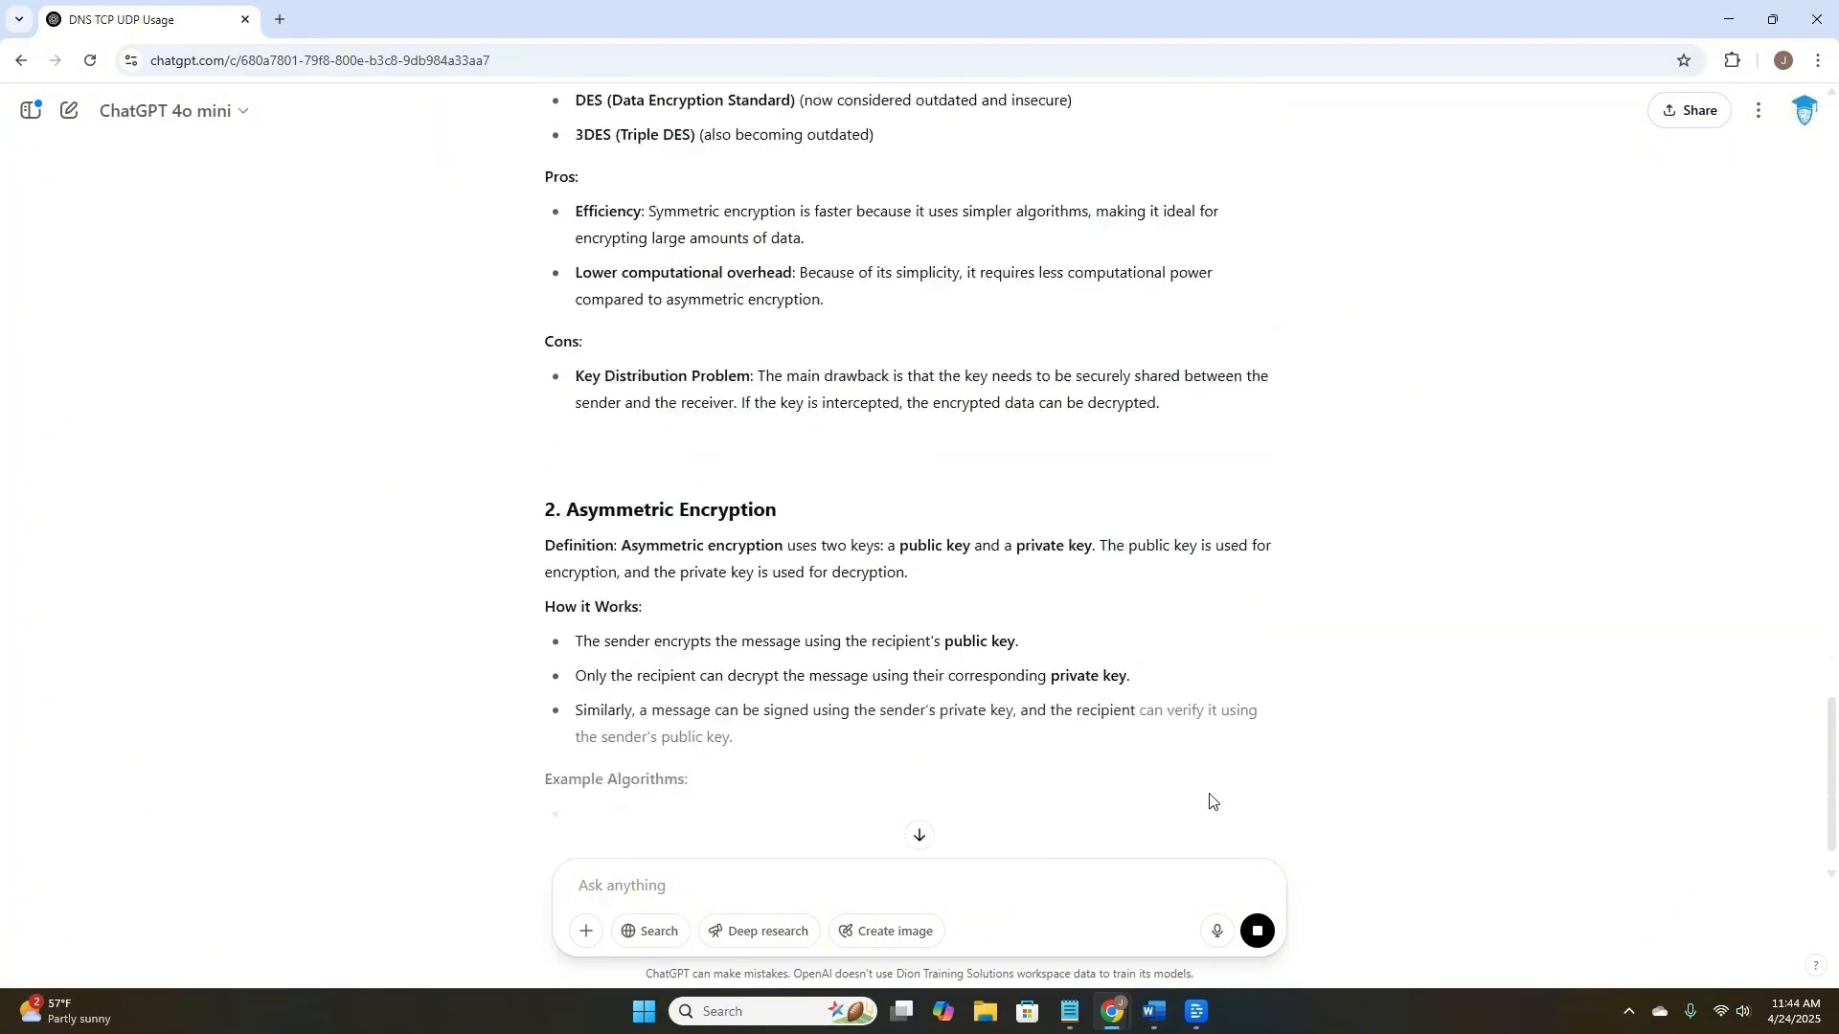
{"action": "scroll", "scroll_direction": "down", "scroll_amount": 3}
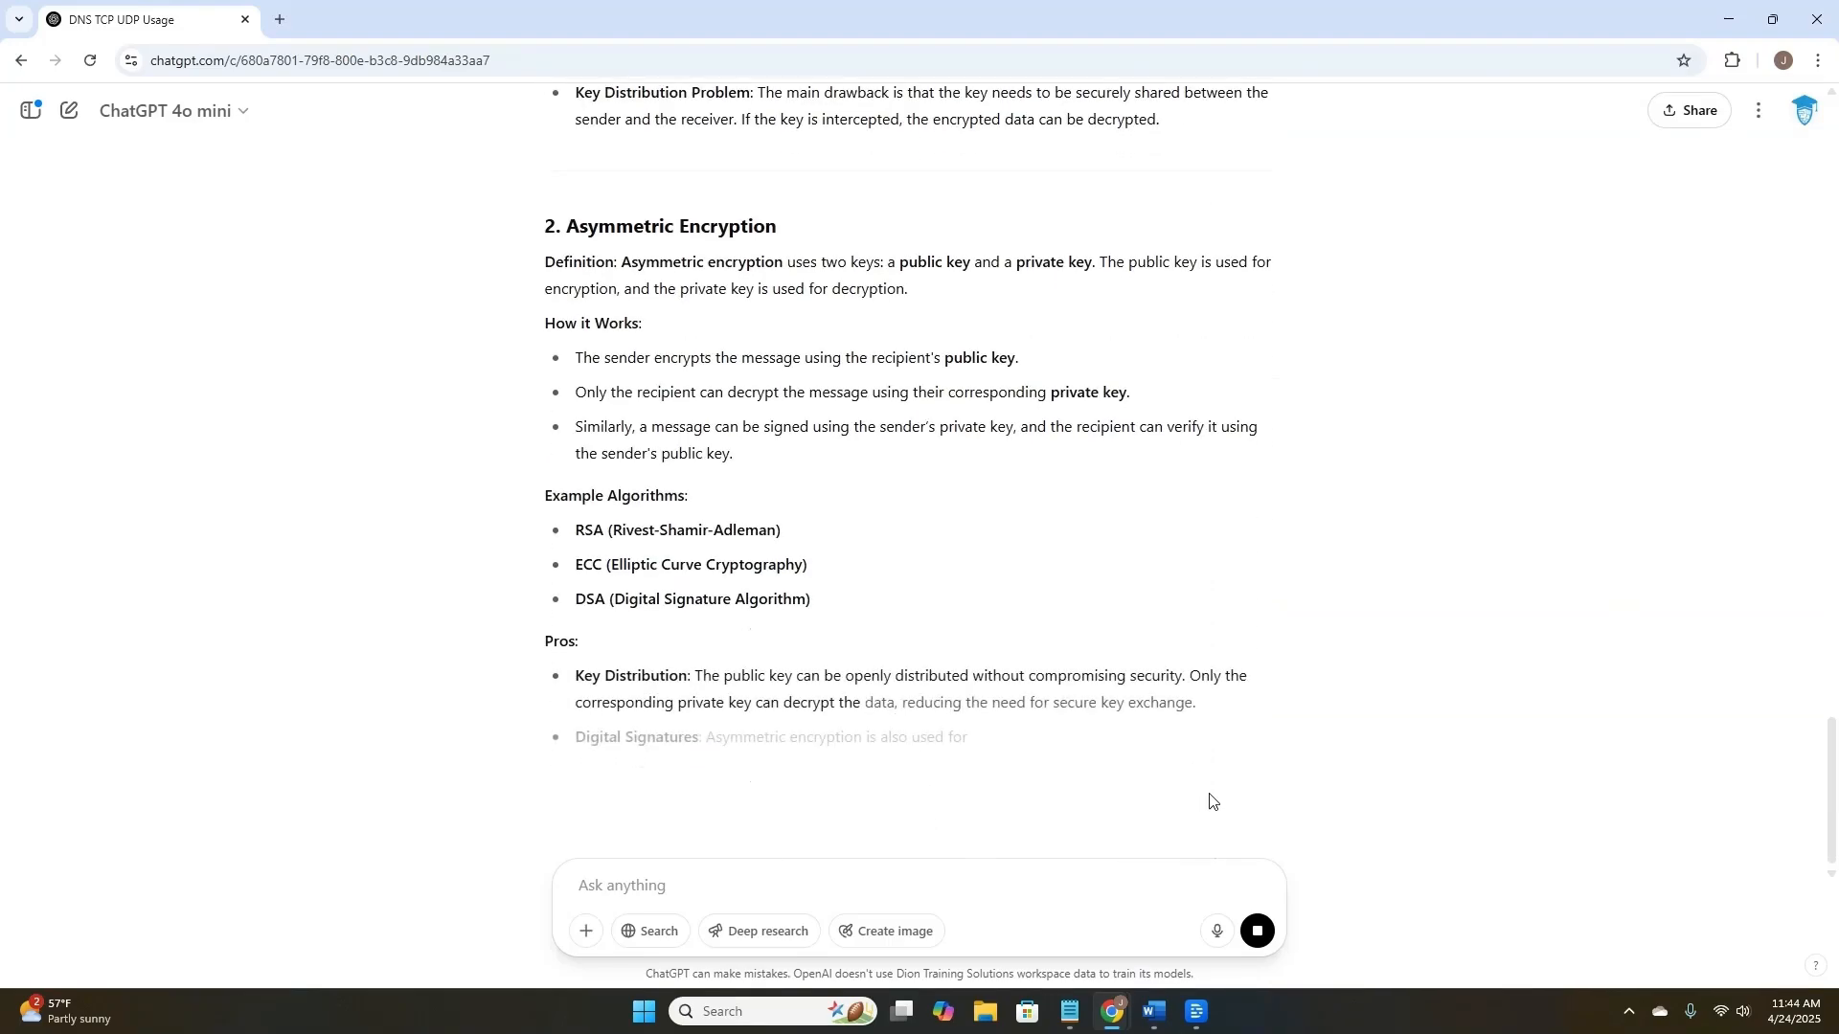
{"action": "scroll", "scroll_direction": "down", "scroll_amount": 3}
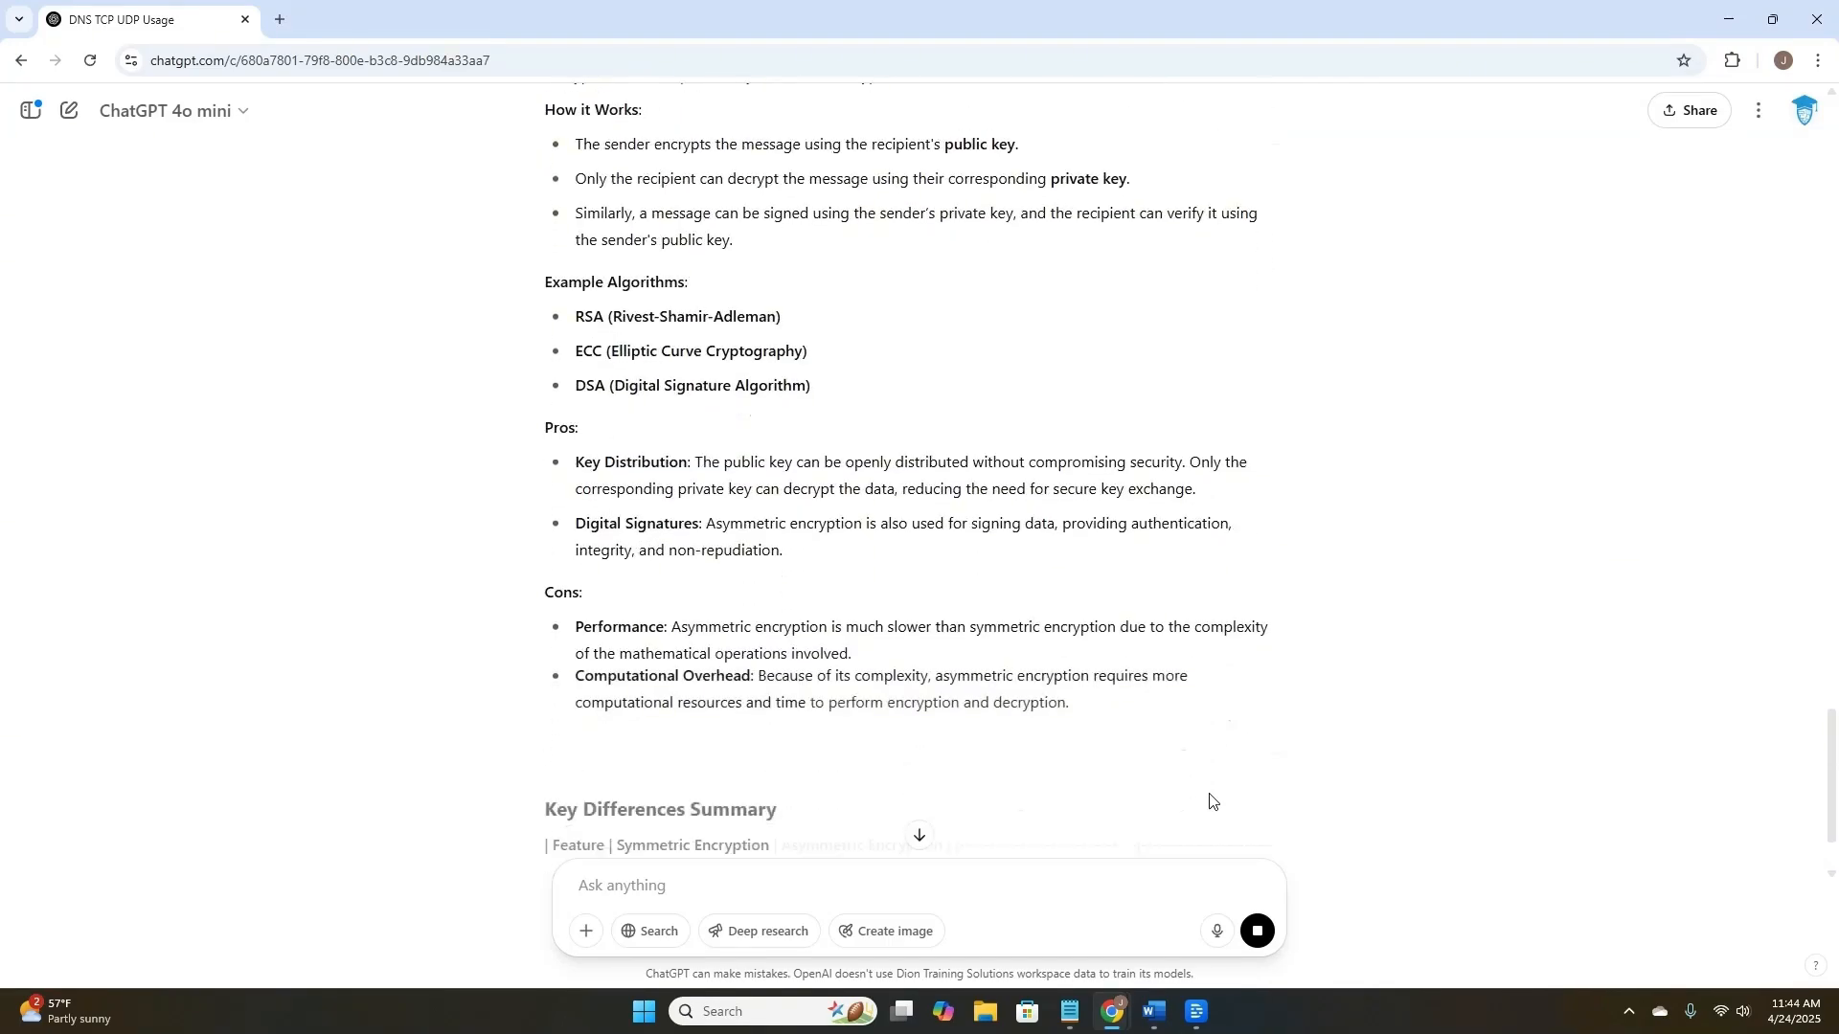
{"action": "scroll", "scroll_direction": "down", "scroll_amount": 3}
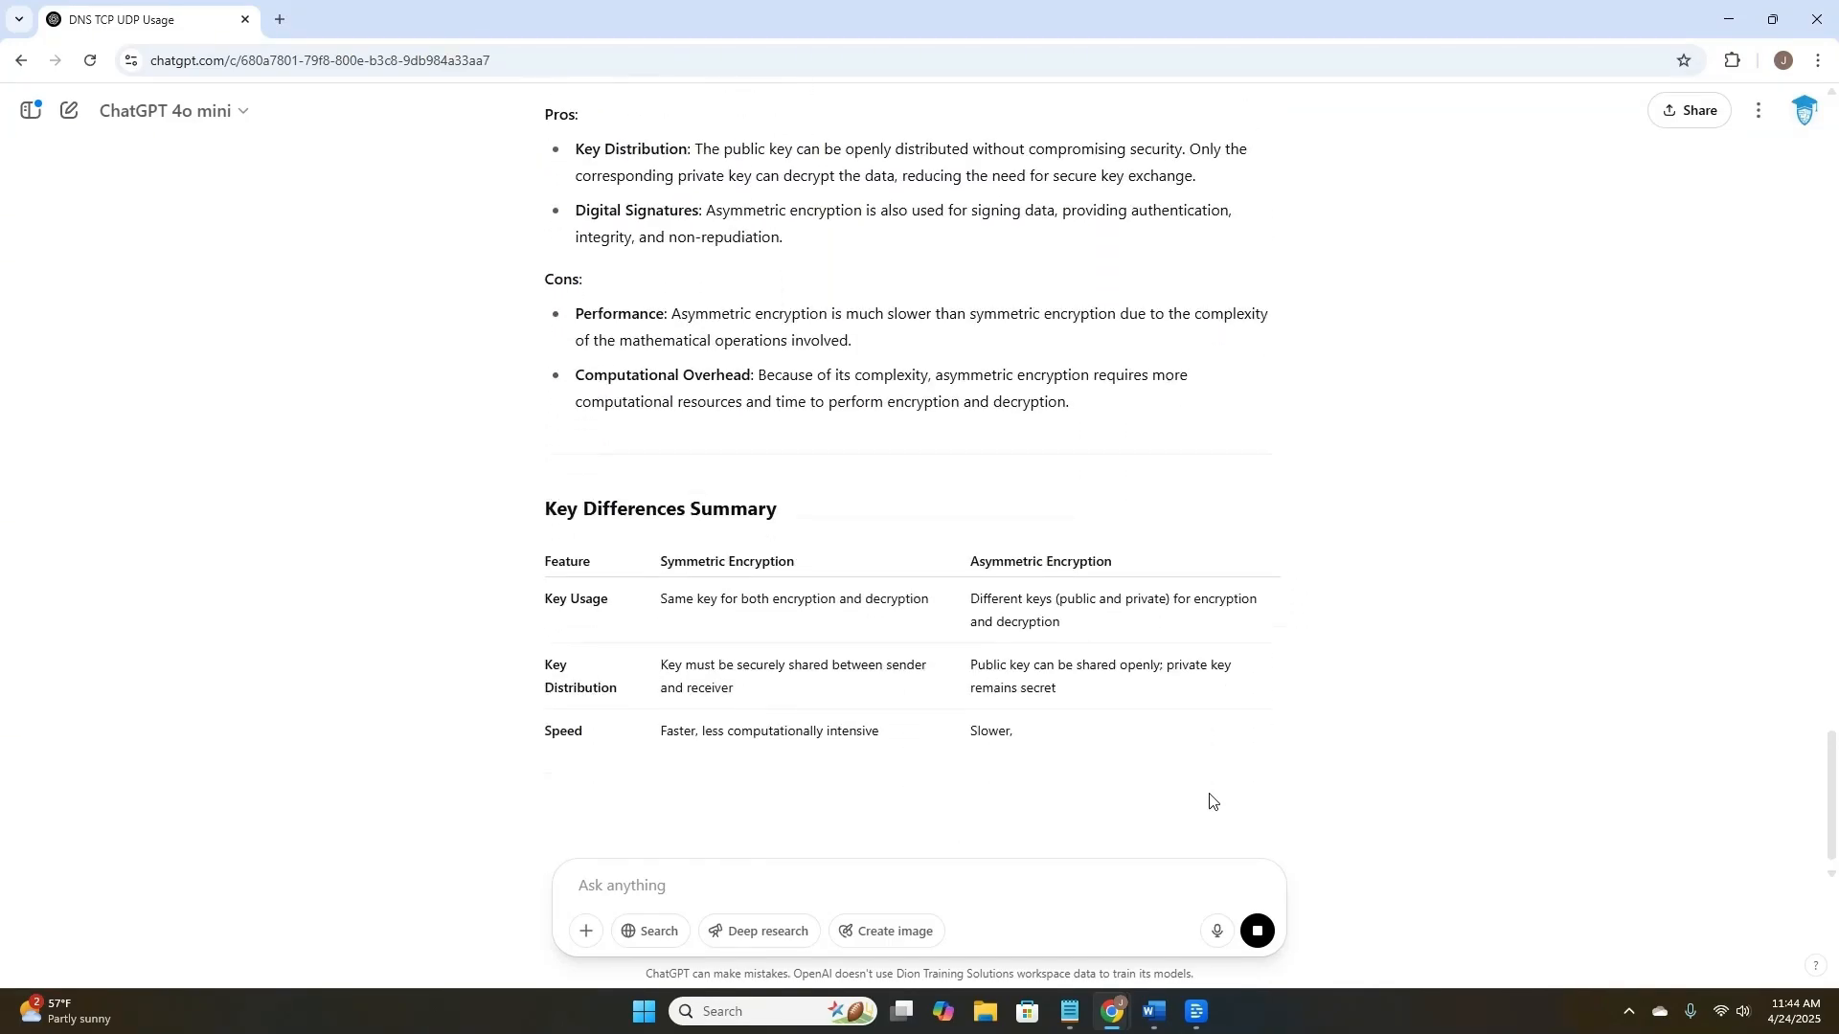
{"action": "scroll", "scroll_direction": "down", "scroll_amount": 3}
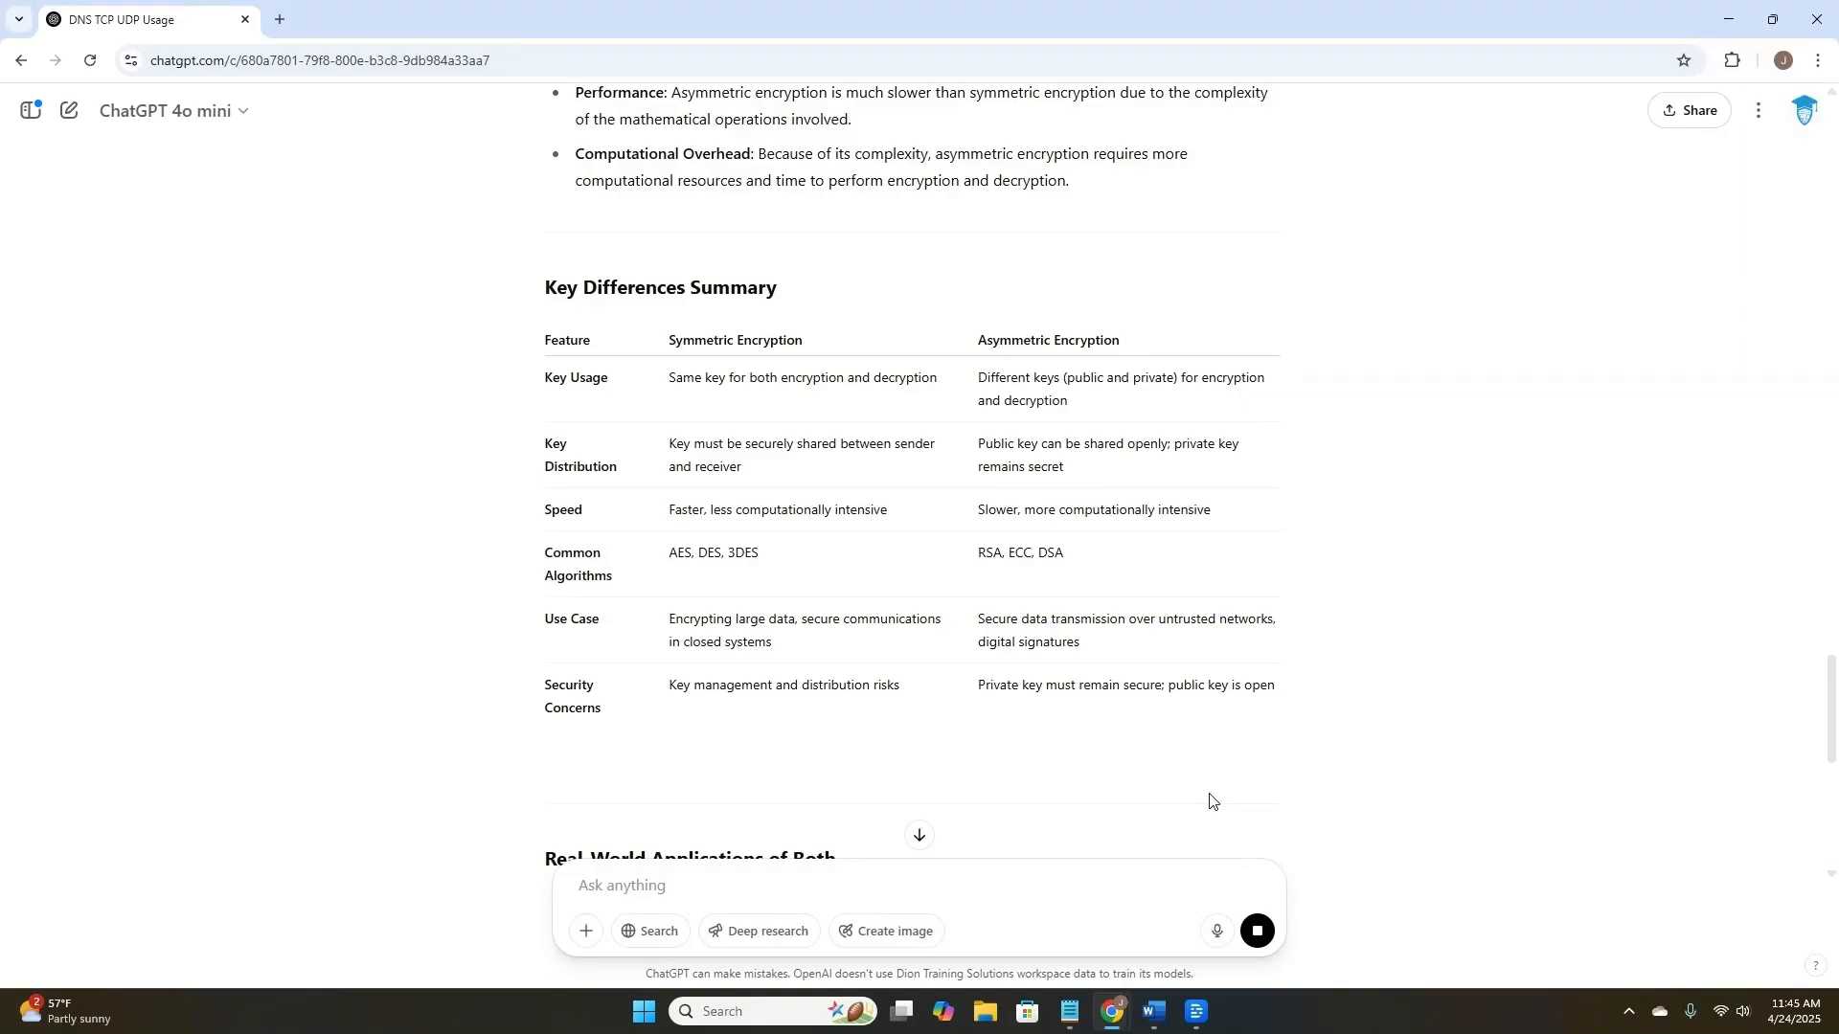
{"action": "scroll", "scroll_direction": "down", "scroll_amount": 3}
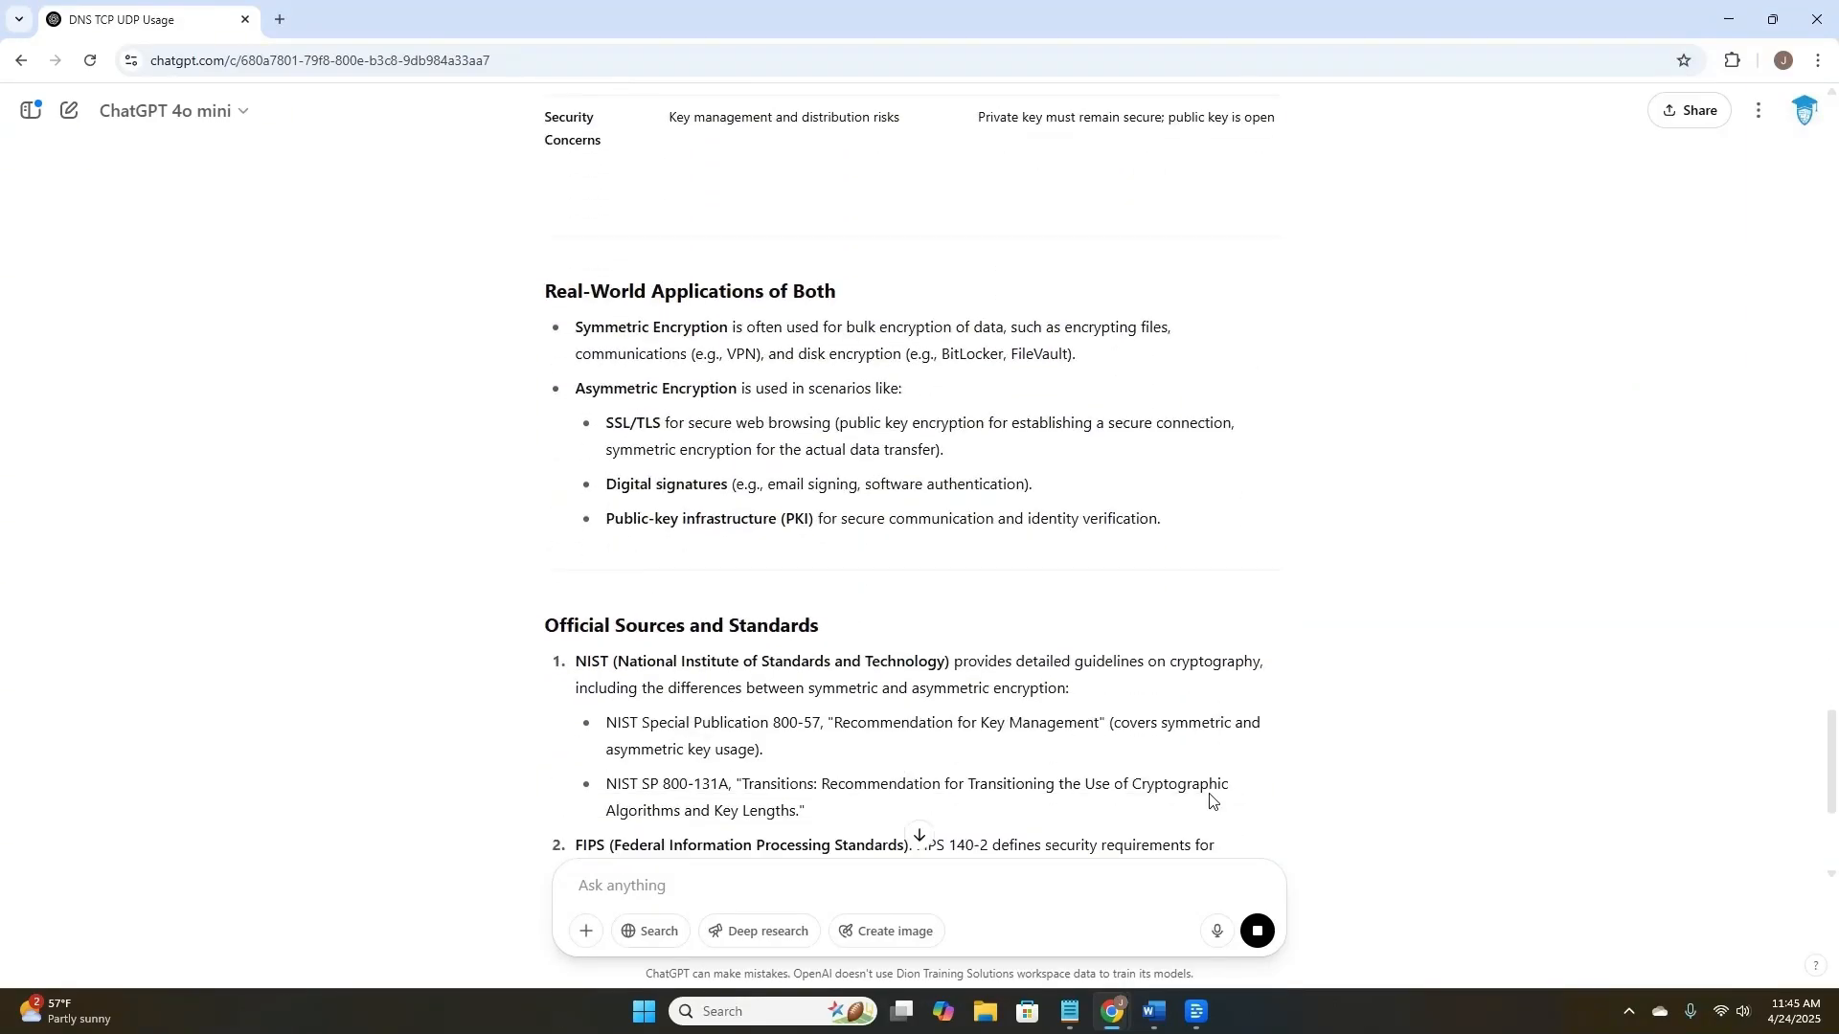
{"action": "scroll", "scroll_direction": "down", "scroll_amount": 3}
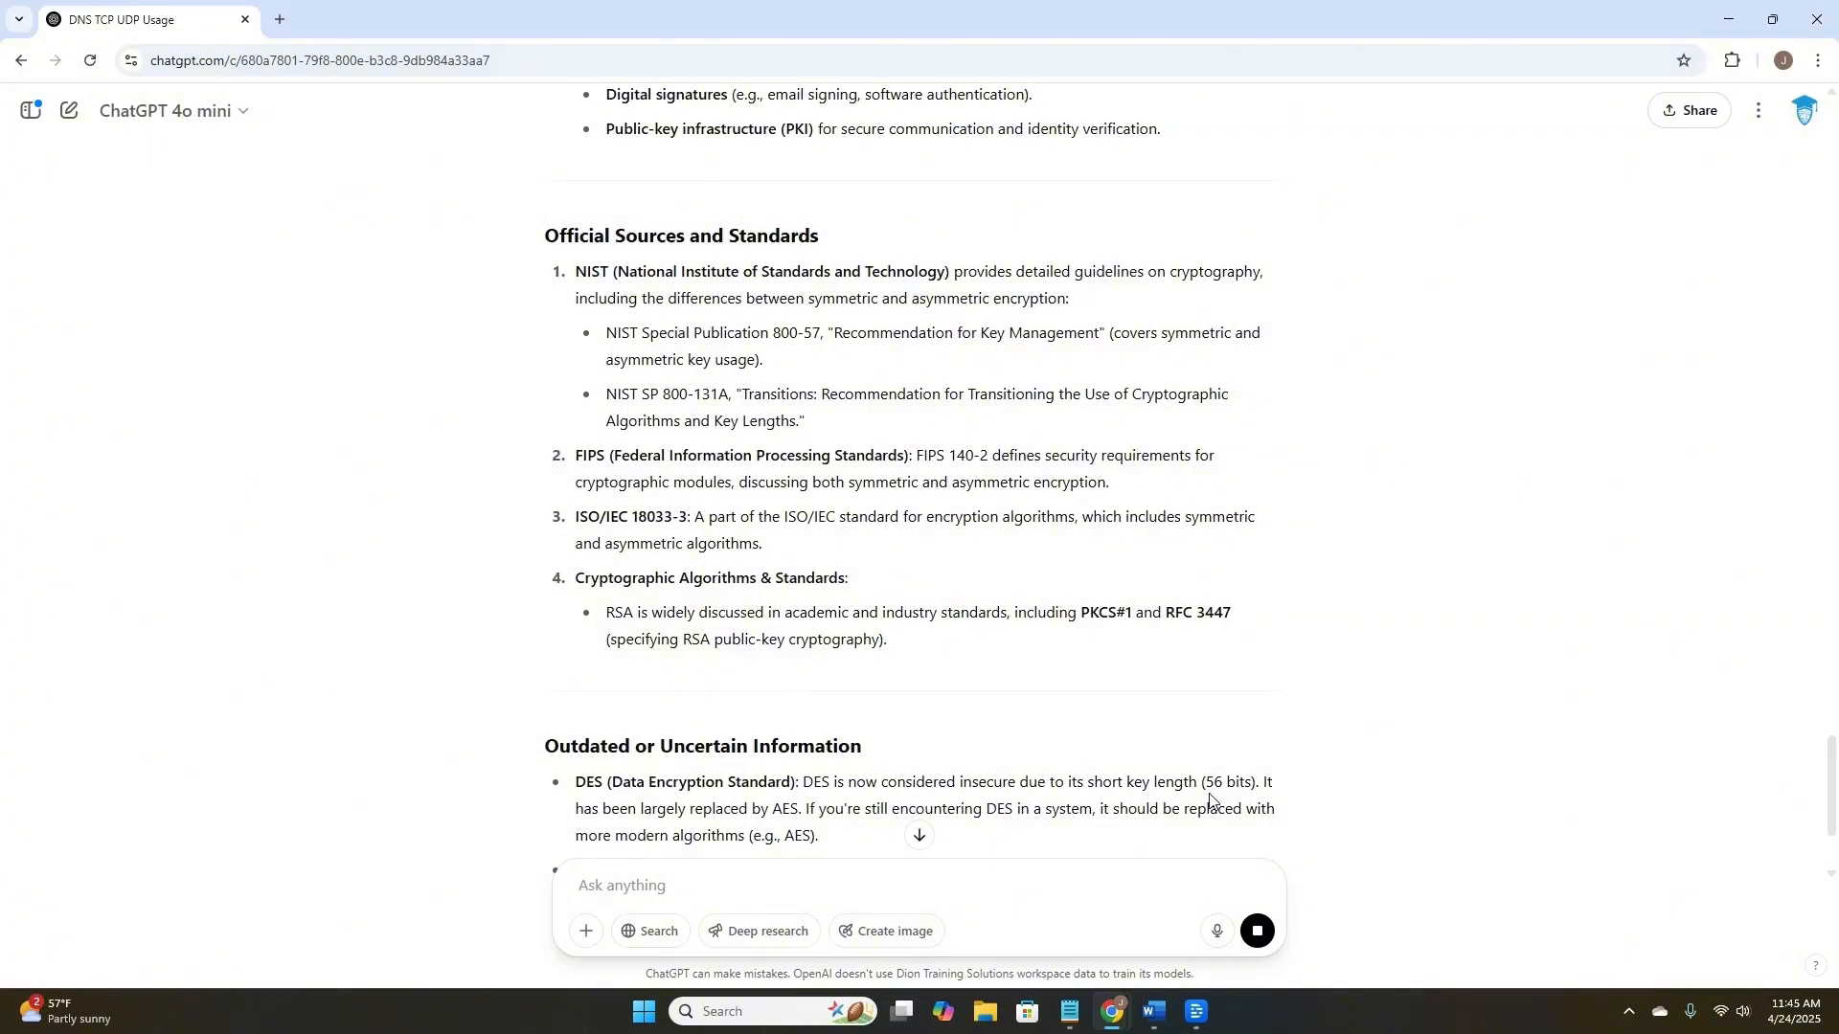
{"action": "scroll", "scroll_direction": "down", "scroll_amount": 3}
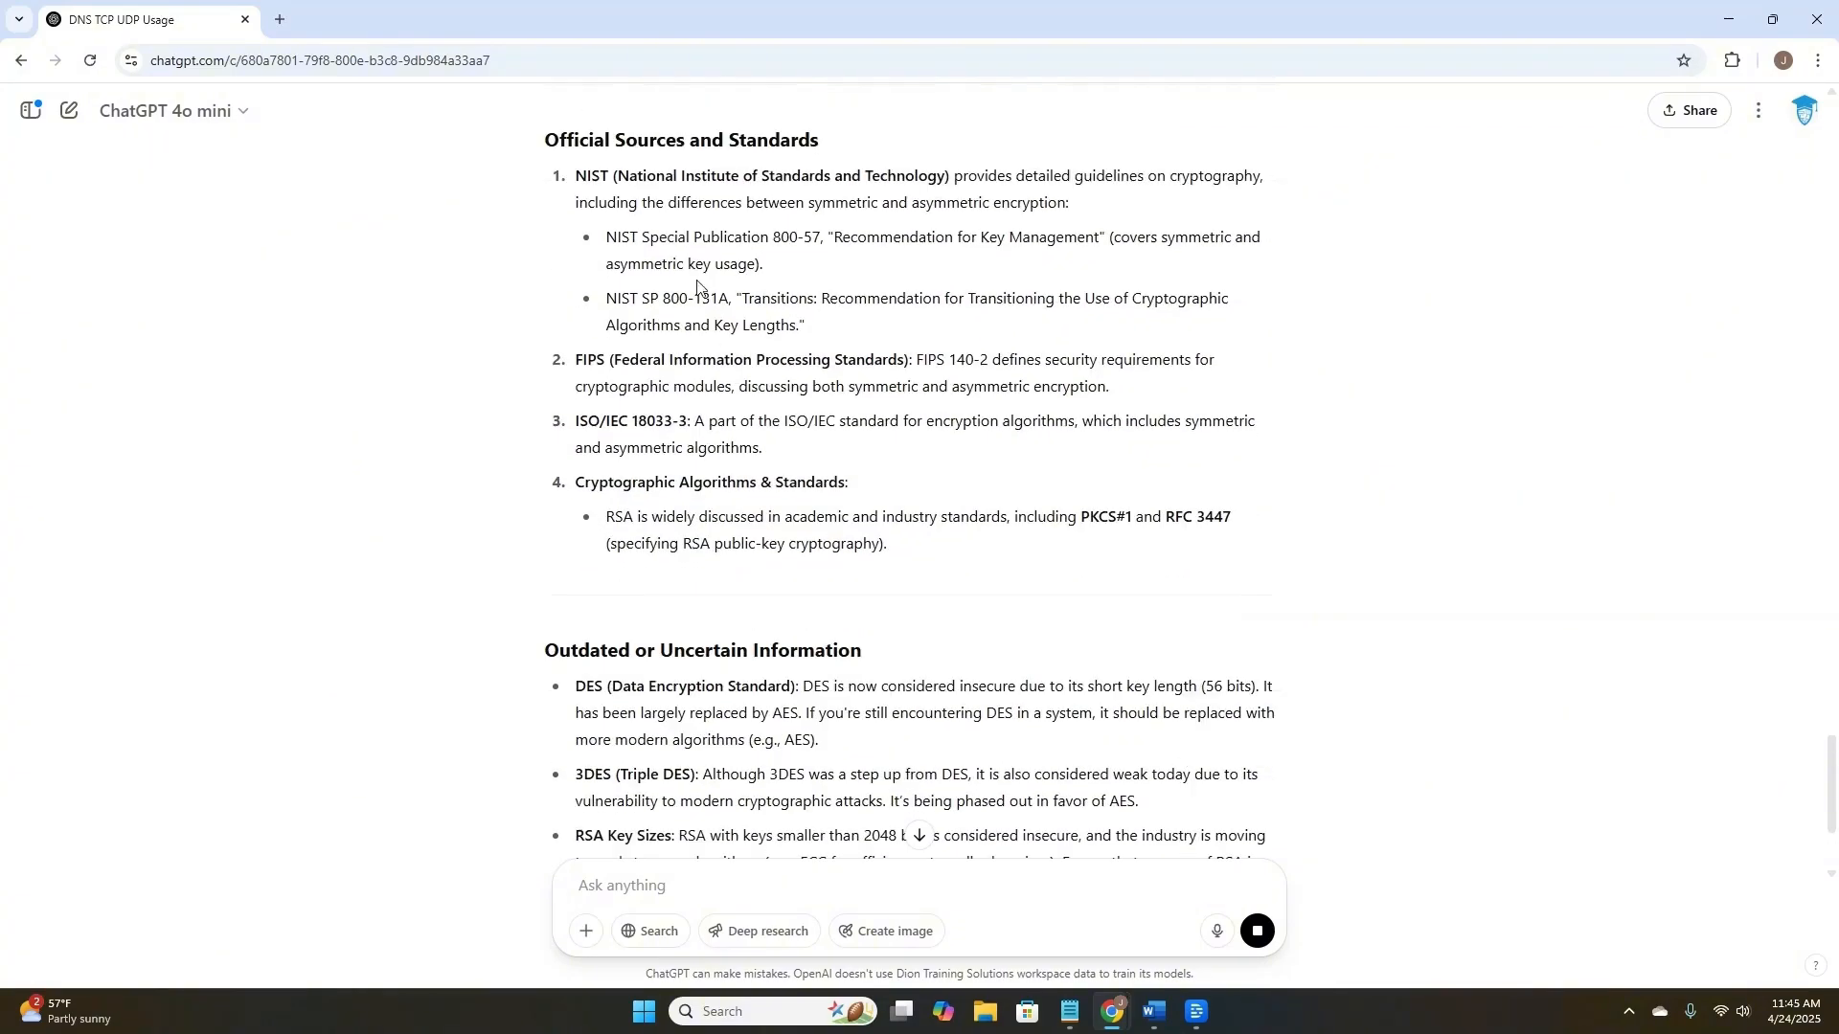
{"action": "mouse_move", "coordinate": [842, 246]}
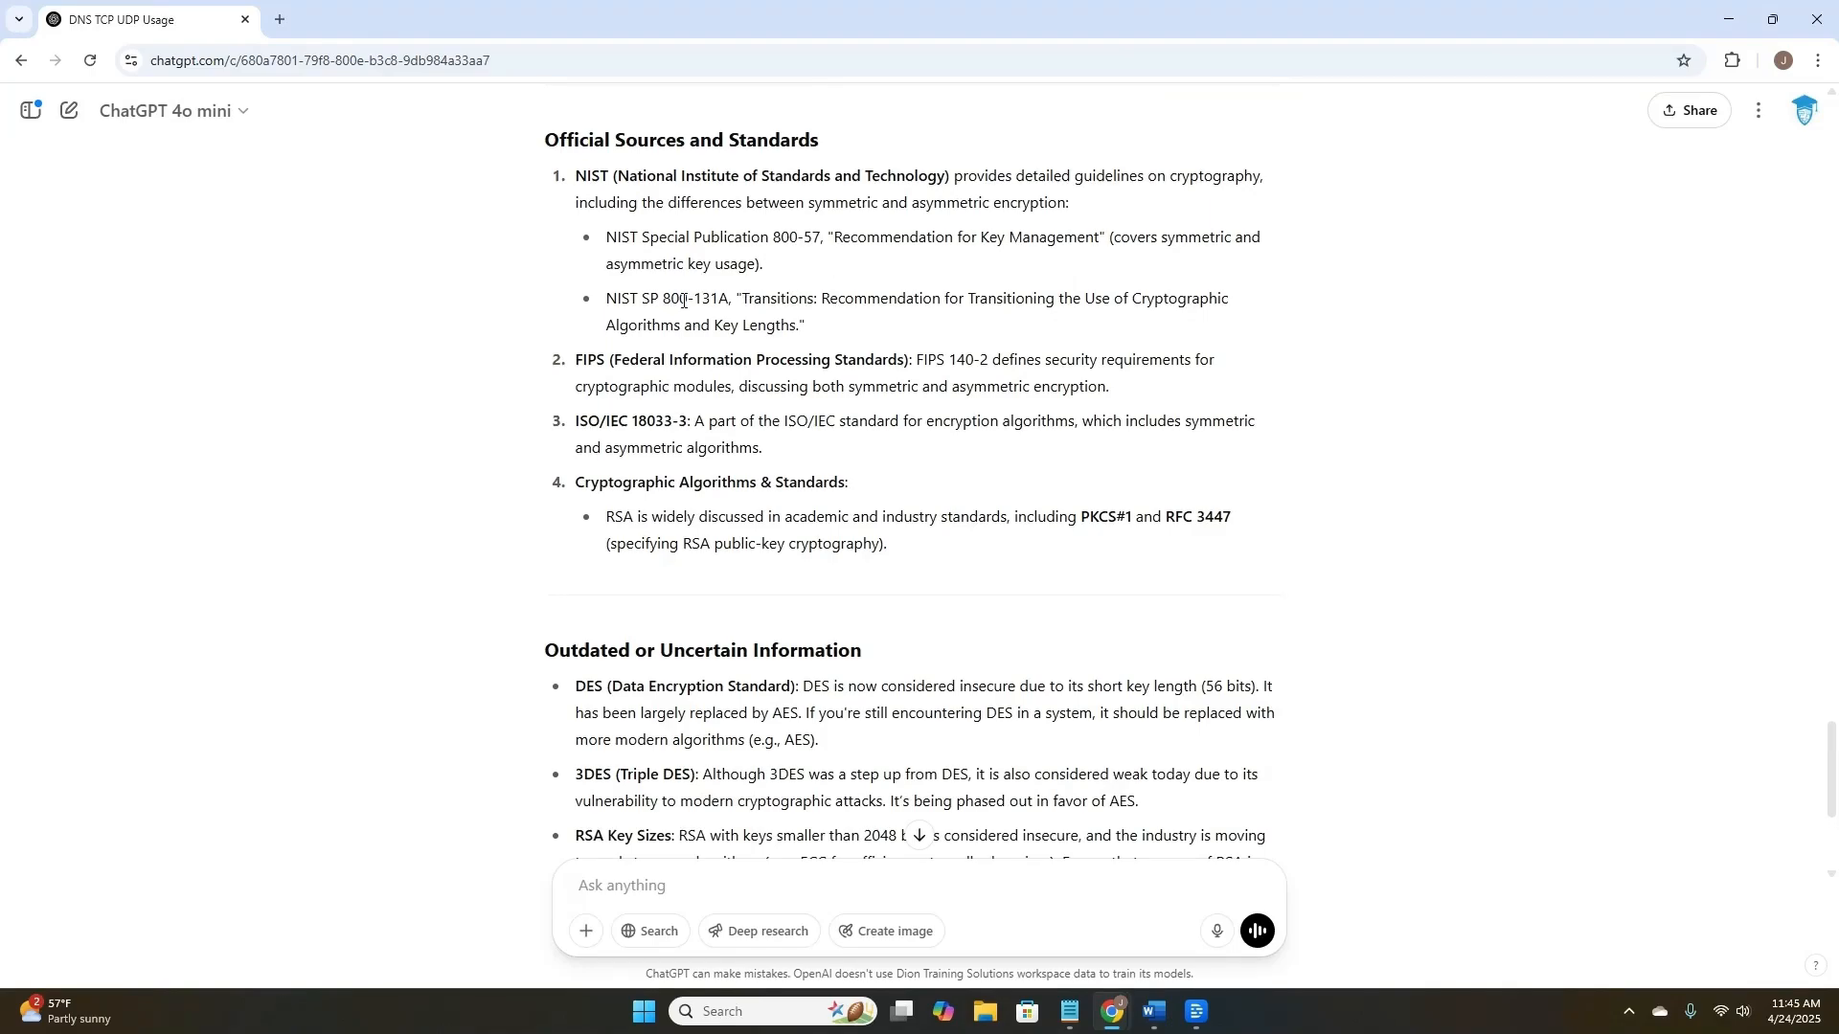
{"action": "mouse_move", "coordinate": [788, 421]}
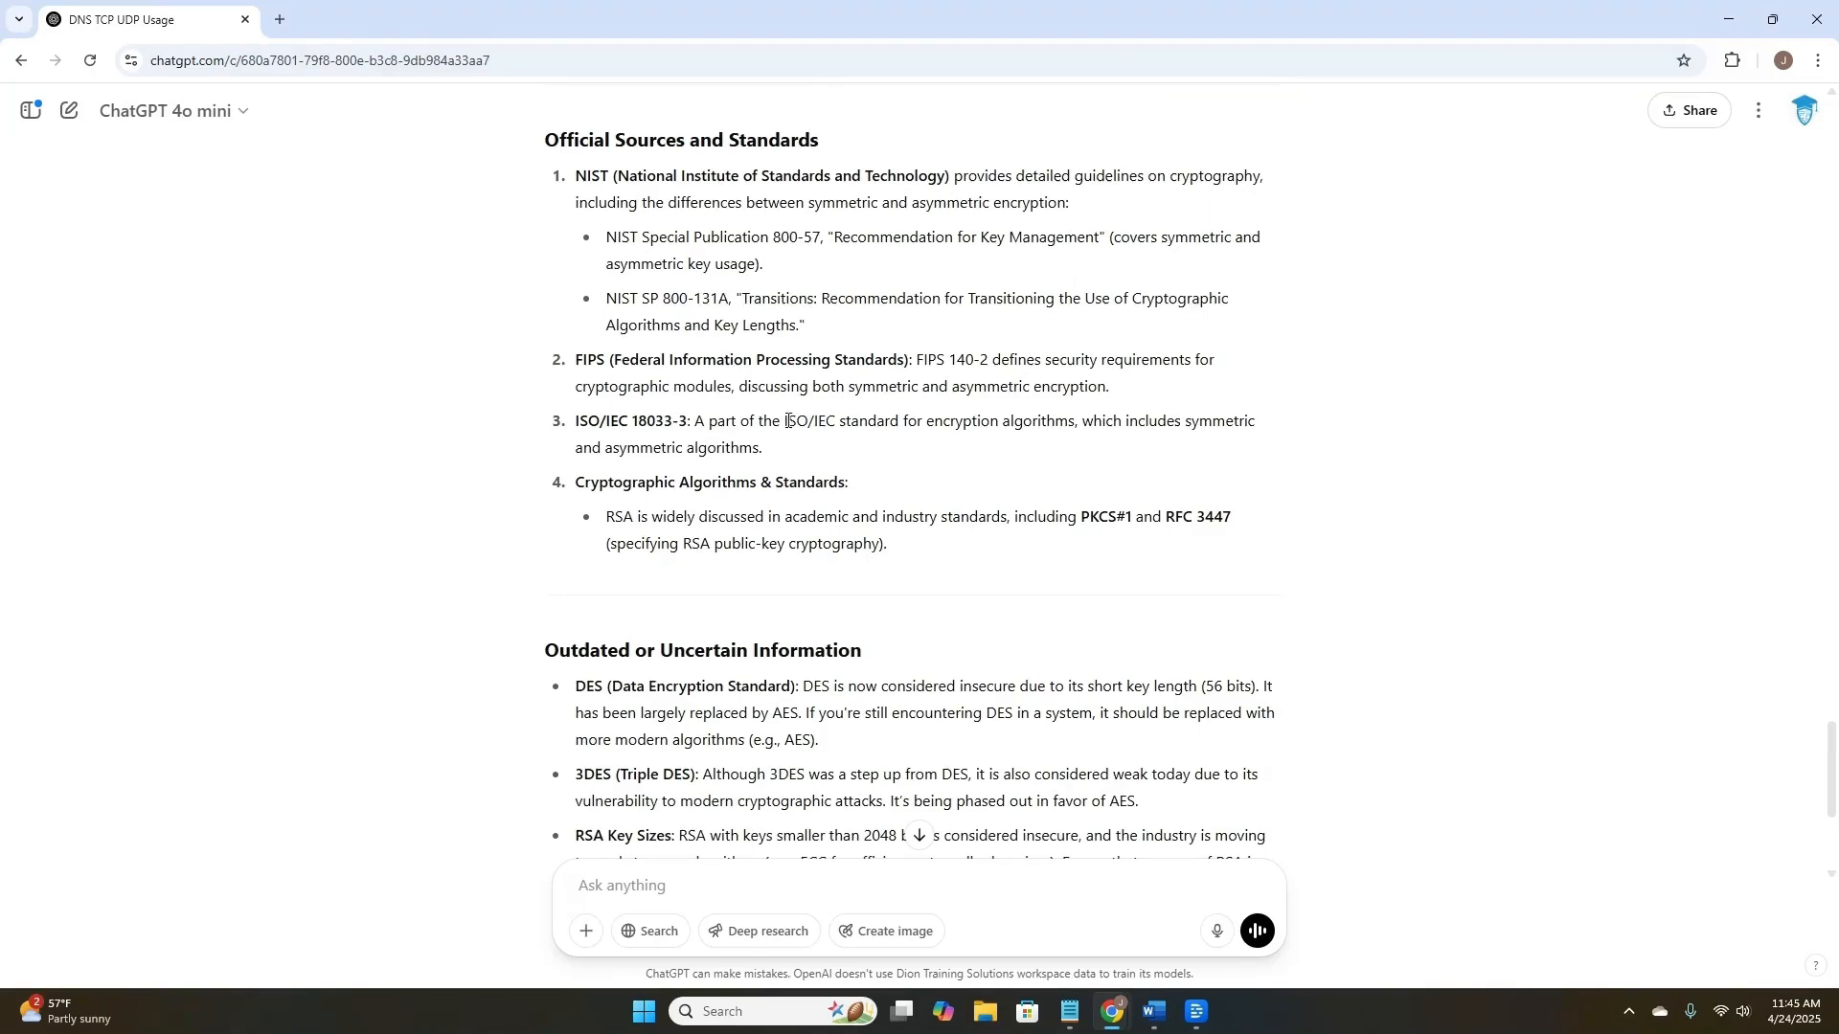
{"action": "scroll", "scroll_direction": "down", "scroll_amount": 3}
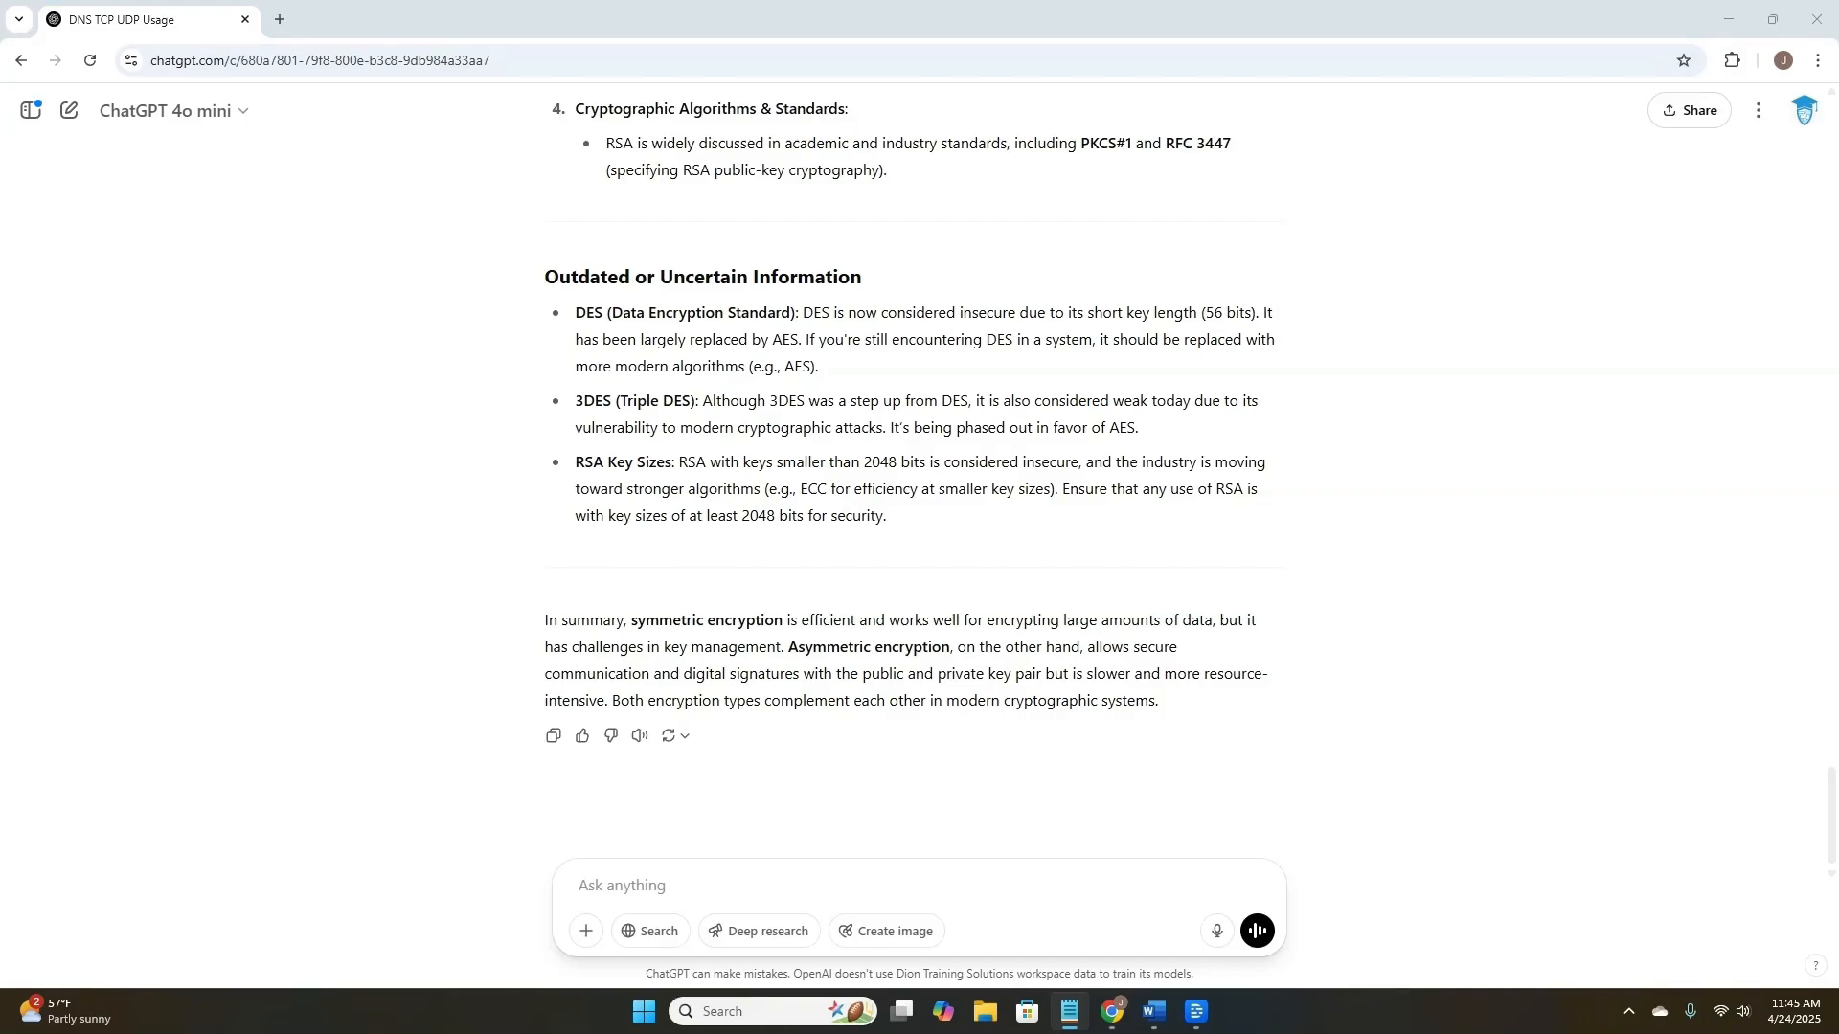
- Resend the encryption question requesting source links and read down to NIST SP 800-57, FIPS 140-2, ISO/IEC 18033-3
{"action": "type", "text": "Explain the differences between symmetric and asymmetric encryption, and cite official sources. Flag anything that might be outdated or uncertain."}
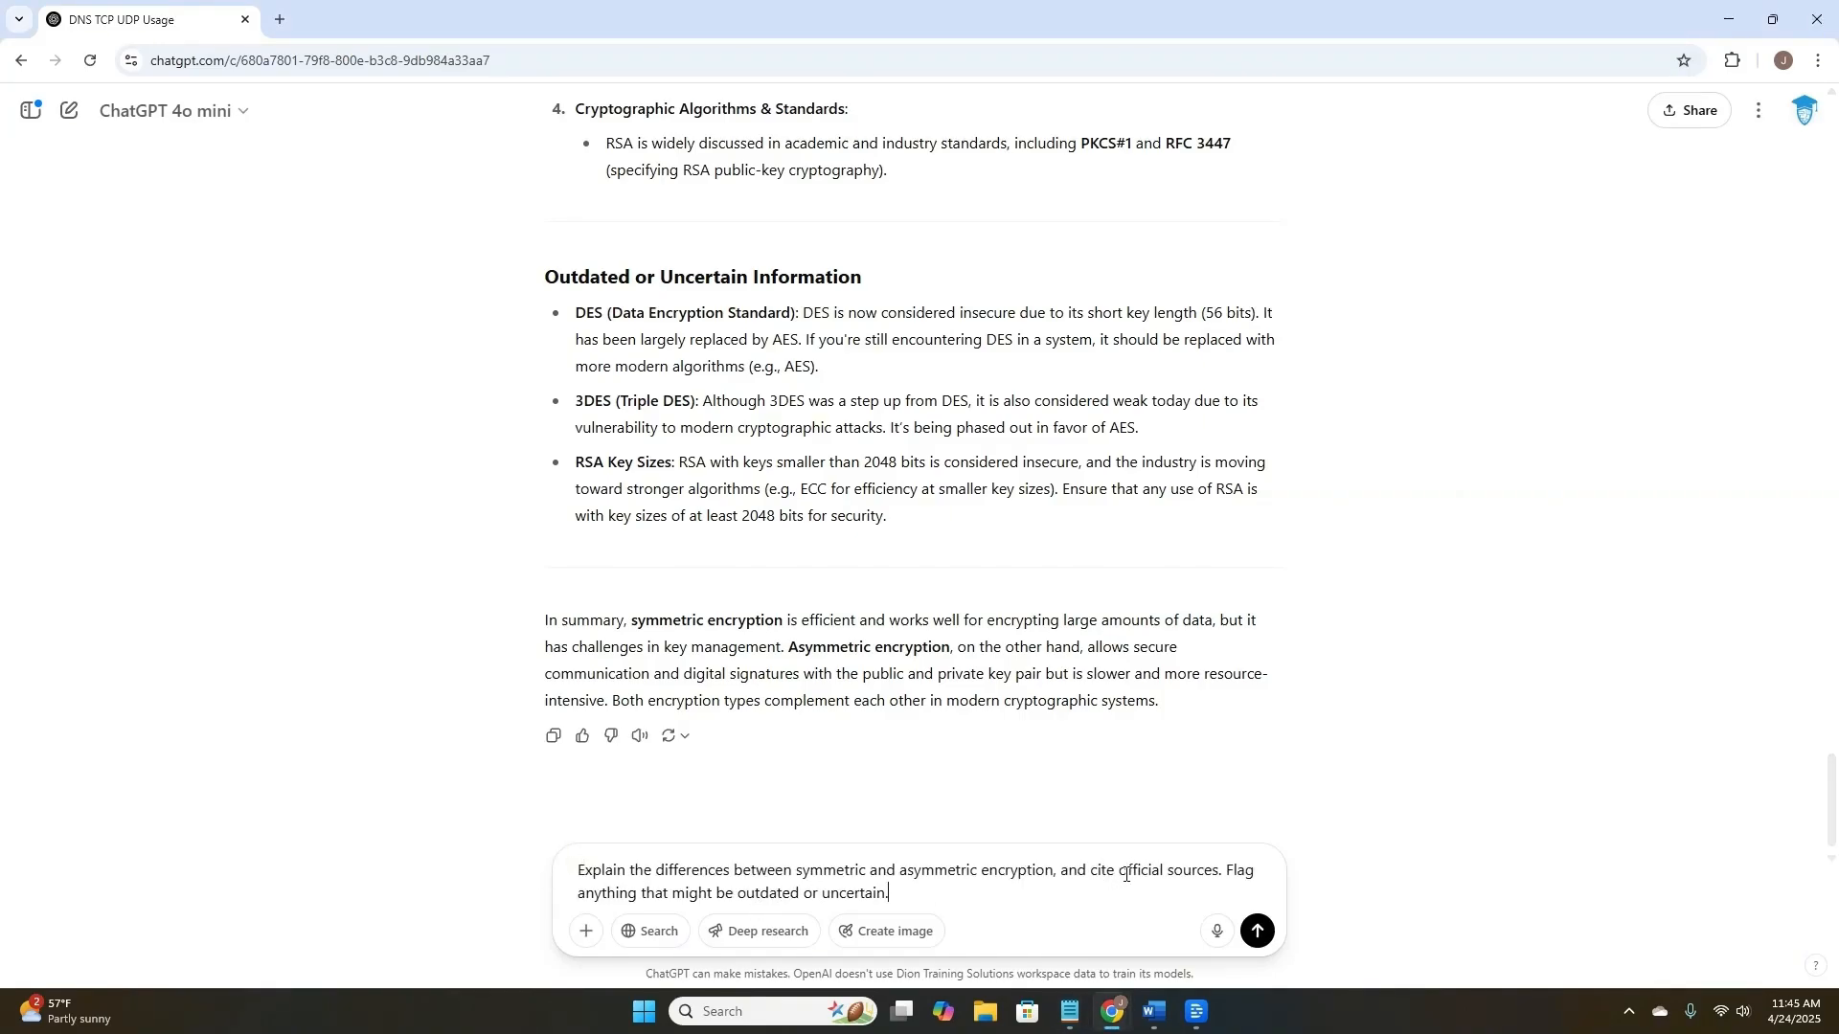
{"action": "mouse_move", "coordinate": [1216, 872]}
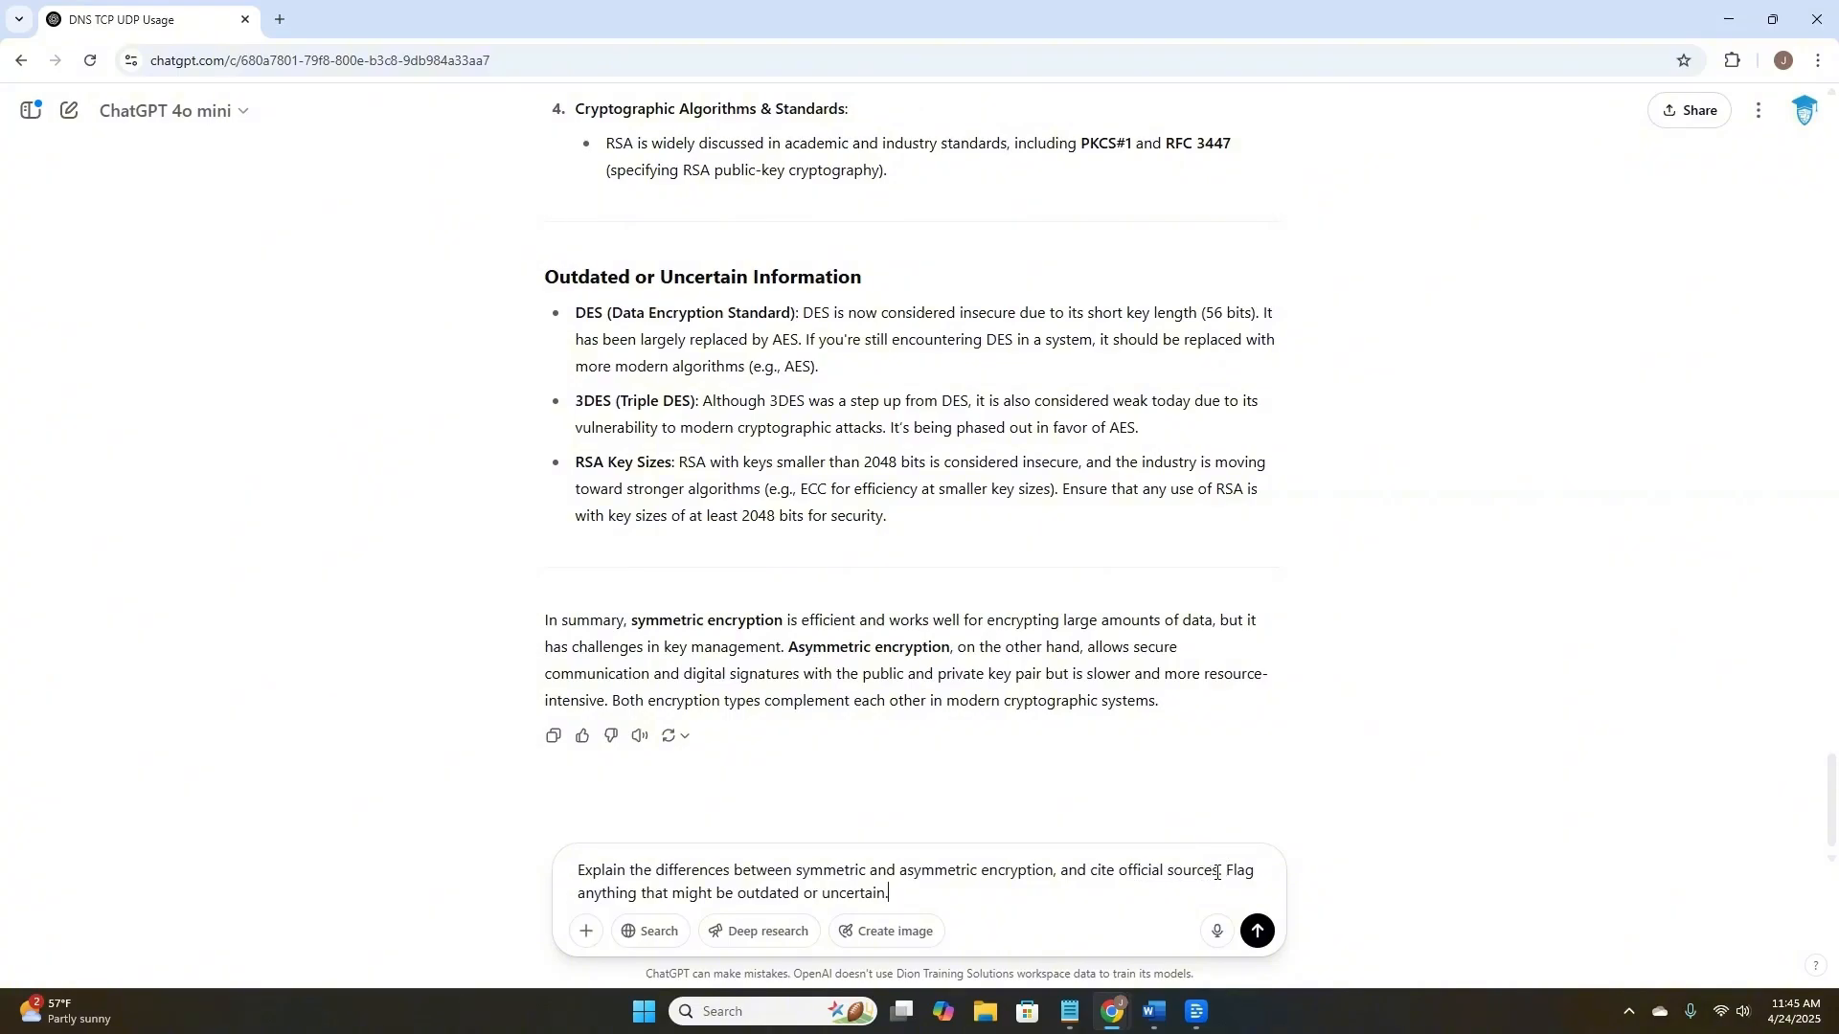
{"action": "type", "text": "with"}
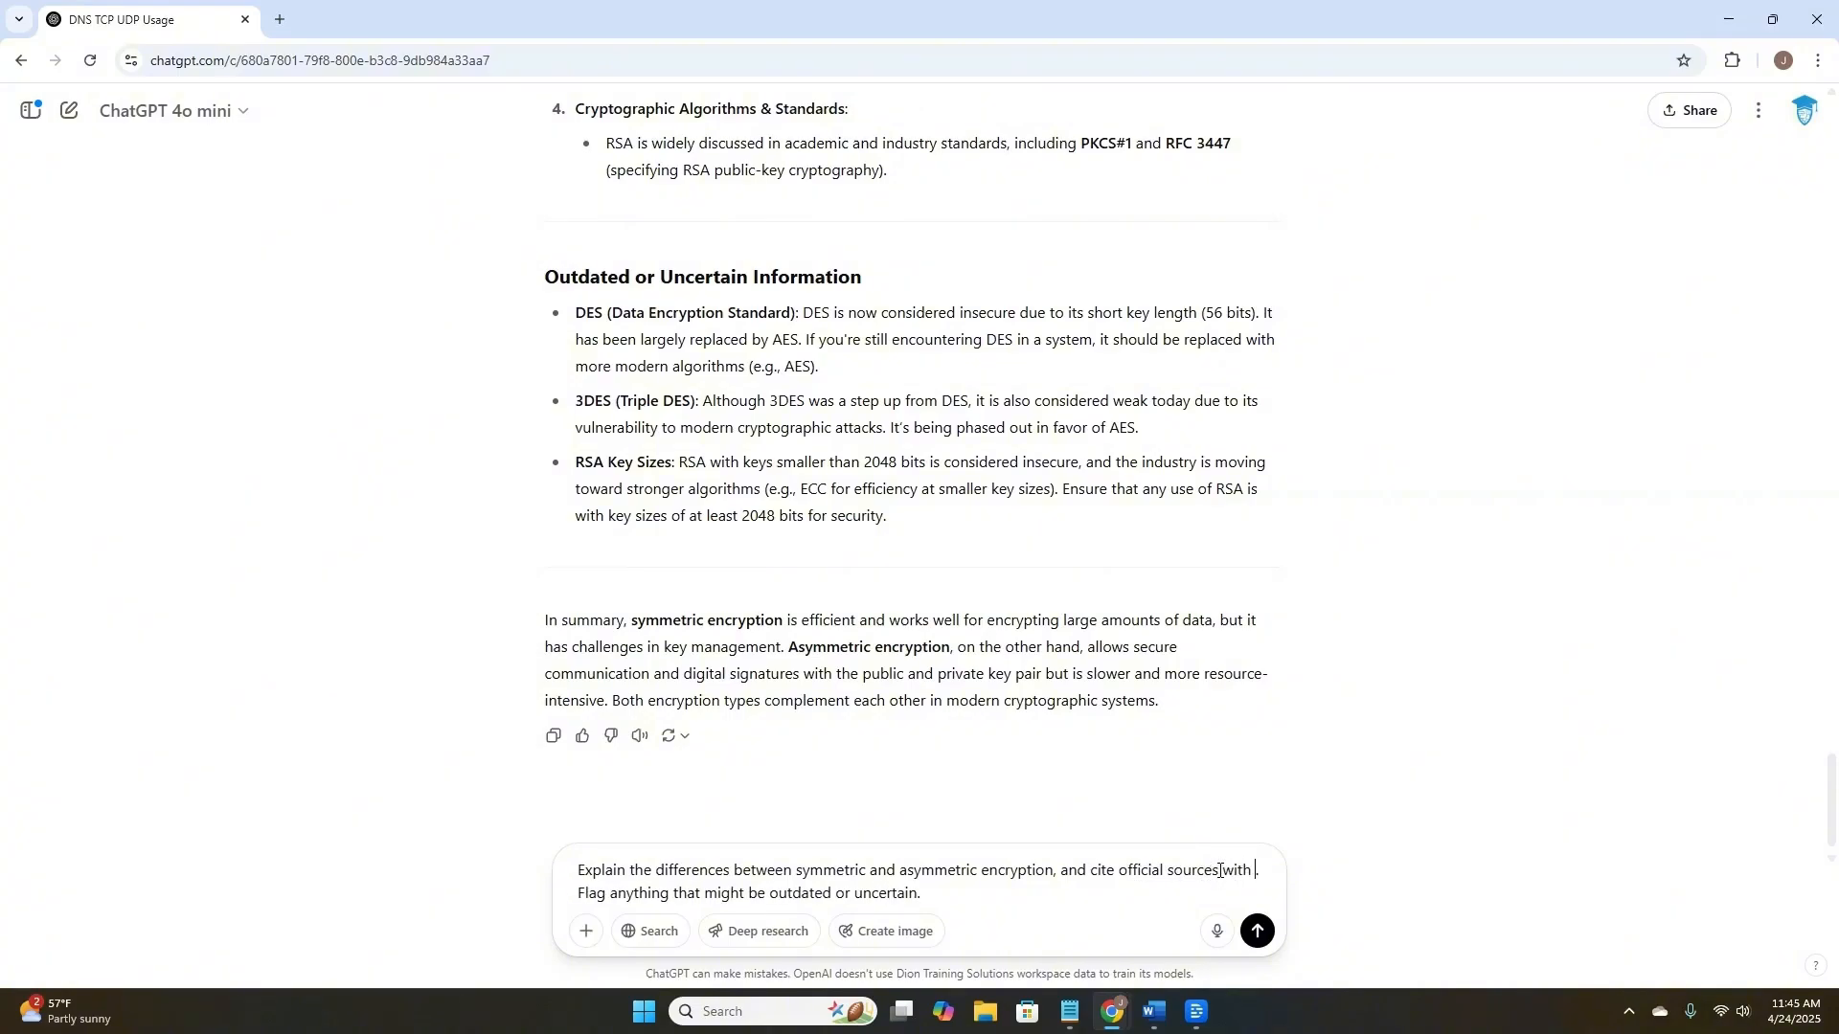
{"action": "left_click", "coordinate": [1255, 930]}
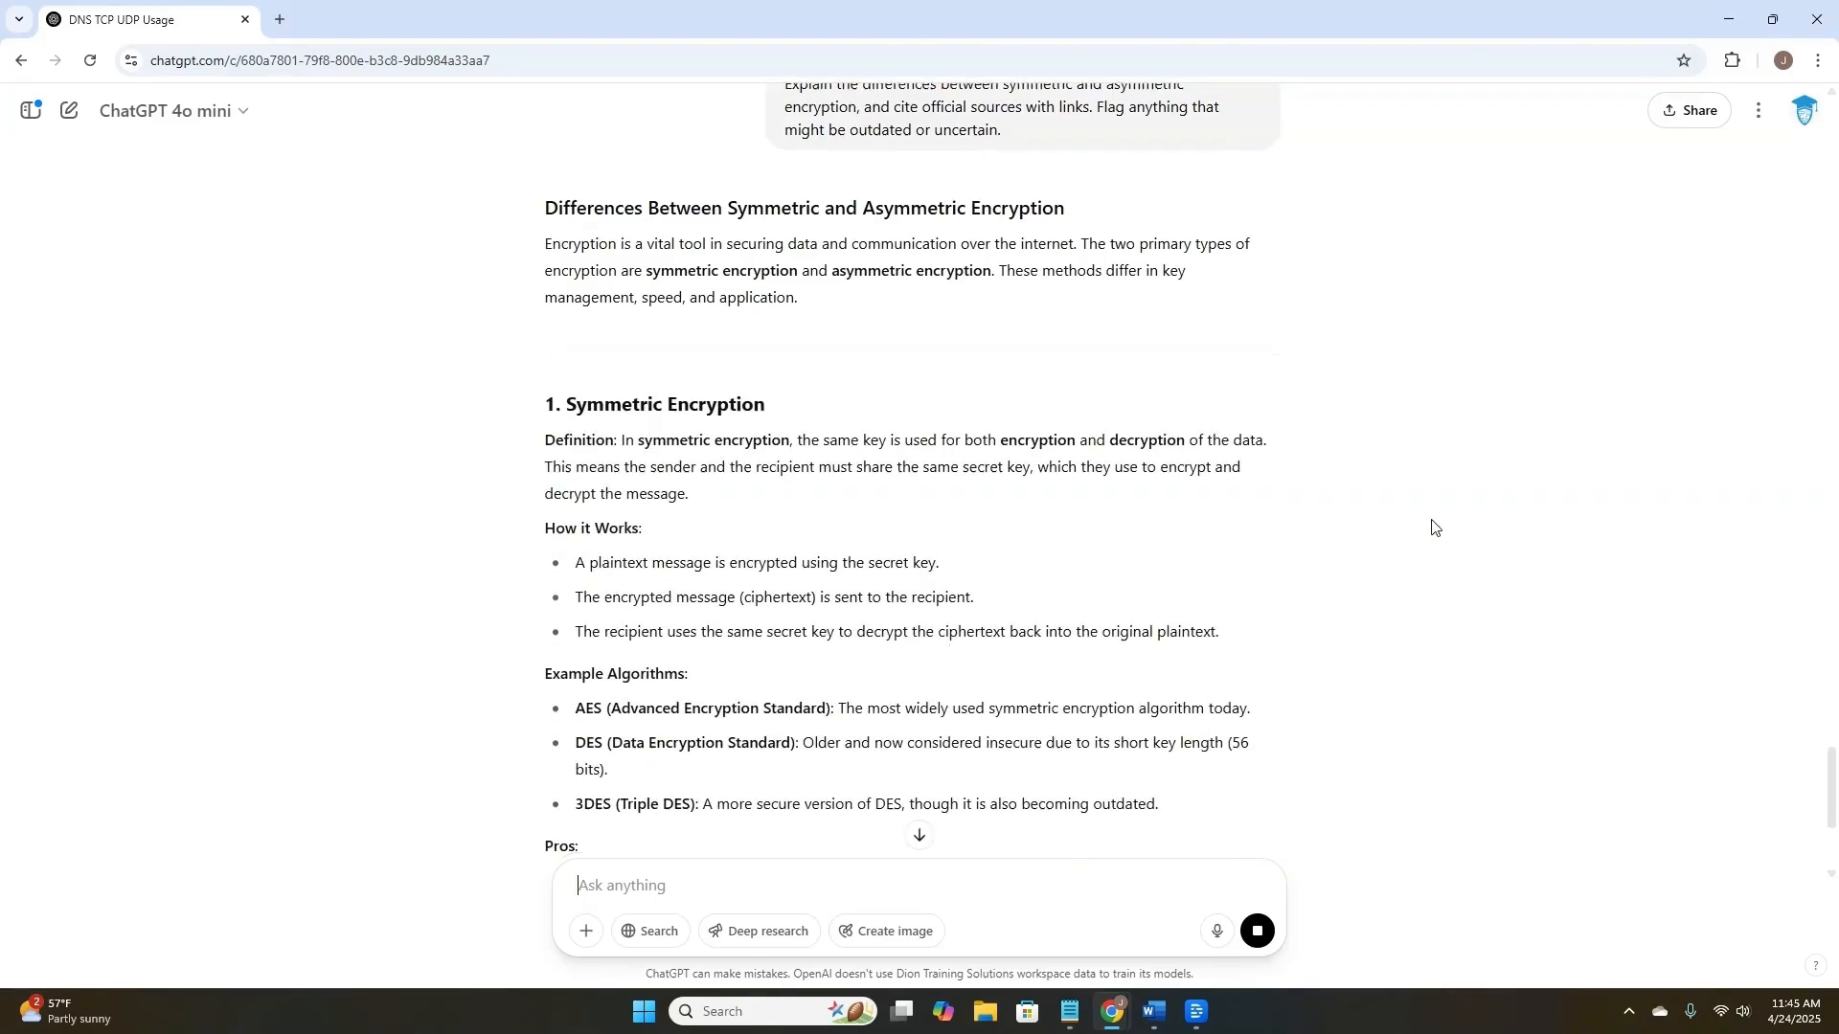
{"action": "scroll", "scroll_direction": "down", "scroll_amount": 3}
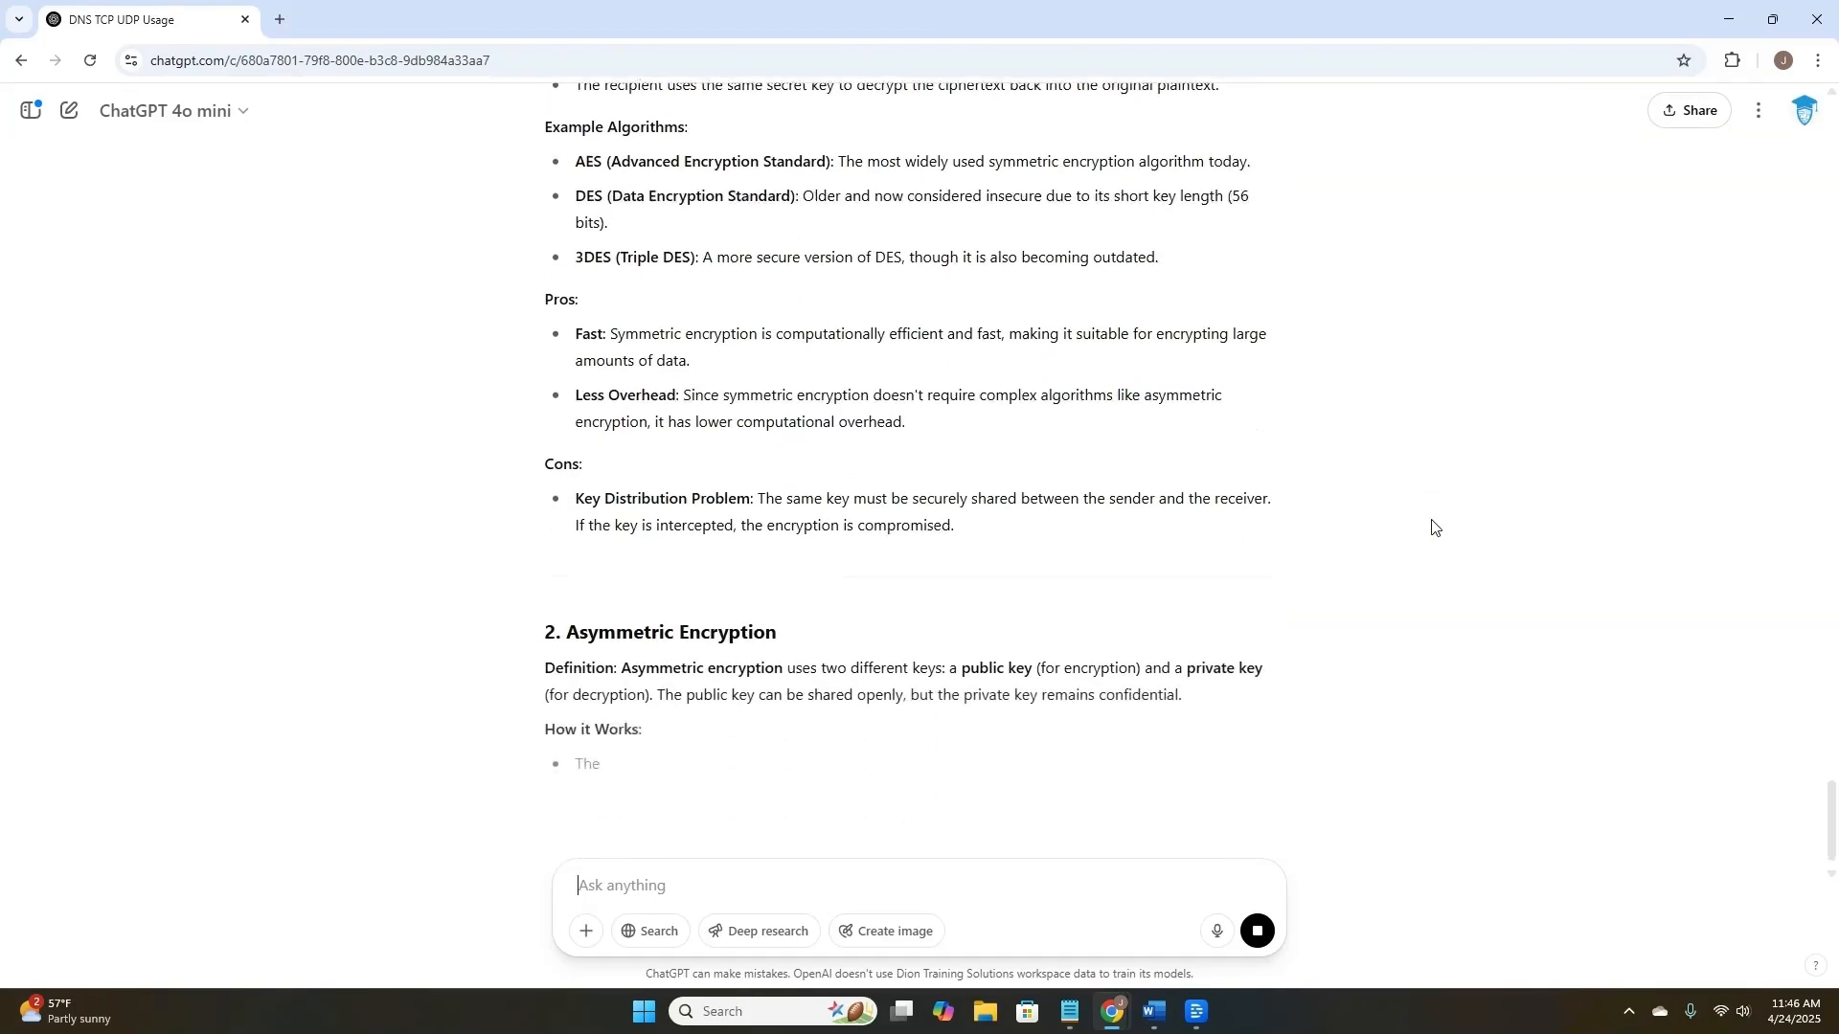
{"action": "scroll", "scroll_direction": "down", "scroll_amount": 3}
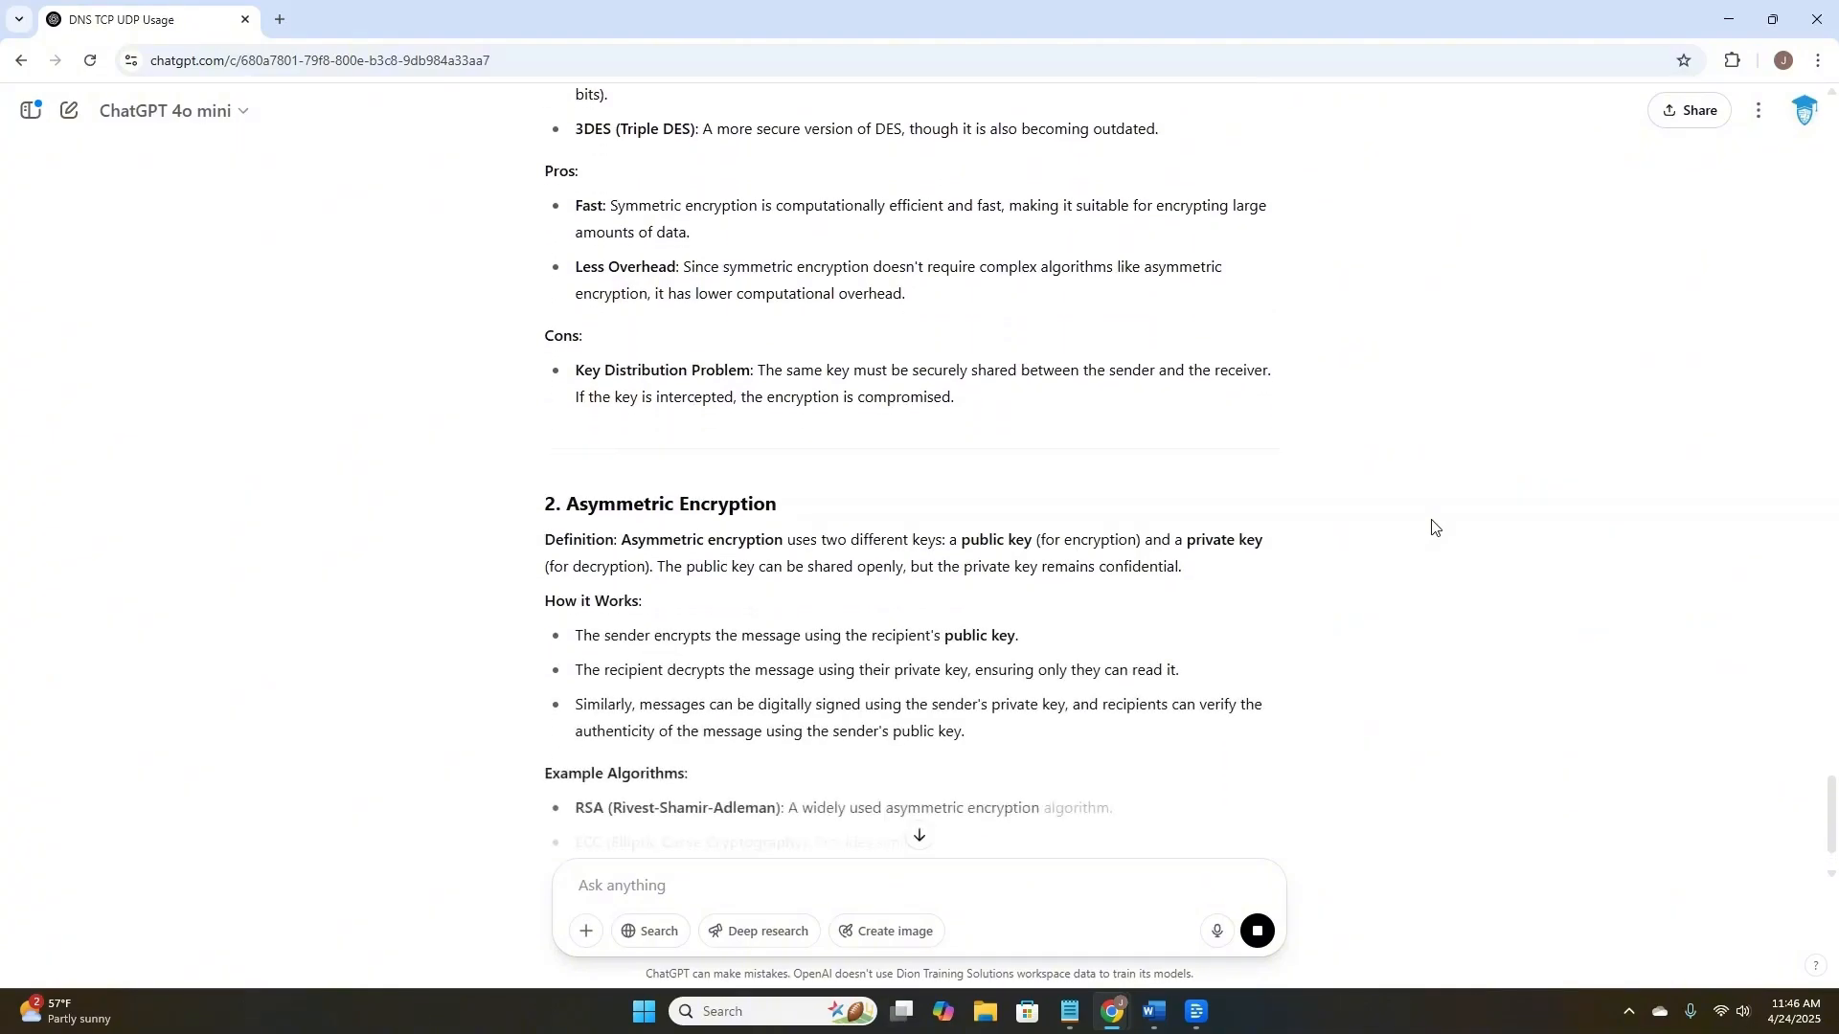
{"action": "scroll", "scroll_direction": "down", "scroll_amount": 3}
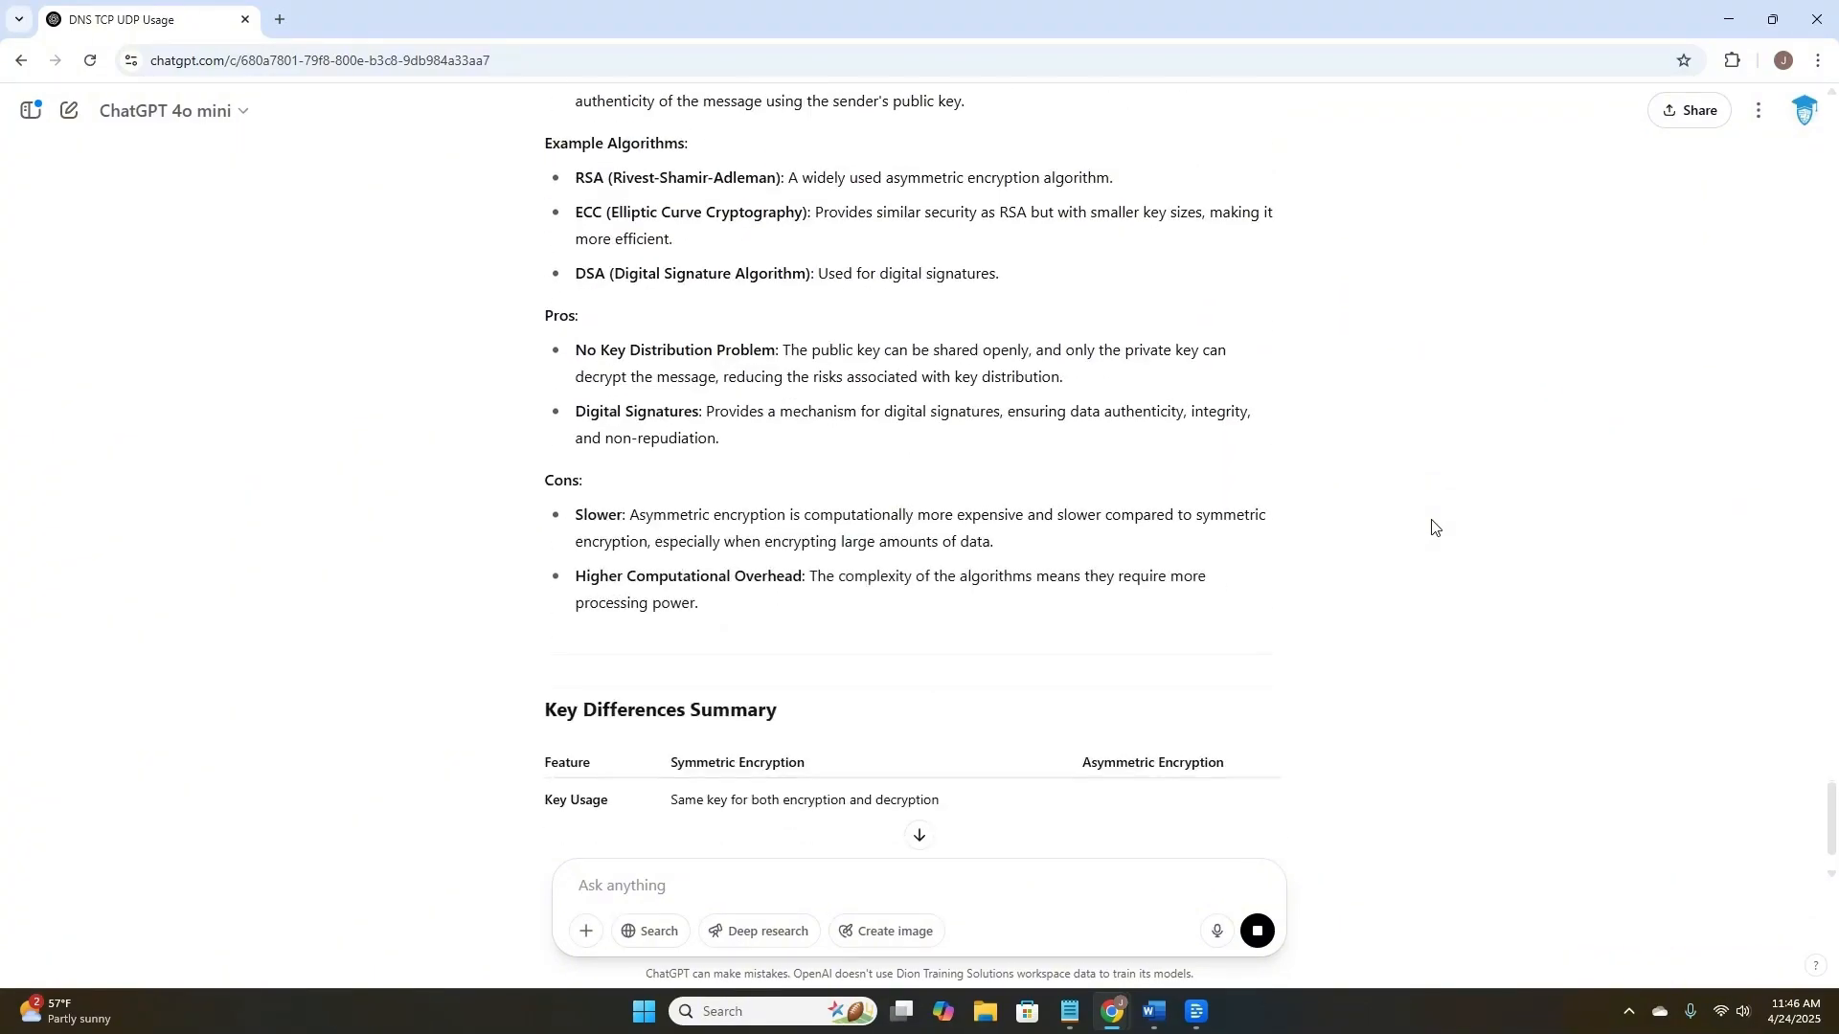
{"action": "scroll", "scroll_direction": "down", "scroll_amount": 3}
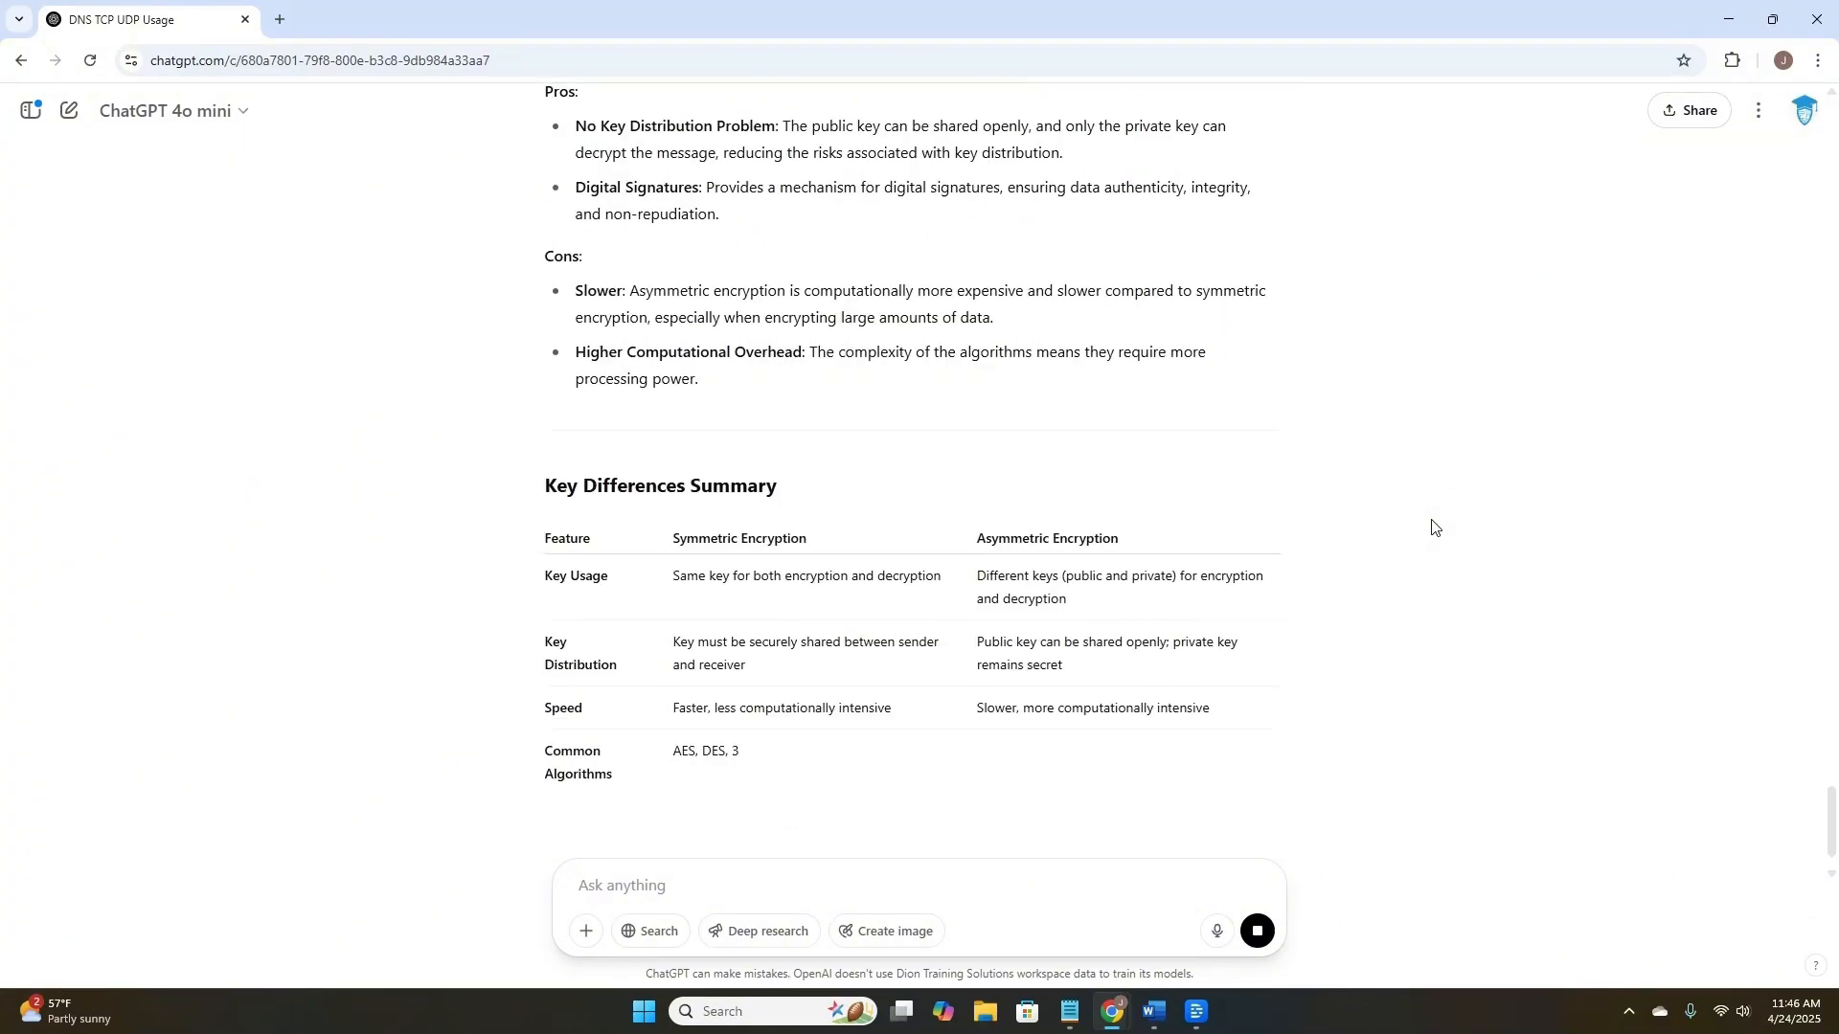
{"action": "scroll", "scroll_direction": "down", "scroll_amount": 3}
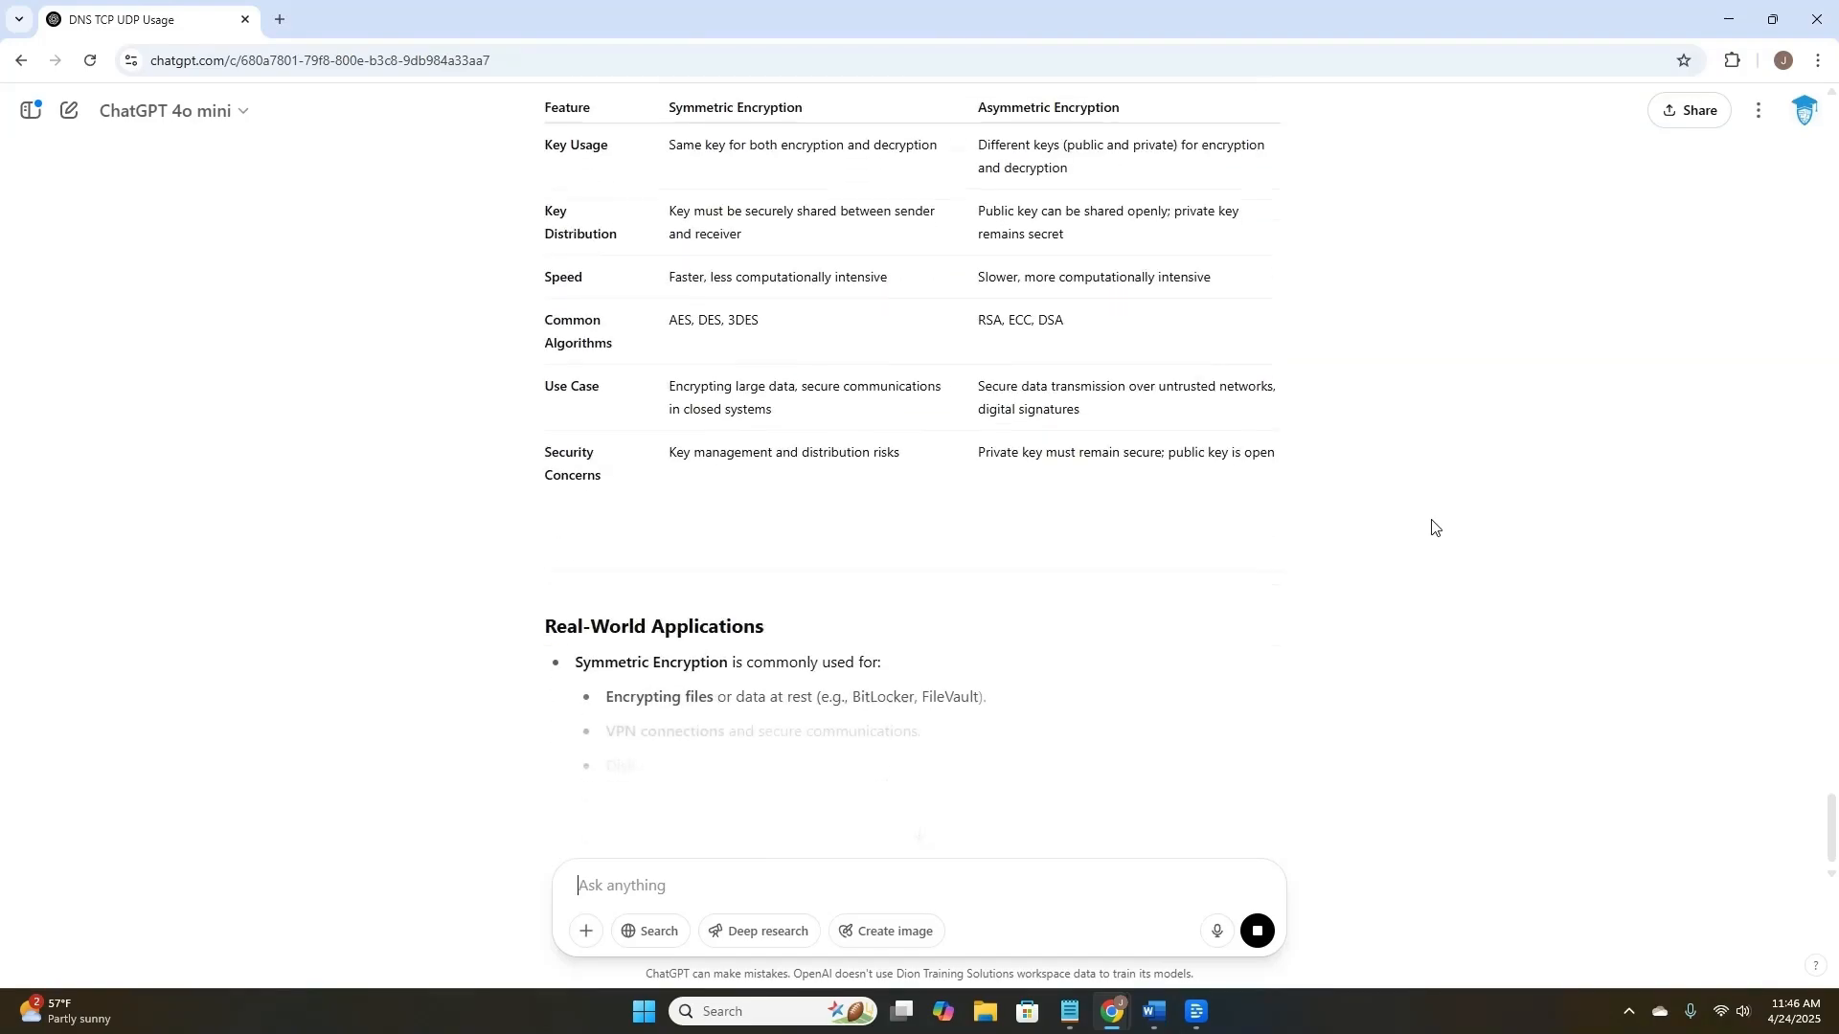
{"action": "scroll", "scroll_direction": "down", "scroll_amount": 3}
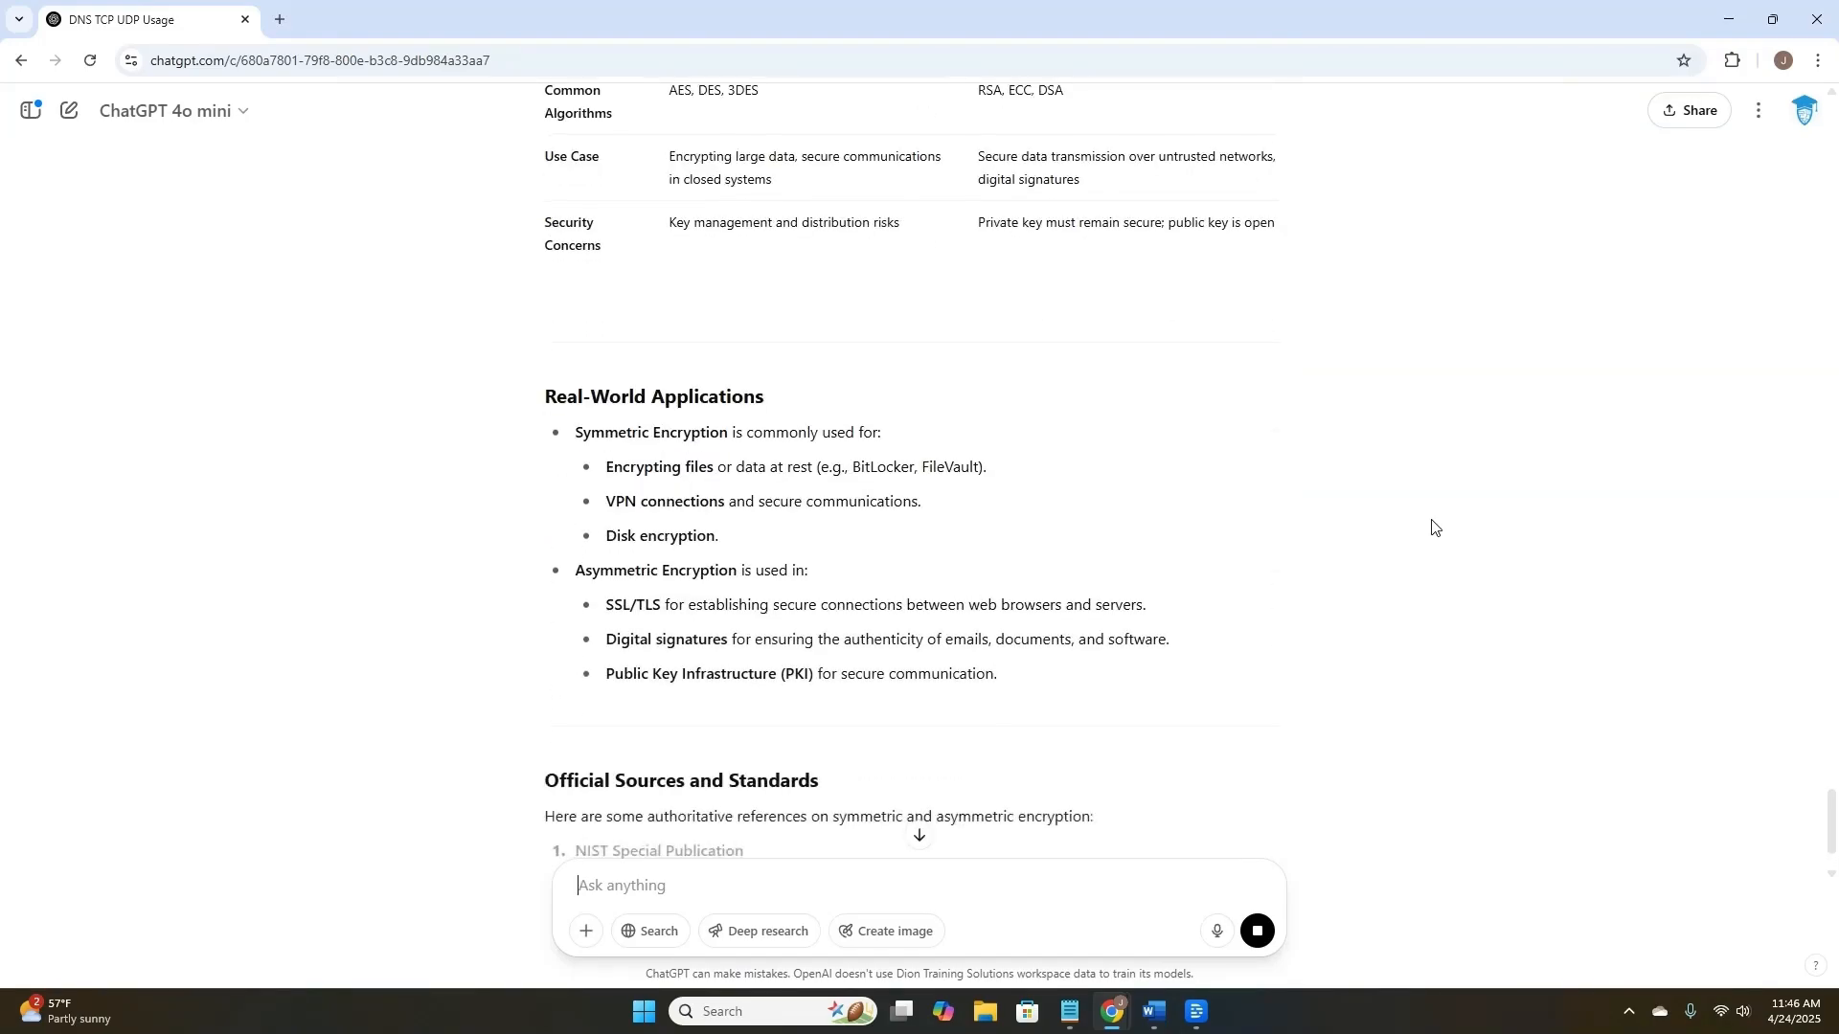
{"action": "scroll", "scroll_direction": "down", "scroll_amount": 3}
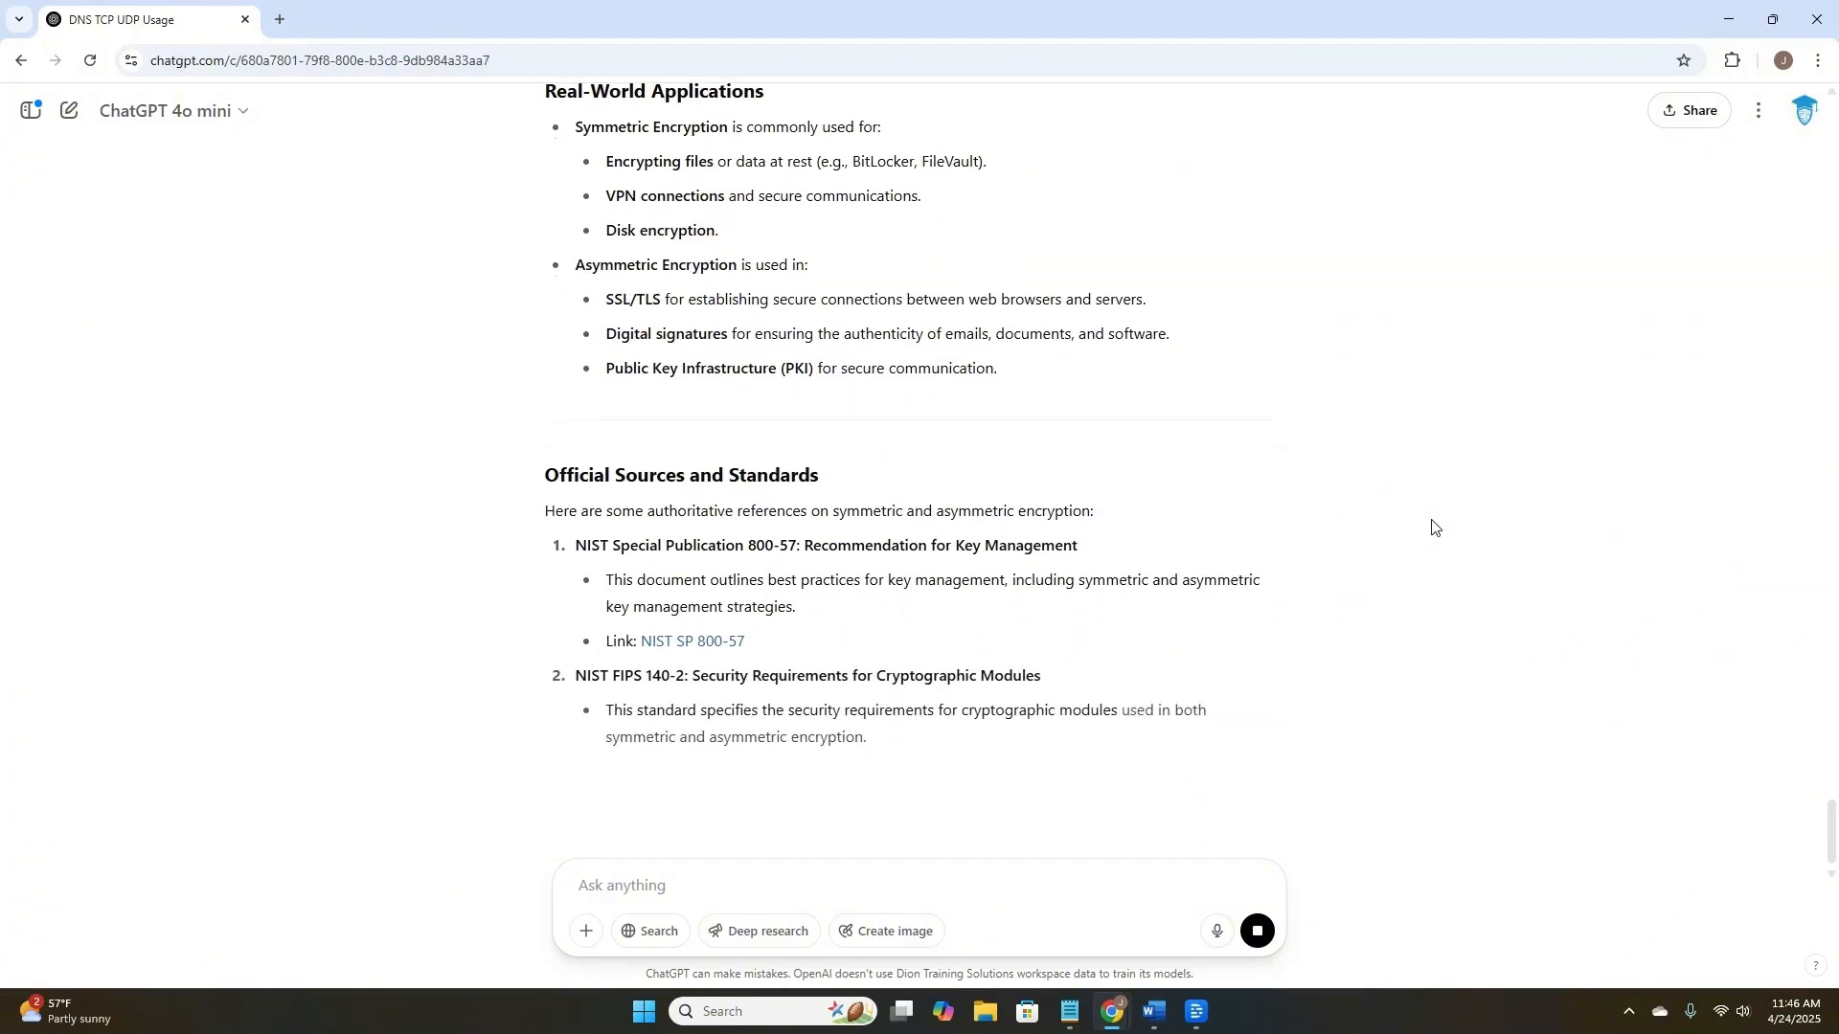
{"action": "mouse_move", "coordinate": [691, 642]}
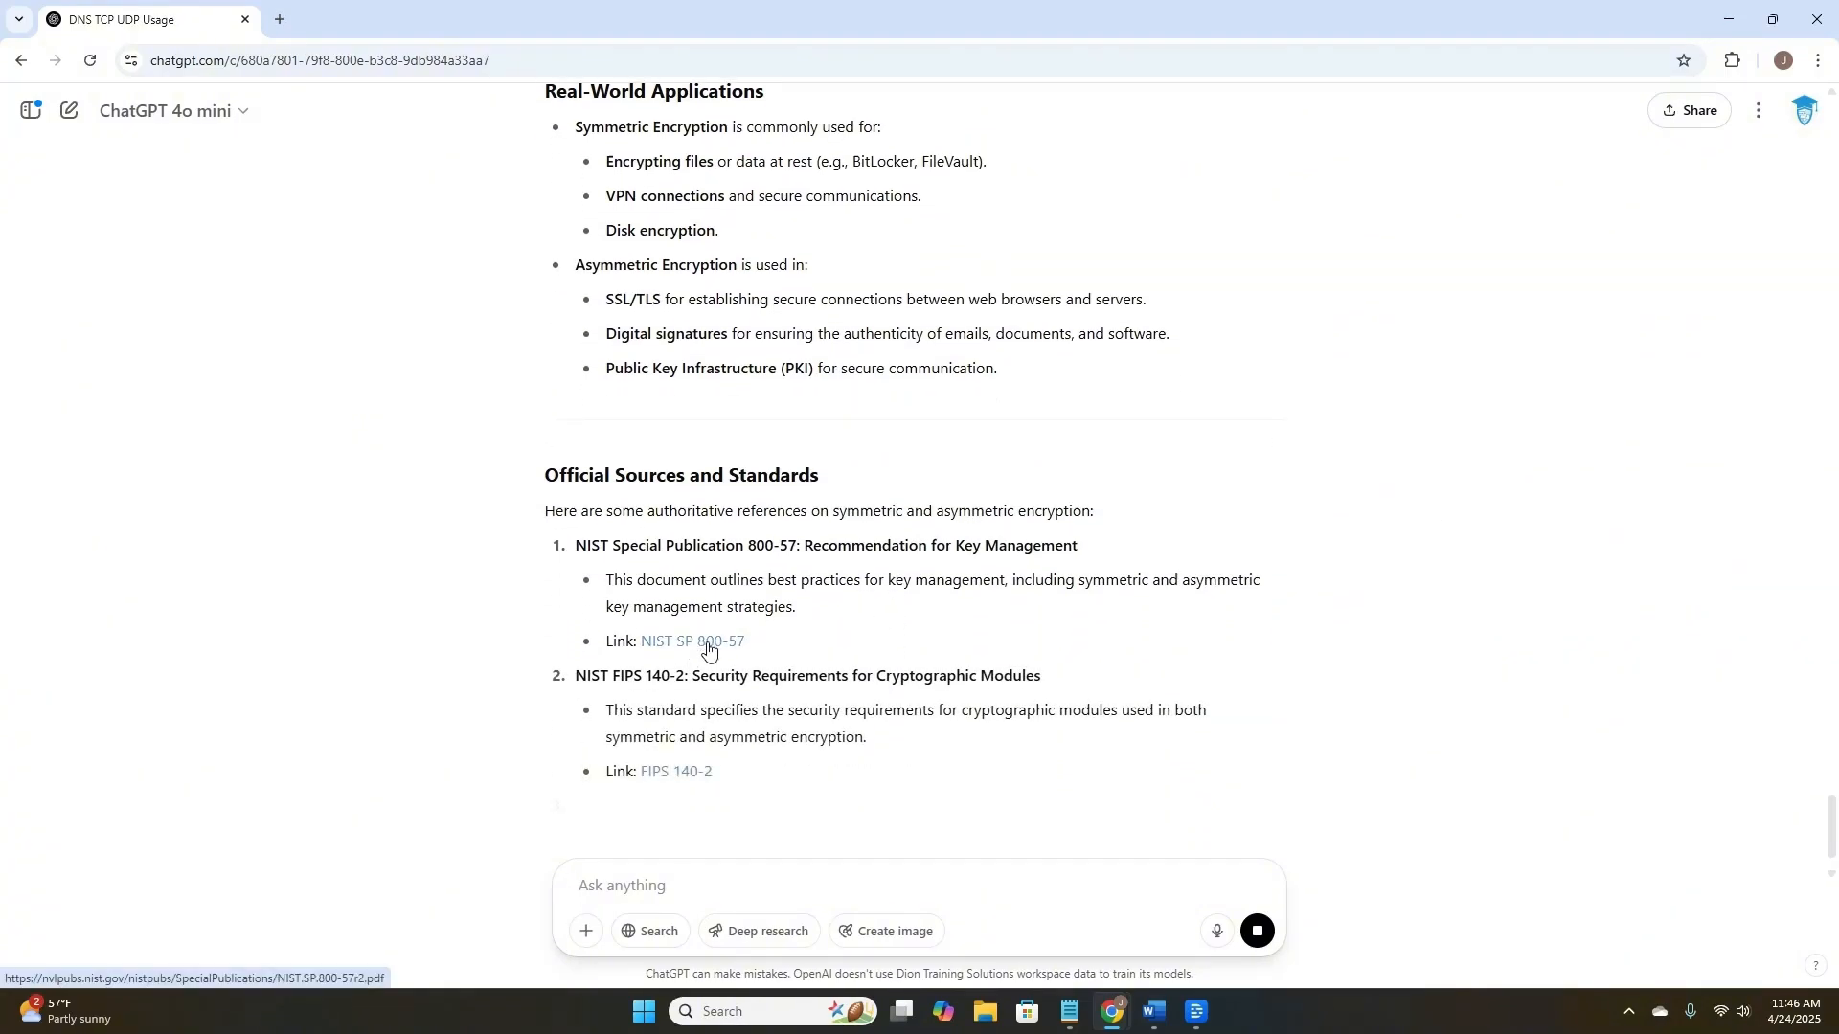
{"action": "scroll", "scroll_direction": "down", "scroll_amount": 3}
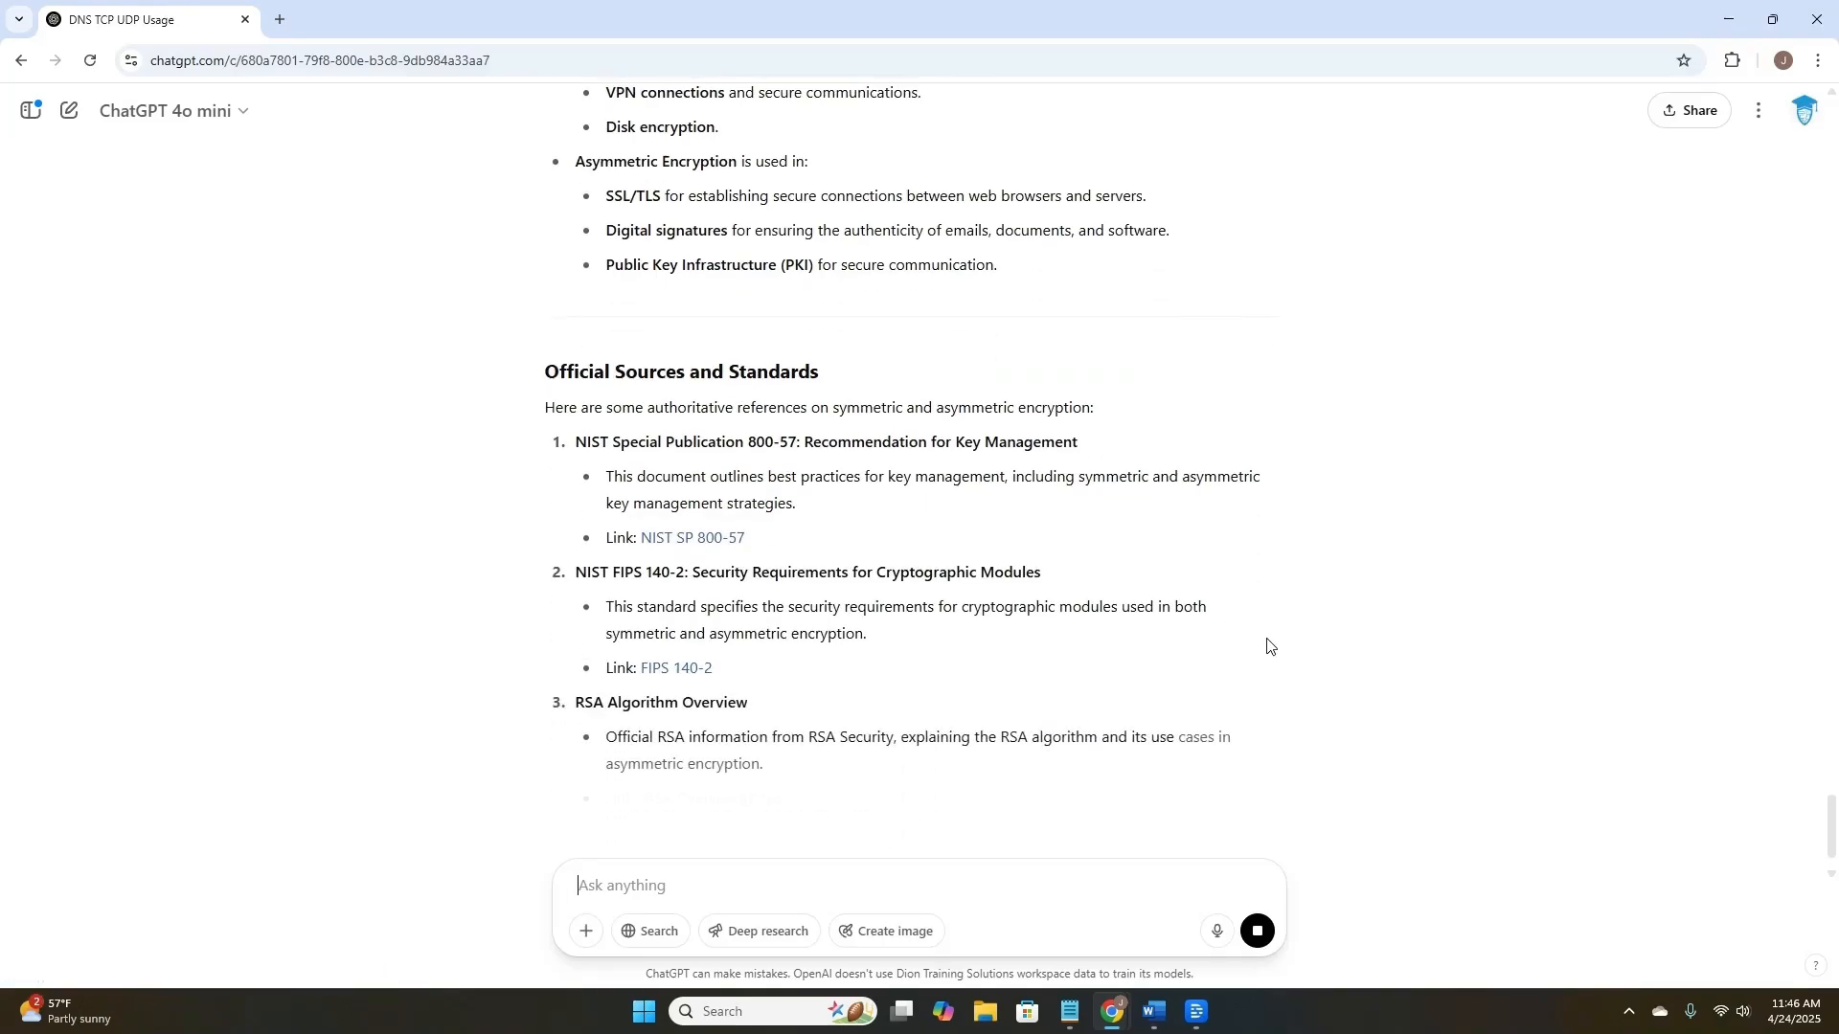
{"action": "scroll", "scroll_direction": "down", "scroll_amount": 3}
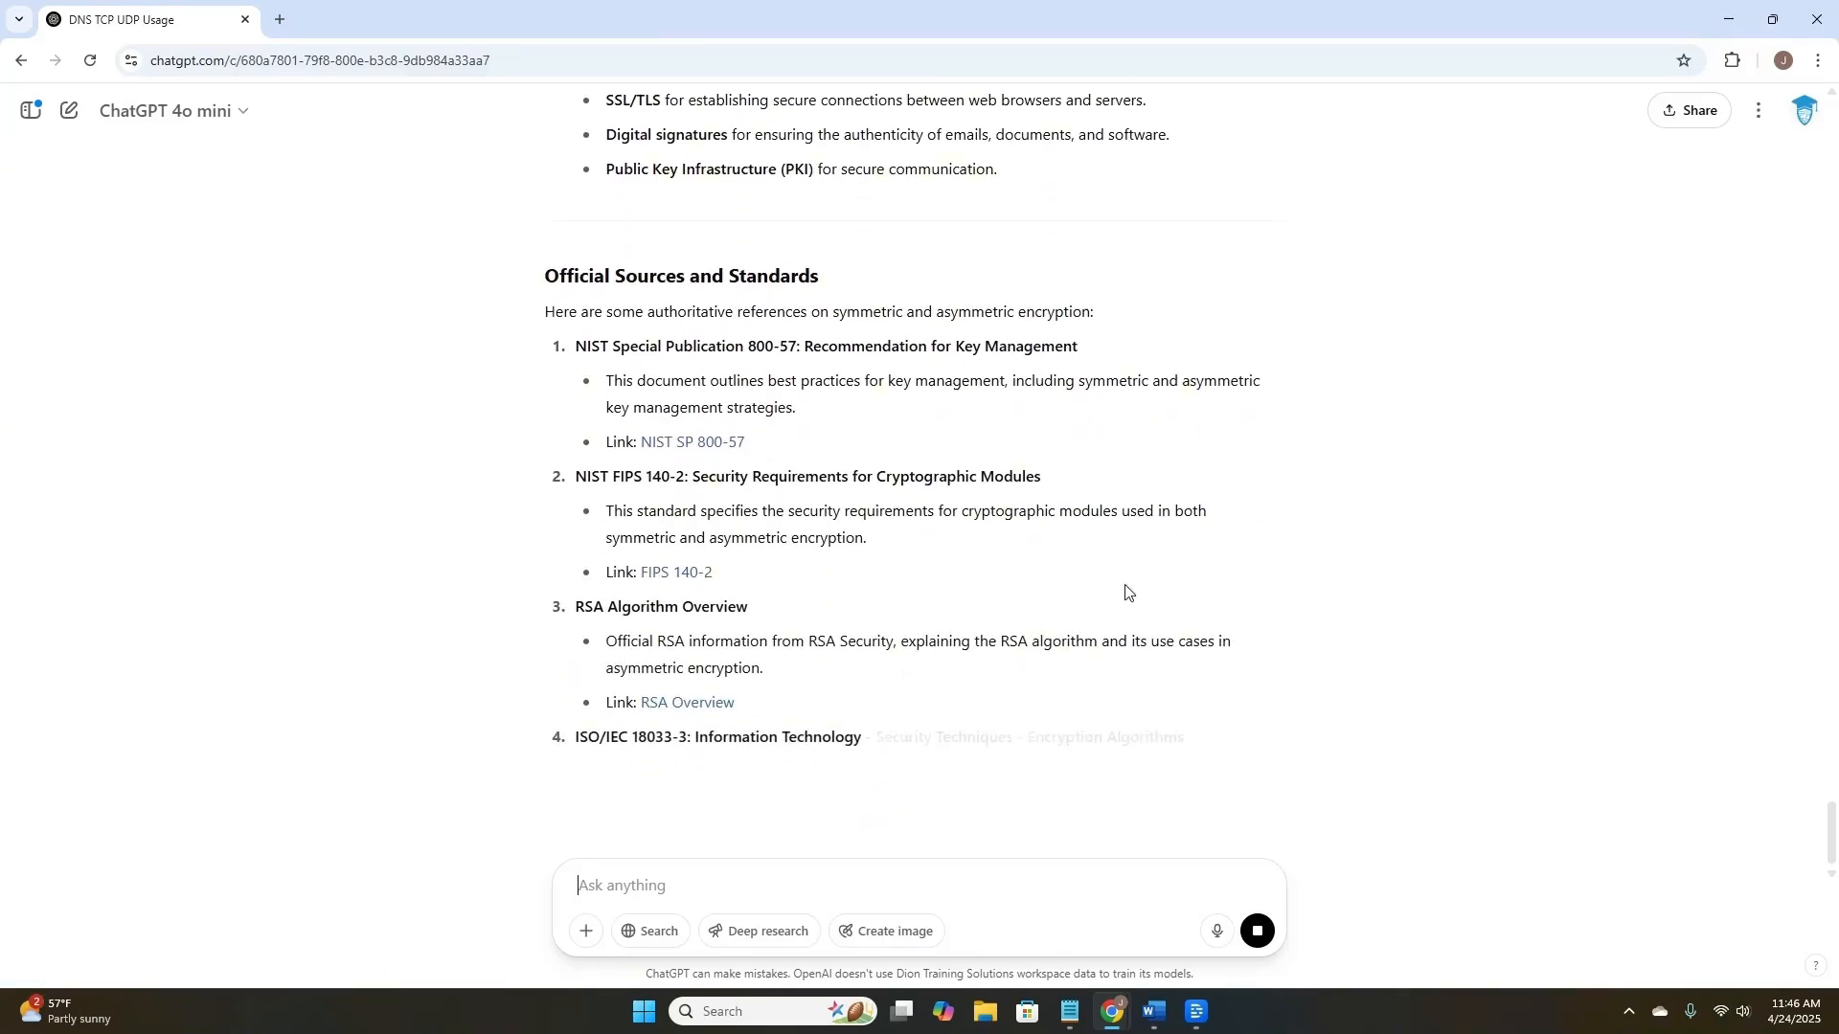
{"action": "mouse_move", "coordinate": [698, 449]}
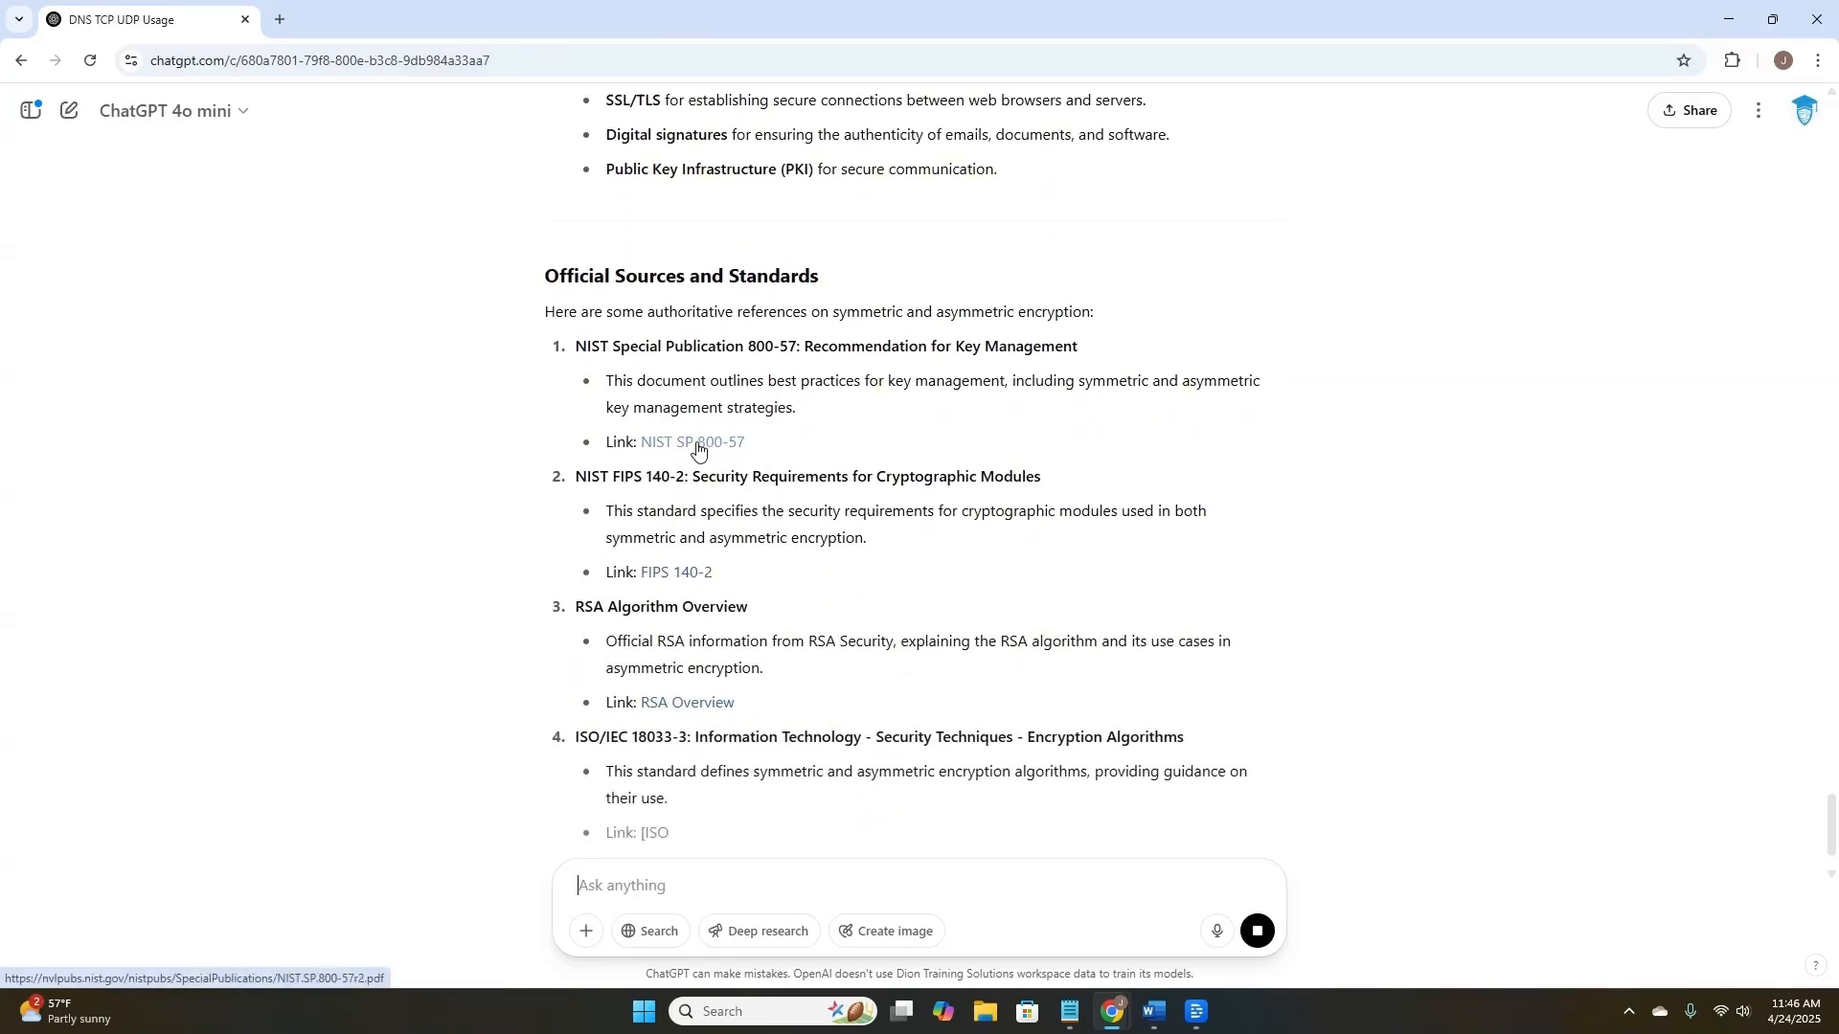
- Open the NIST SP 800-57 and FIPS 140-2 links, returning to ChatGPT after each
{"action": "left_click", "coordinate": [692, 443]}
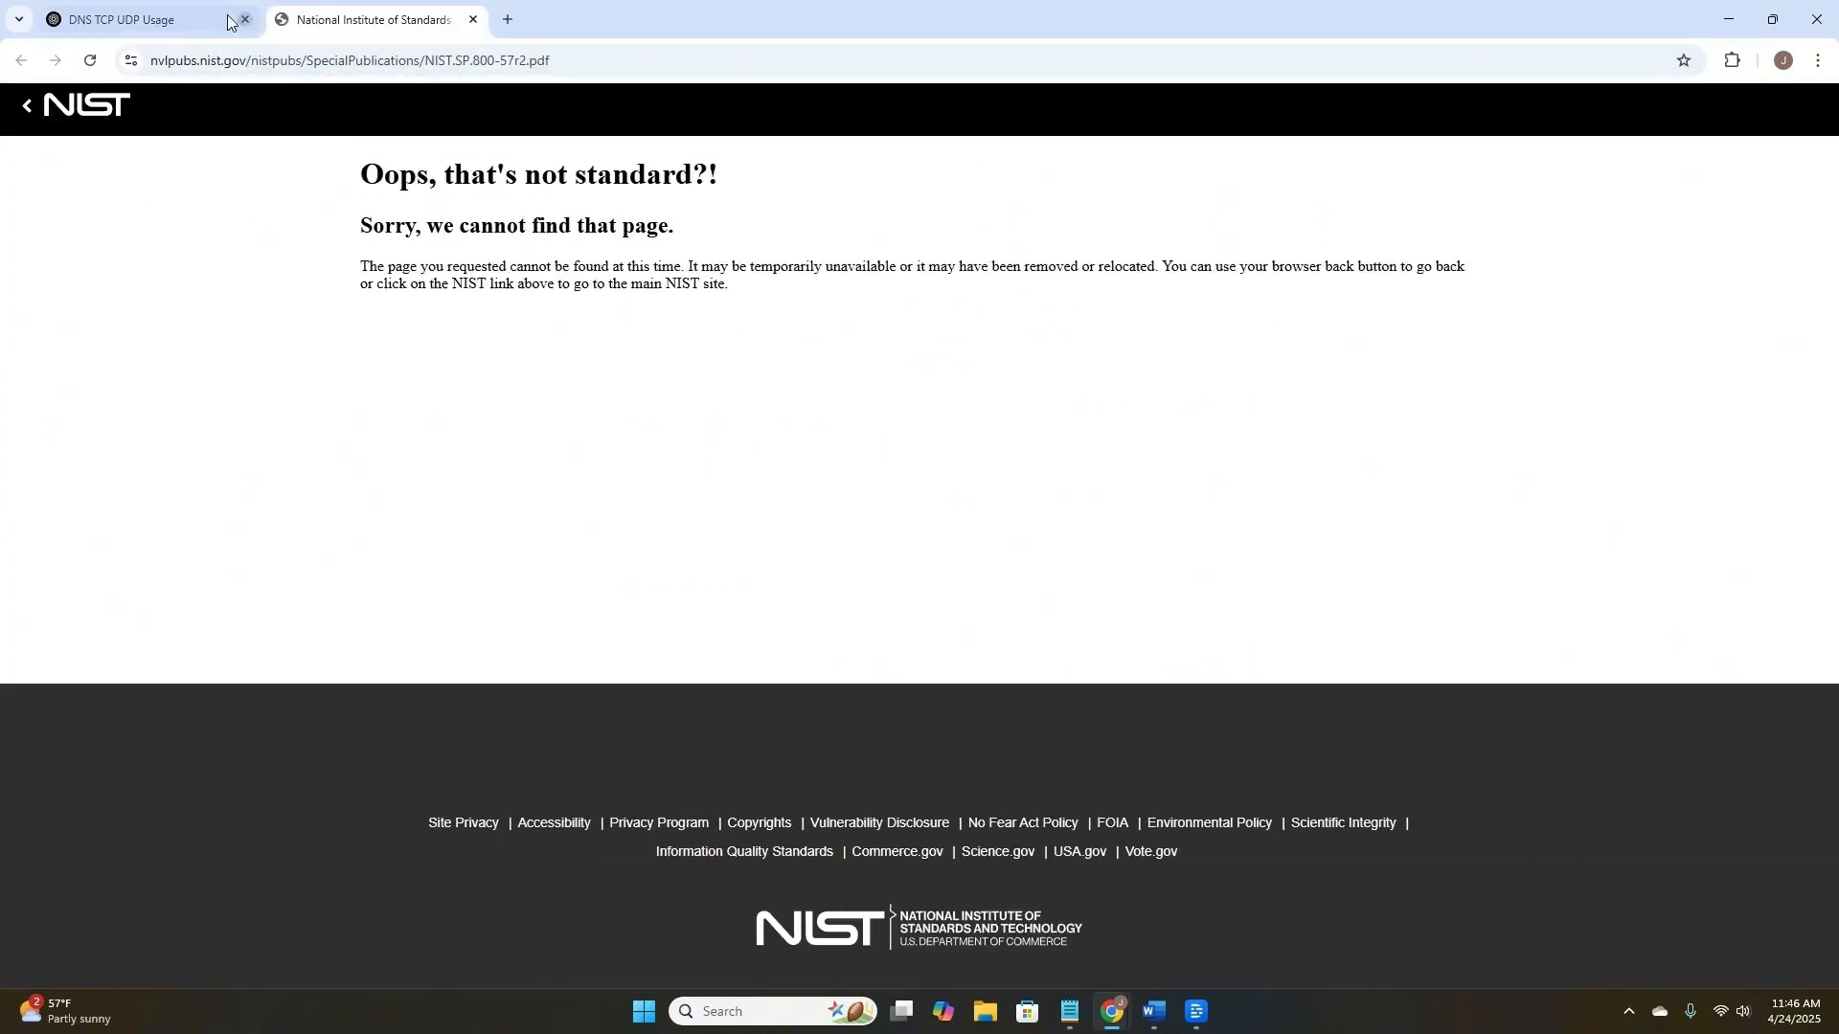
{"action": "left_click", "coordinate": [130, 20]}
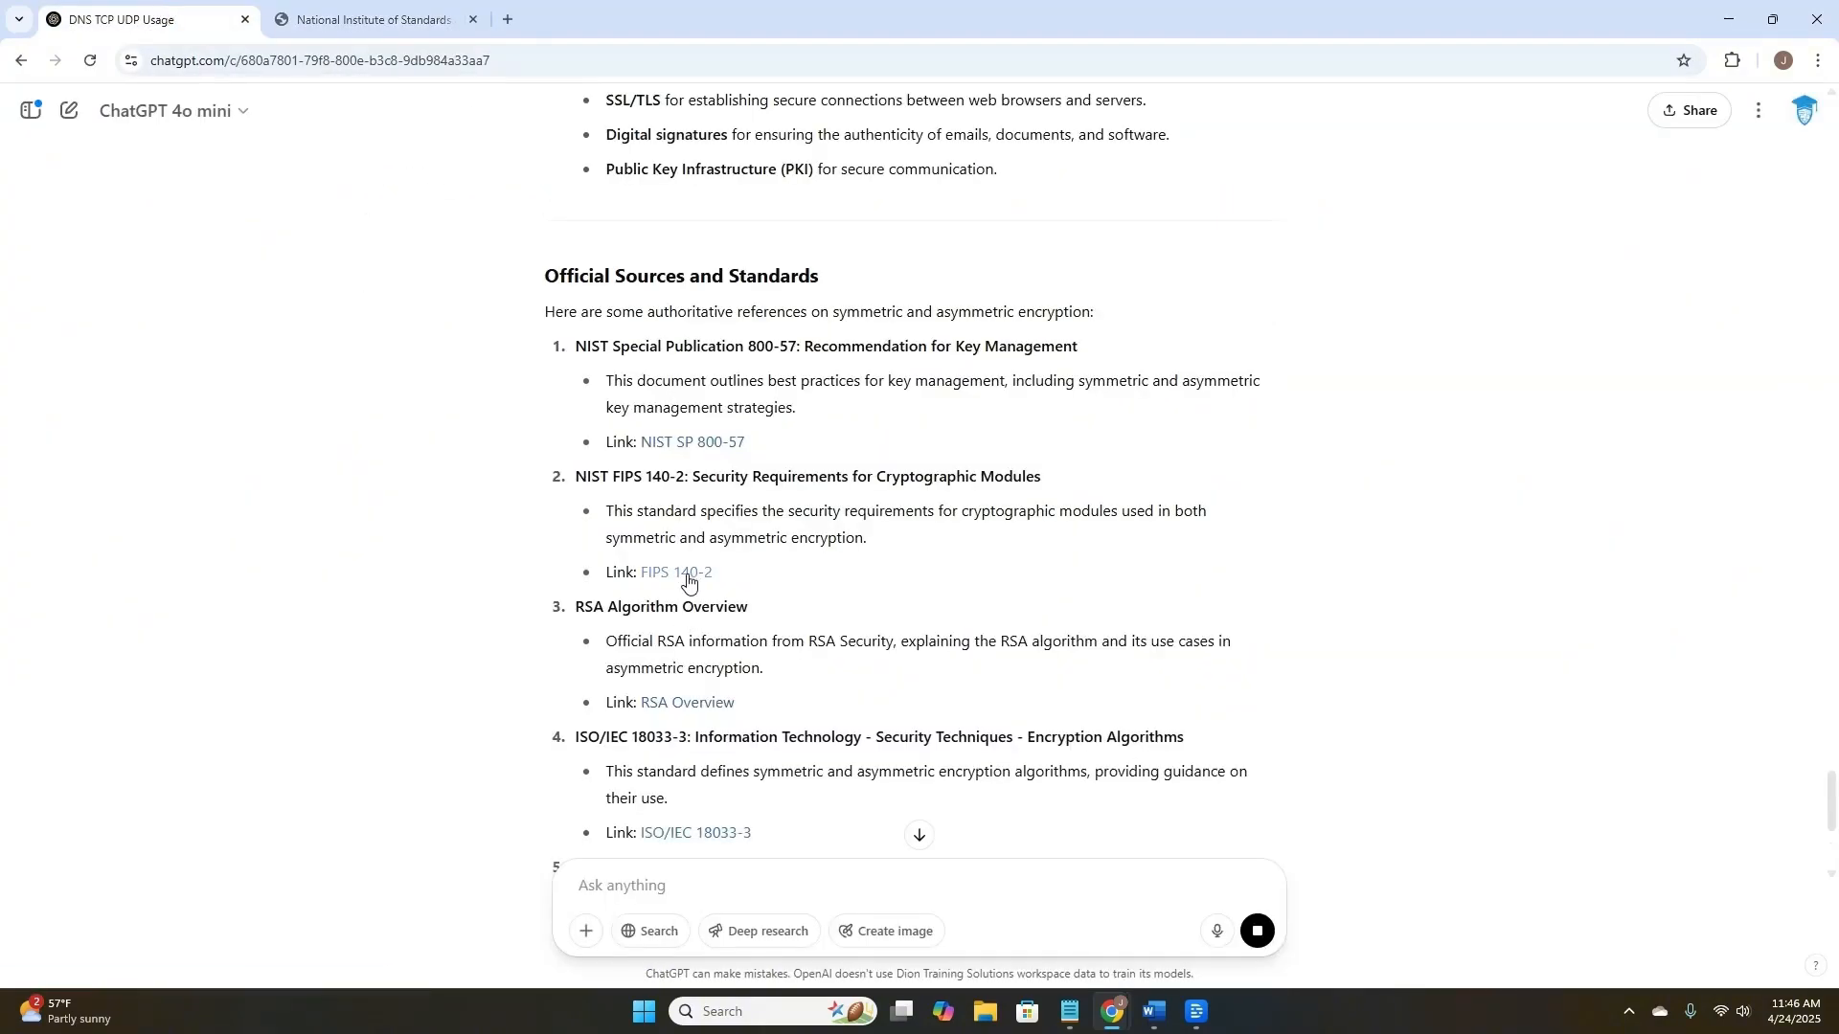
{"action": "left_click", "coordinate": [678, 574]}
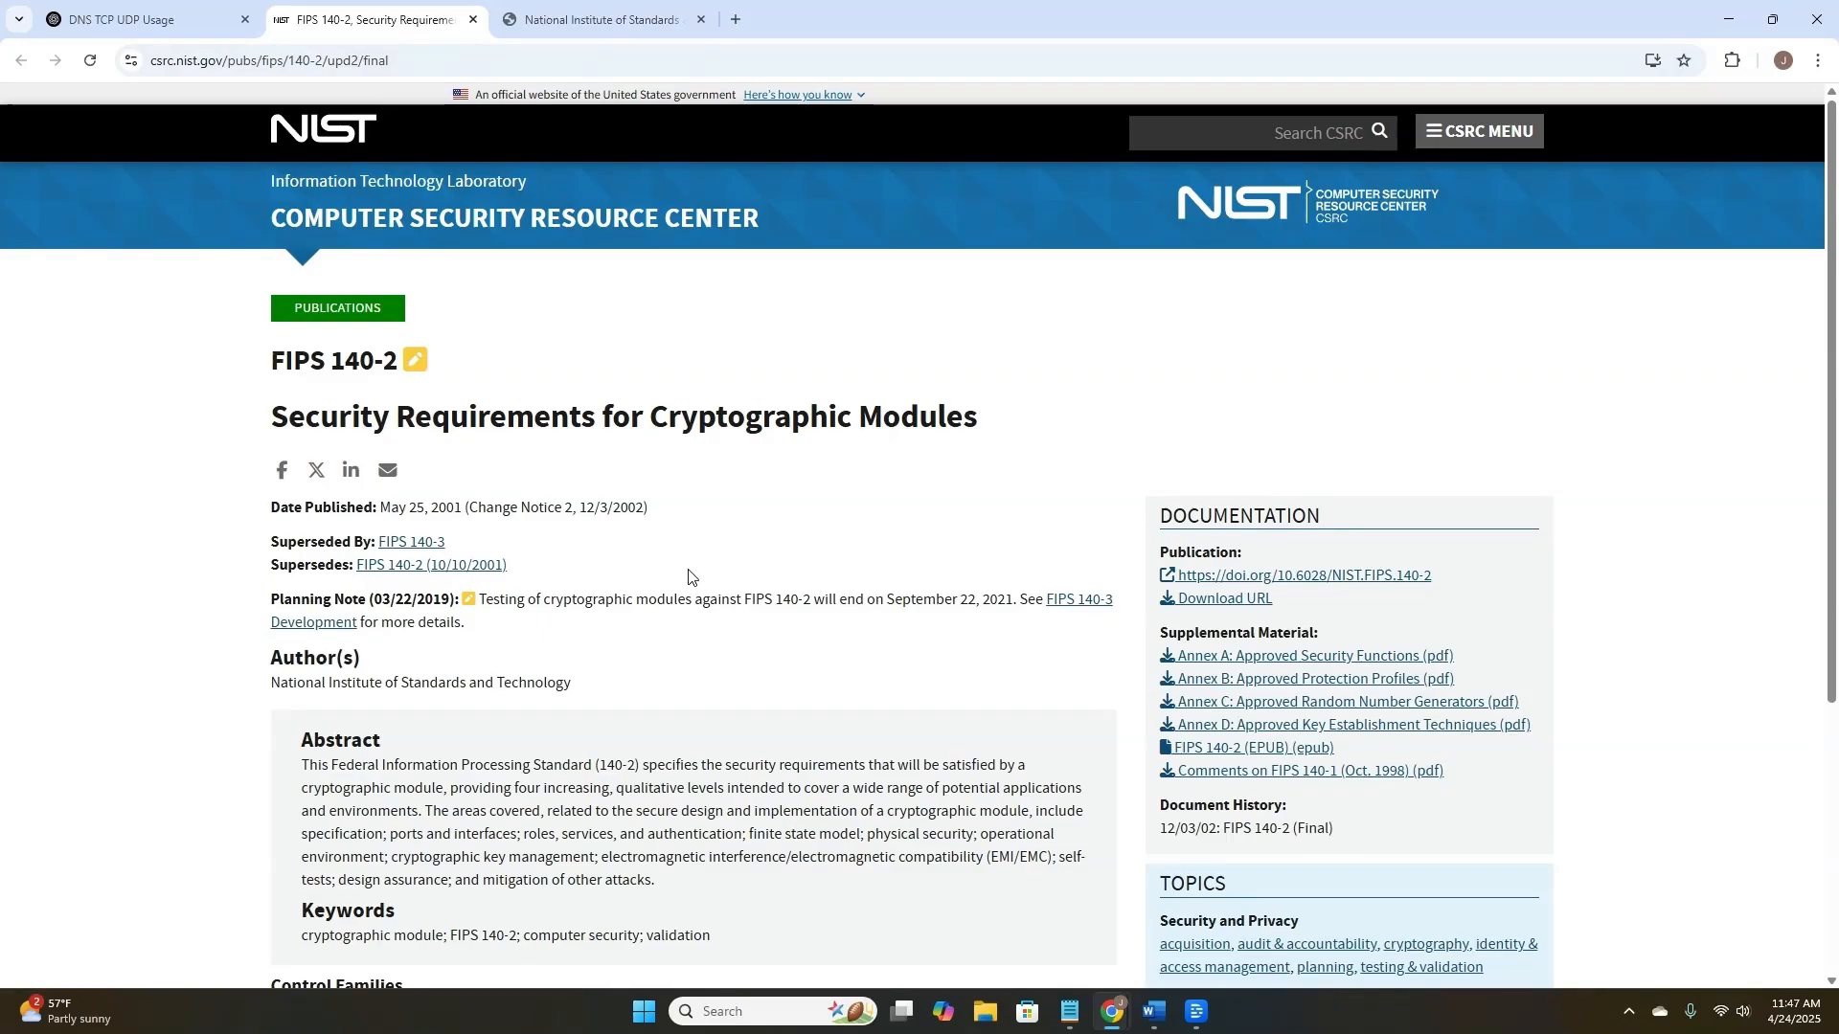
{"action": "mouse_move", "coordinate": [696, 575]}
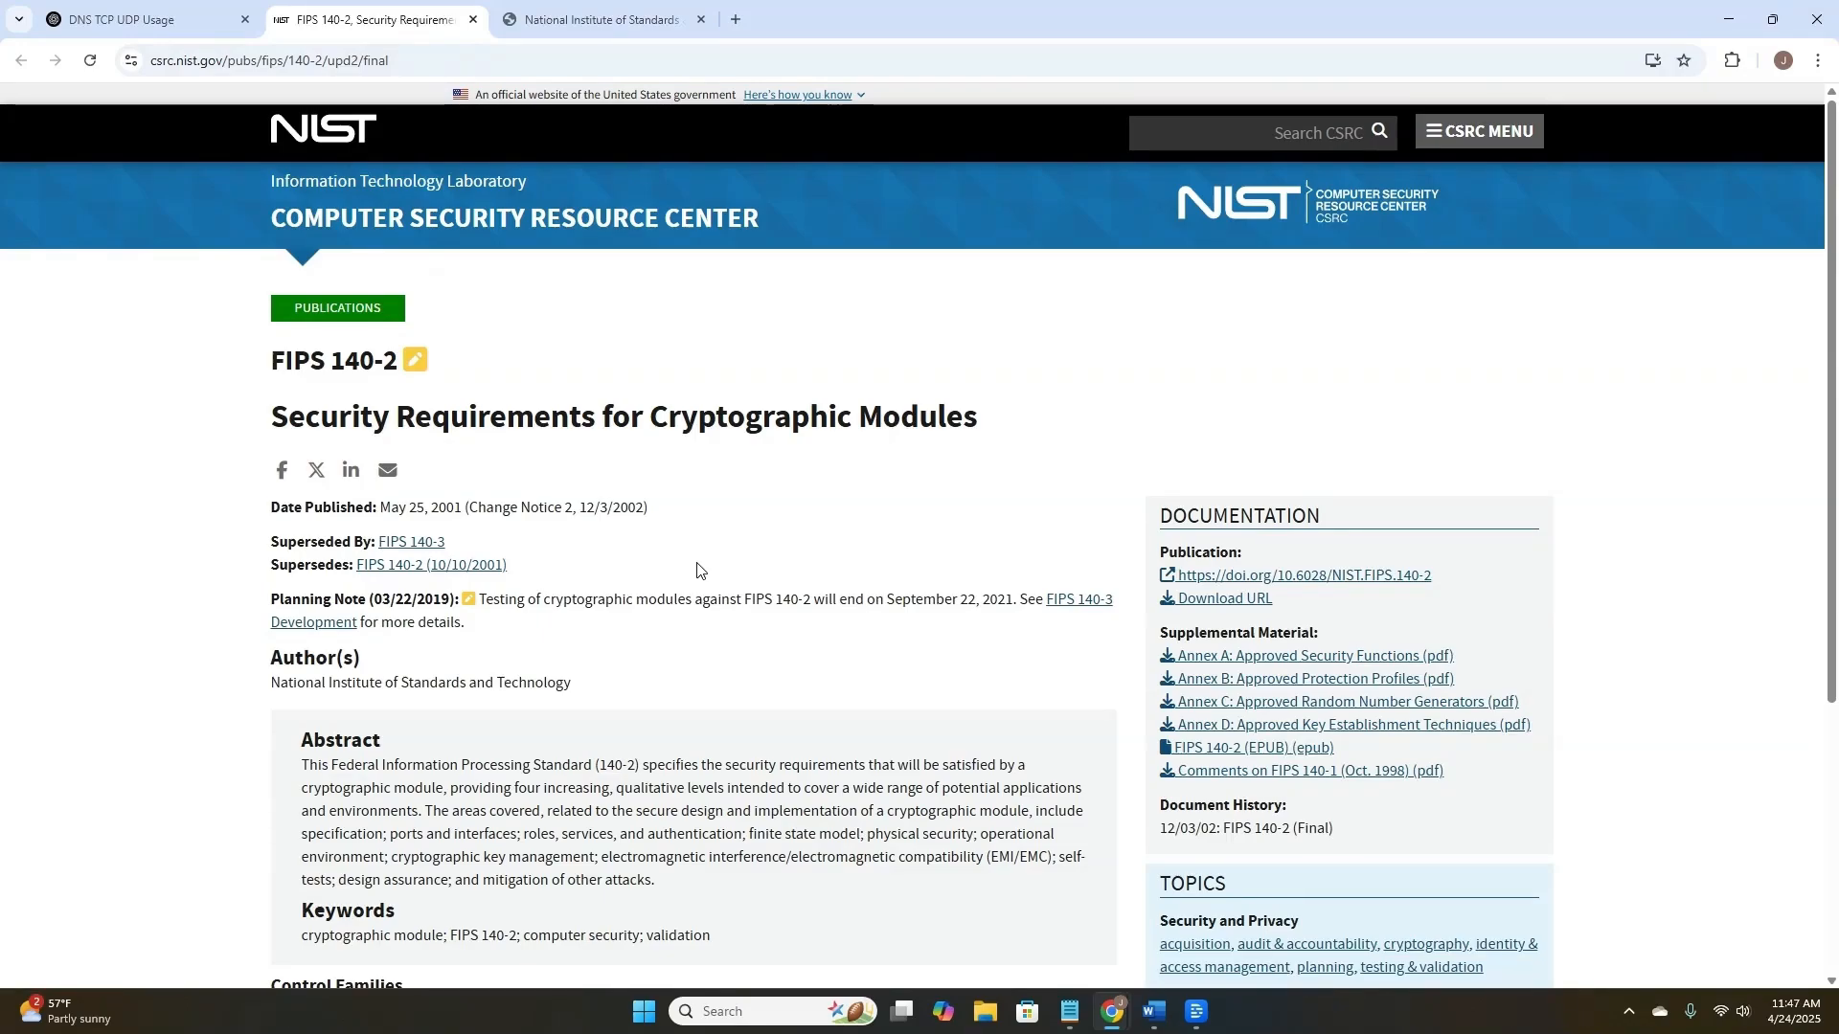
{"action": "left_click", "coordinate": [130, 20]}
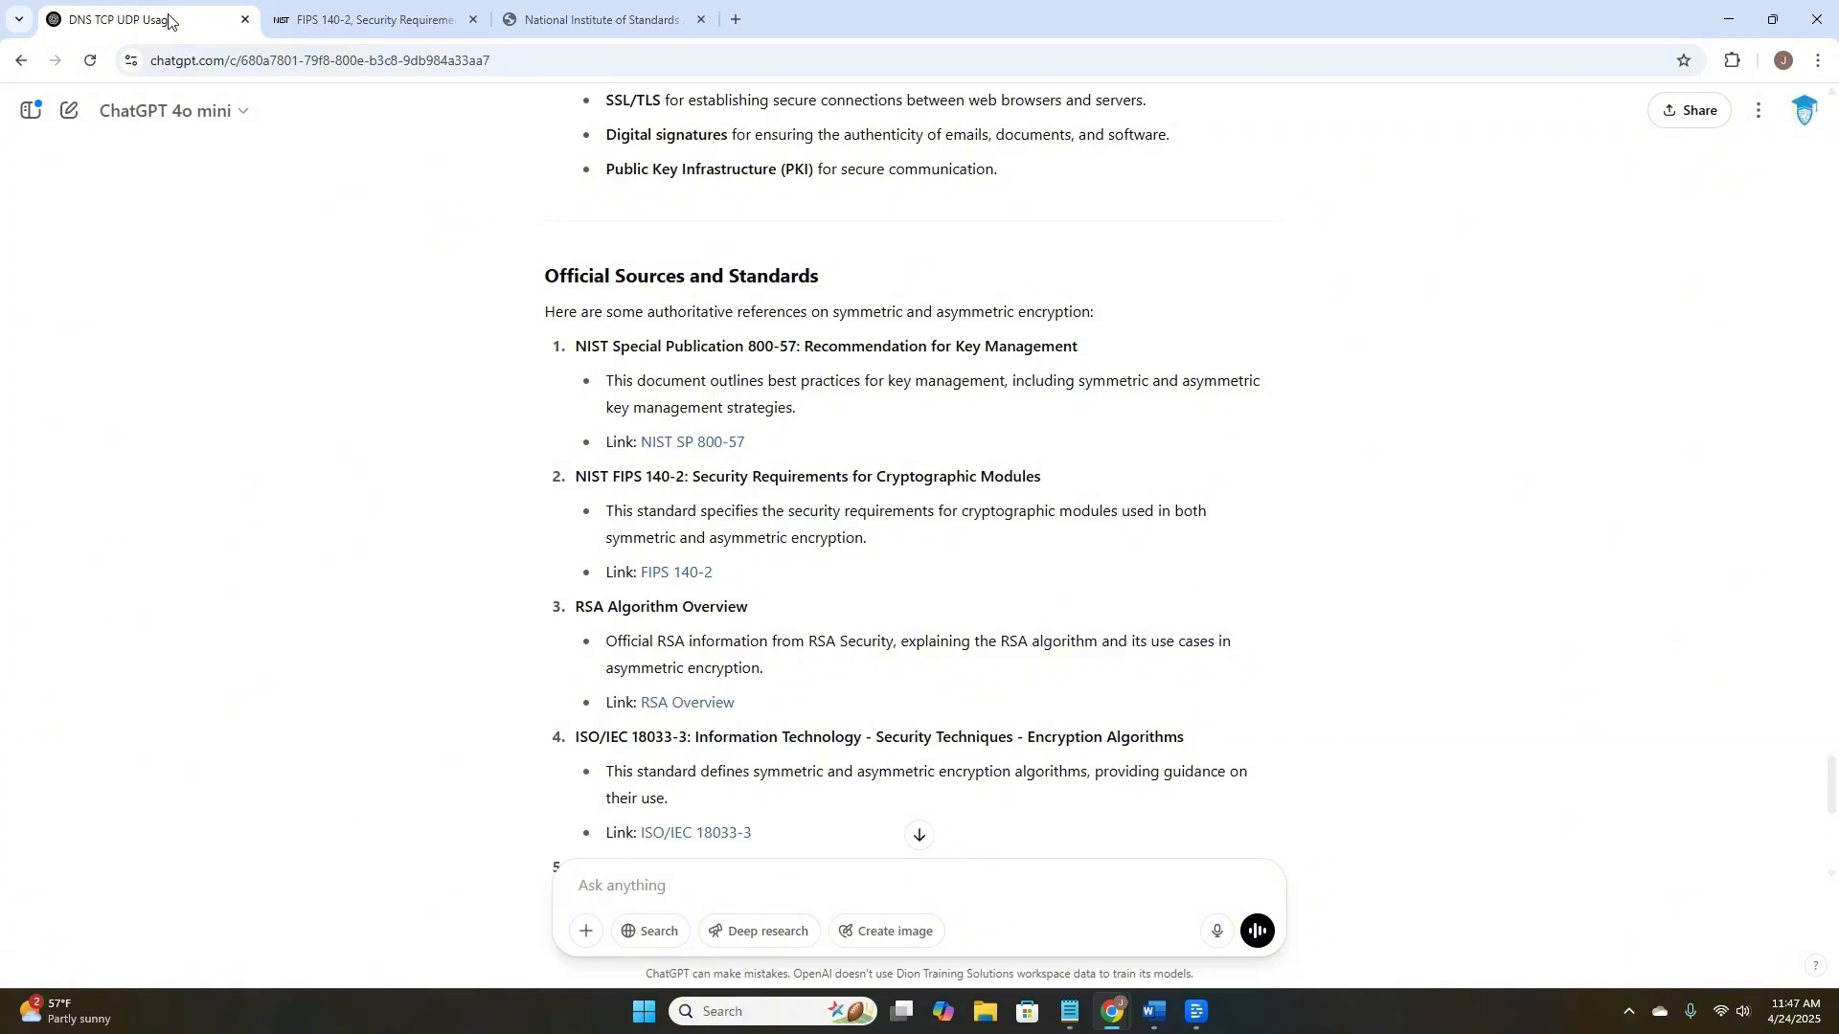
{"action": "mouse_move", "coordinate": [23, 240]}
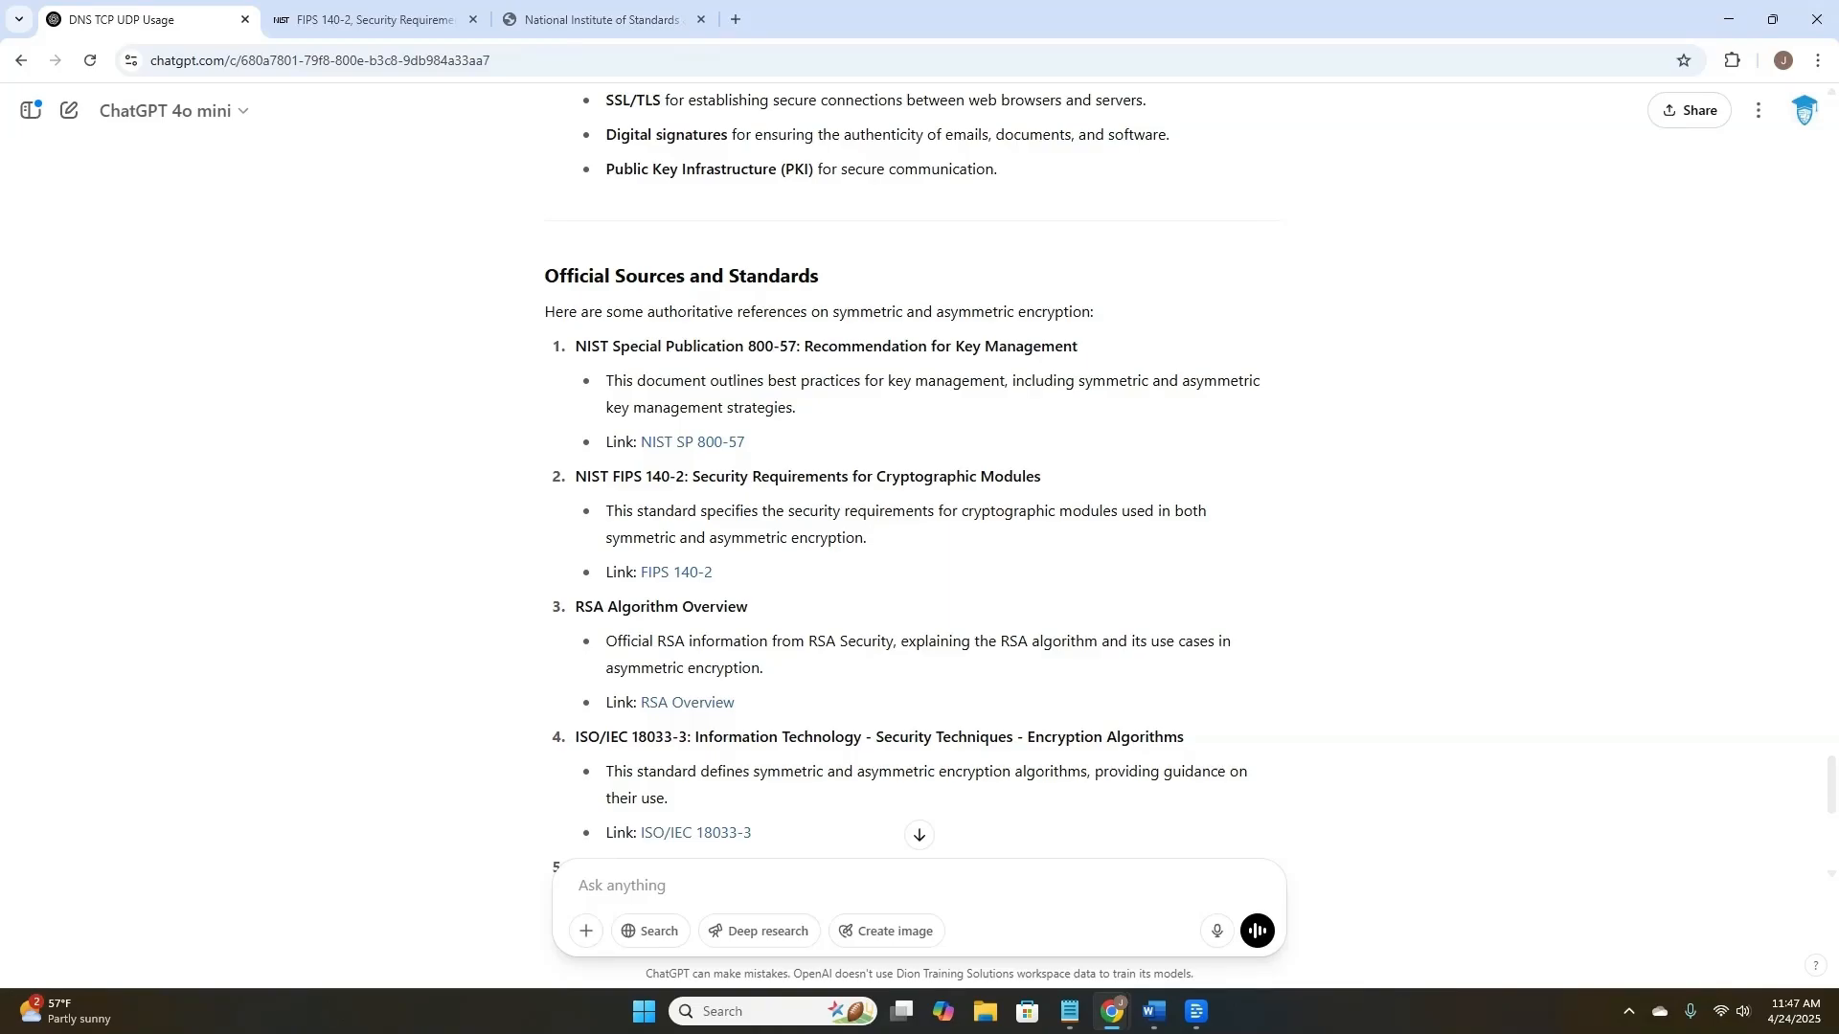
- Type a prompt asking about security protocols used in VPNs
{"action": "type", "text": "What are all the security protocols?"}
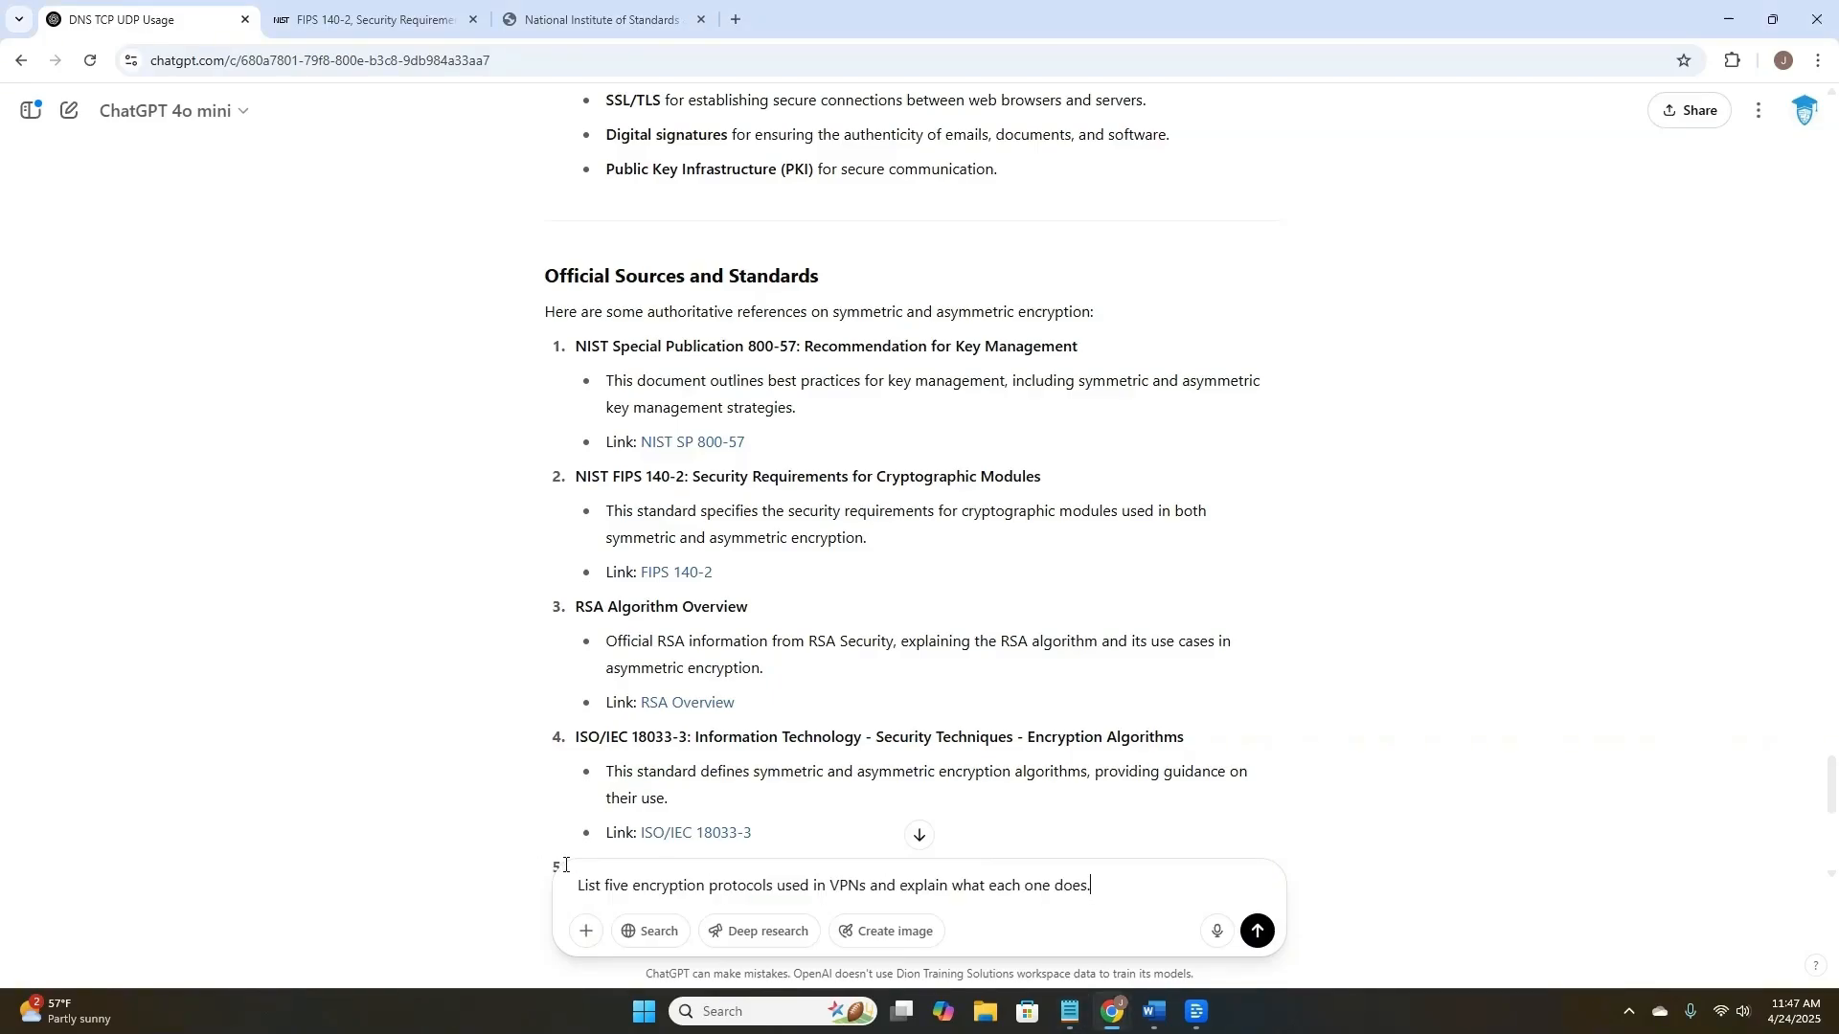
{"action": "mouse_move", "coordinate": [935, 902]}
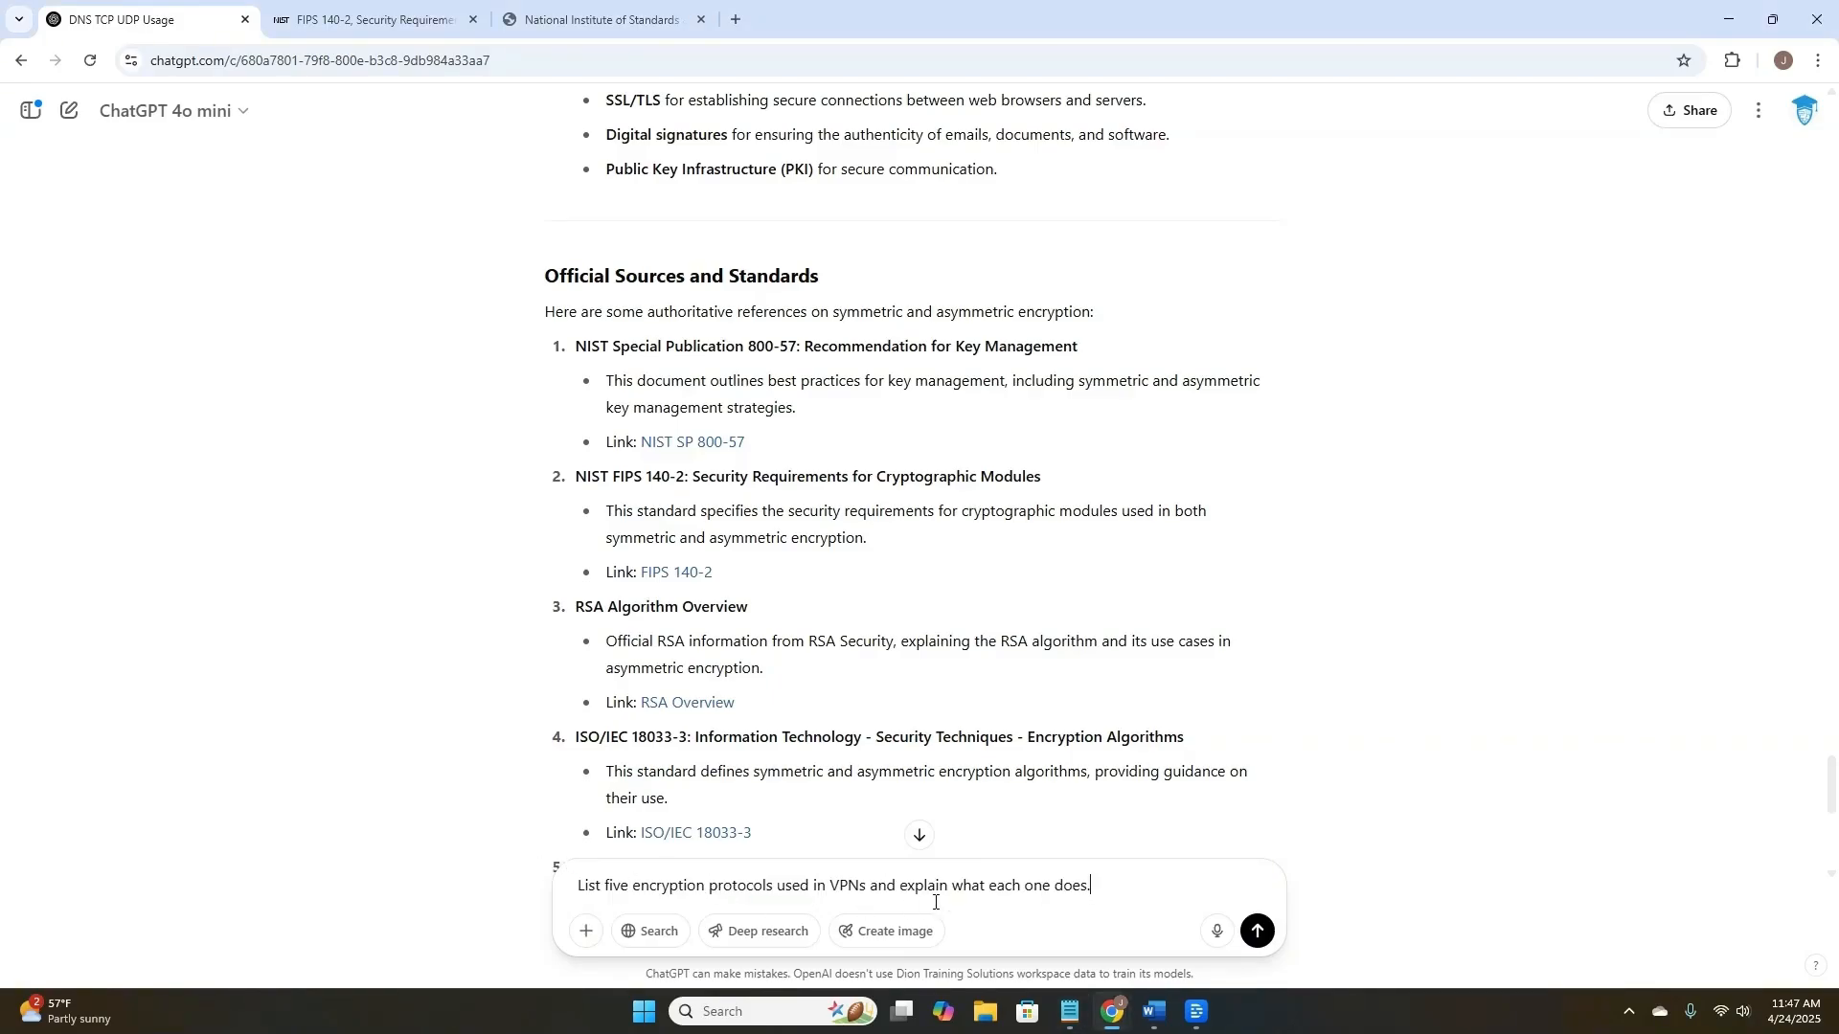
- Send the VPN protocols question and follow the answer through IPsec, OpenVPN, L2TP, PPTP and IKEv2
{"action": "left_click", "coordinate": [1255, 930]}
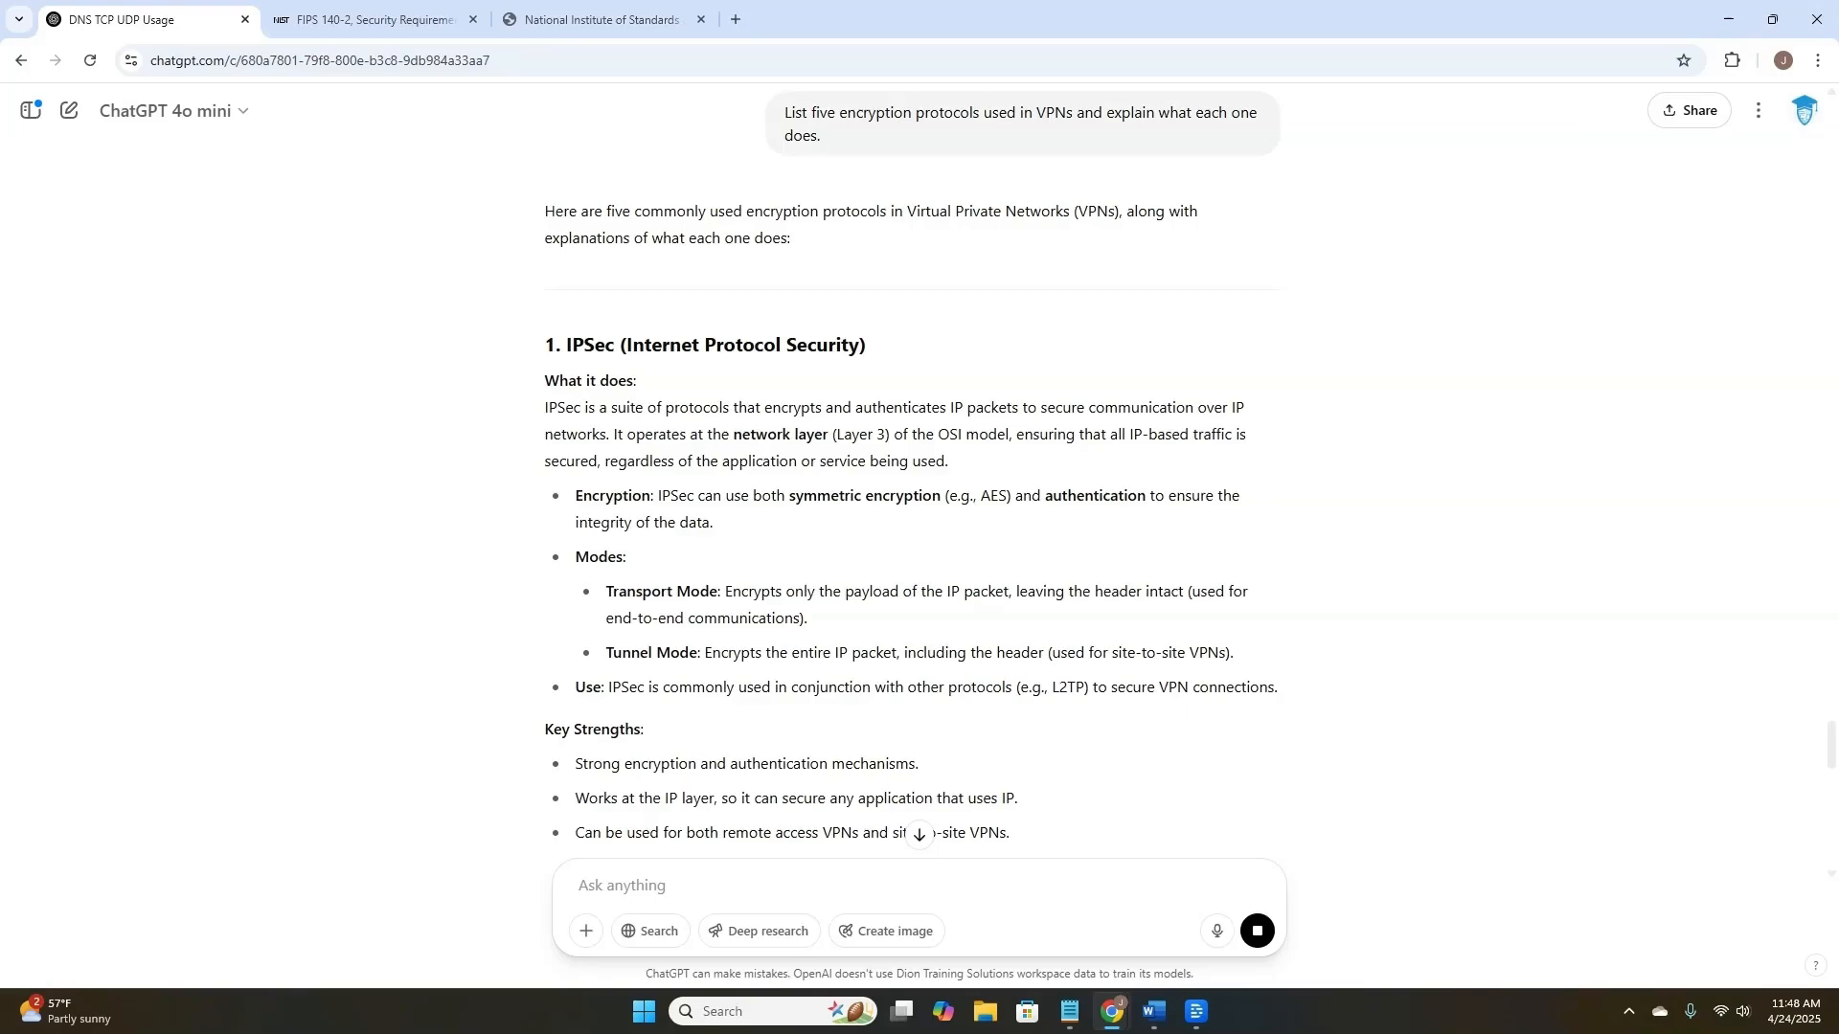
{"action": "scroll", "scroll_direction": "down", "scroll_amount": 3}
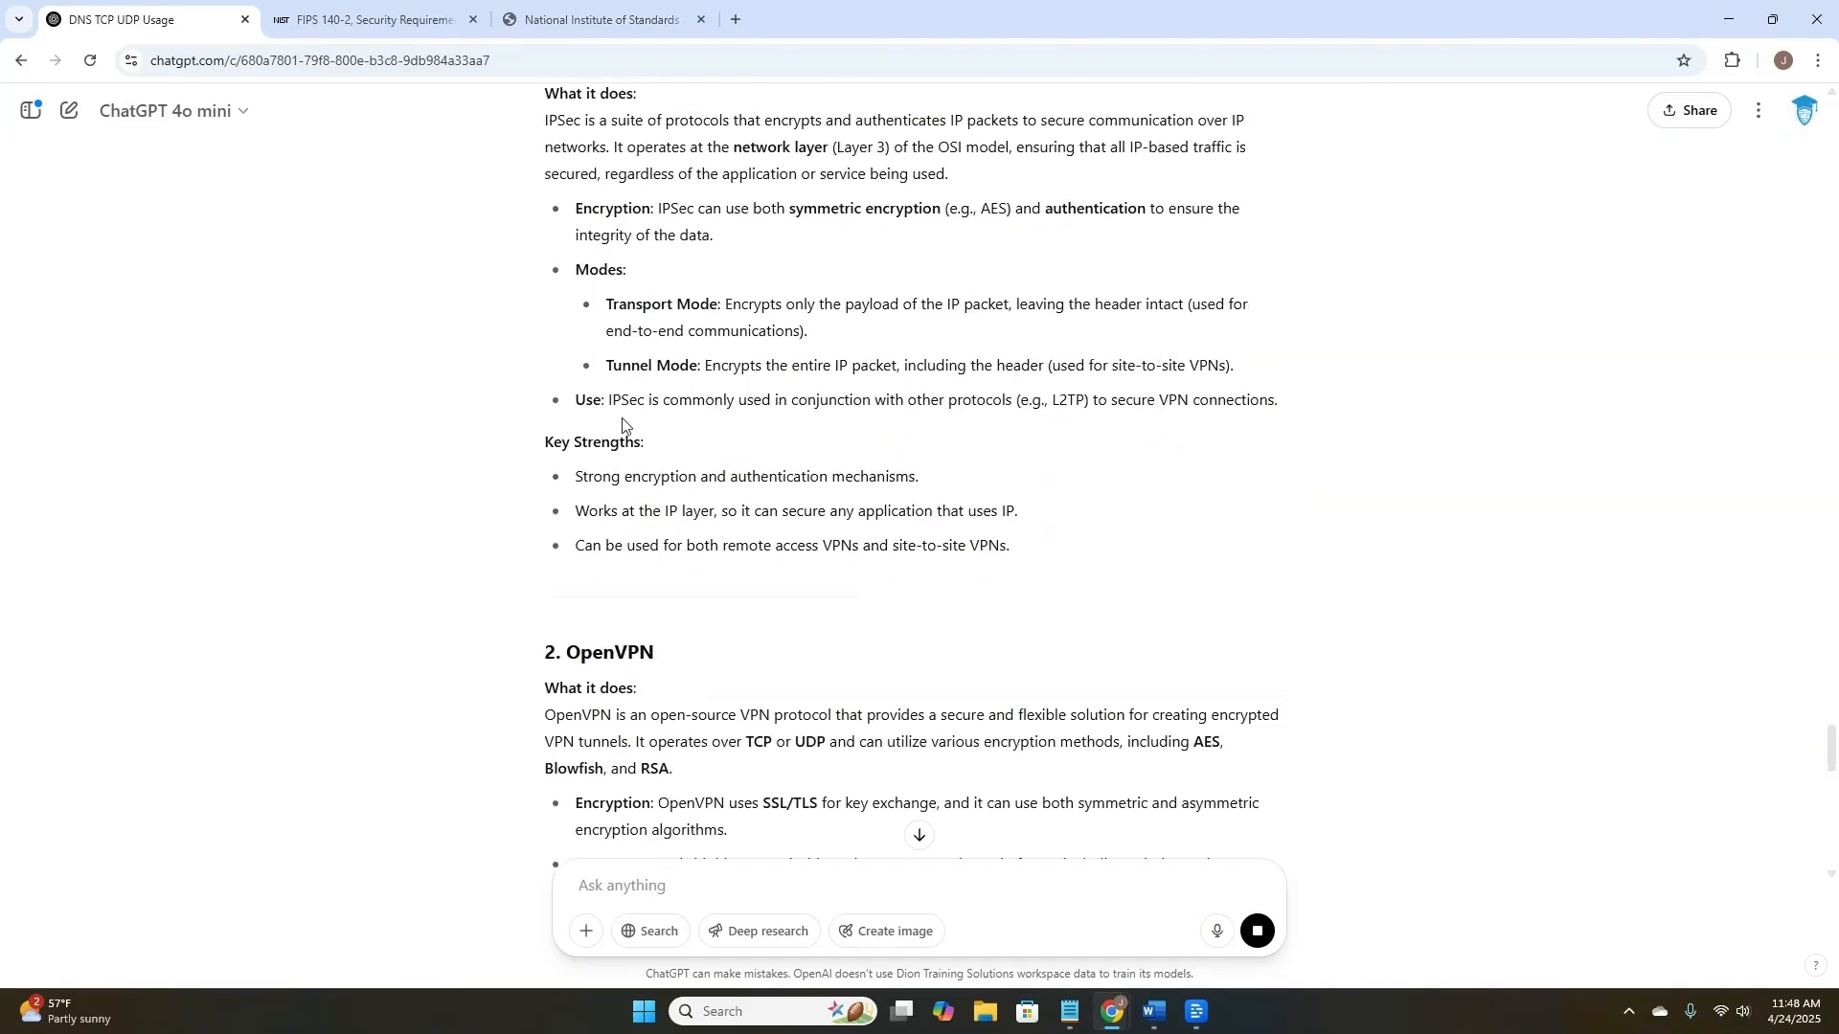
{"action": "scroll", "scroll_direction": "down", "scroll_amount": 3}
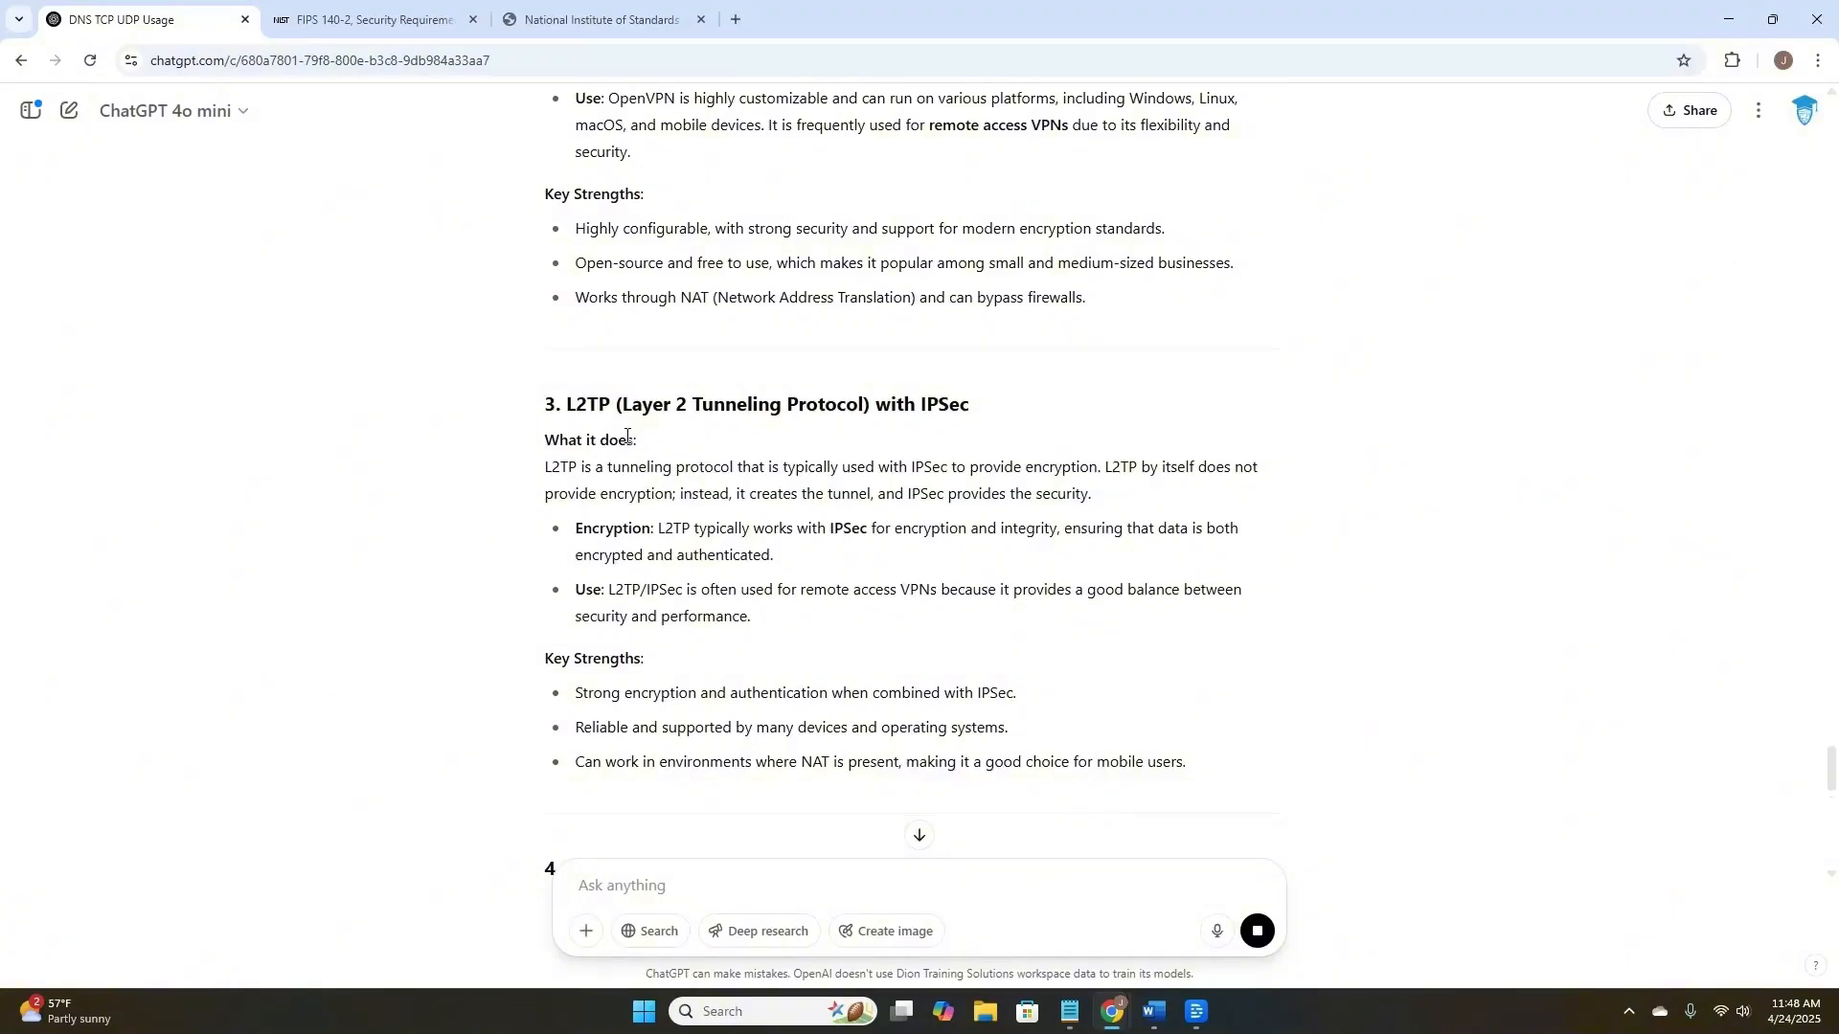
{"action": "scroll", "scroll_direction": "down", "scroll_amount": 3}
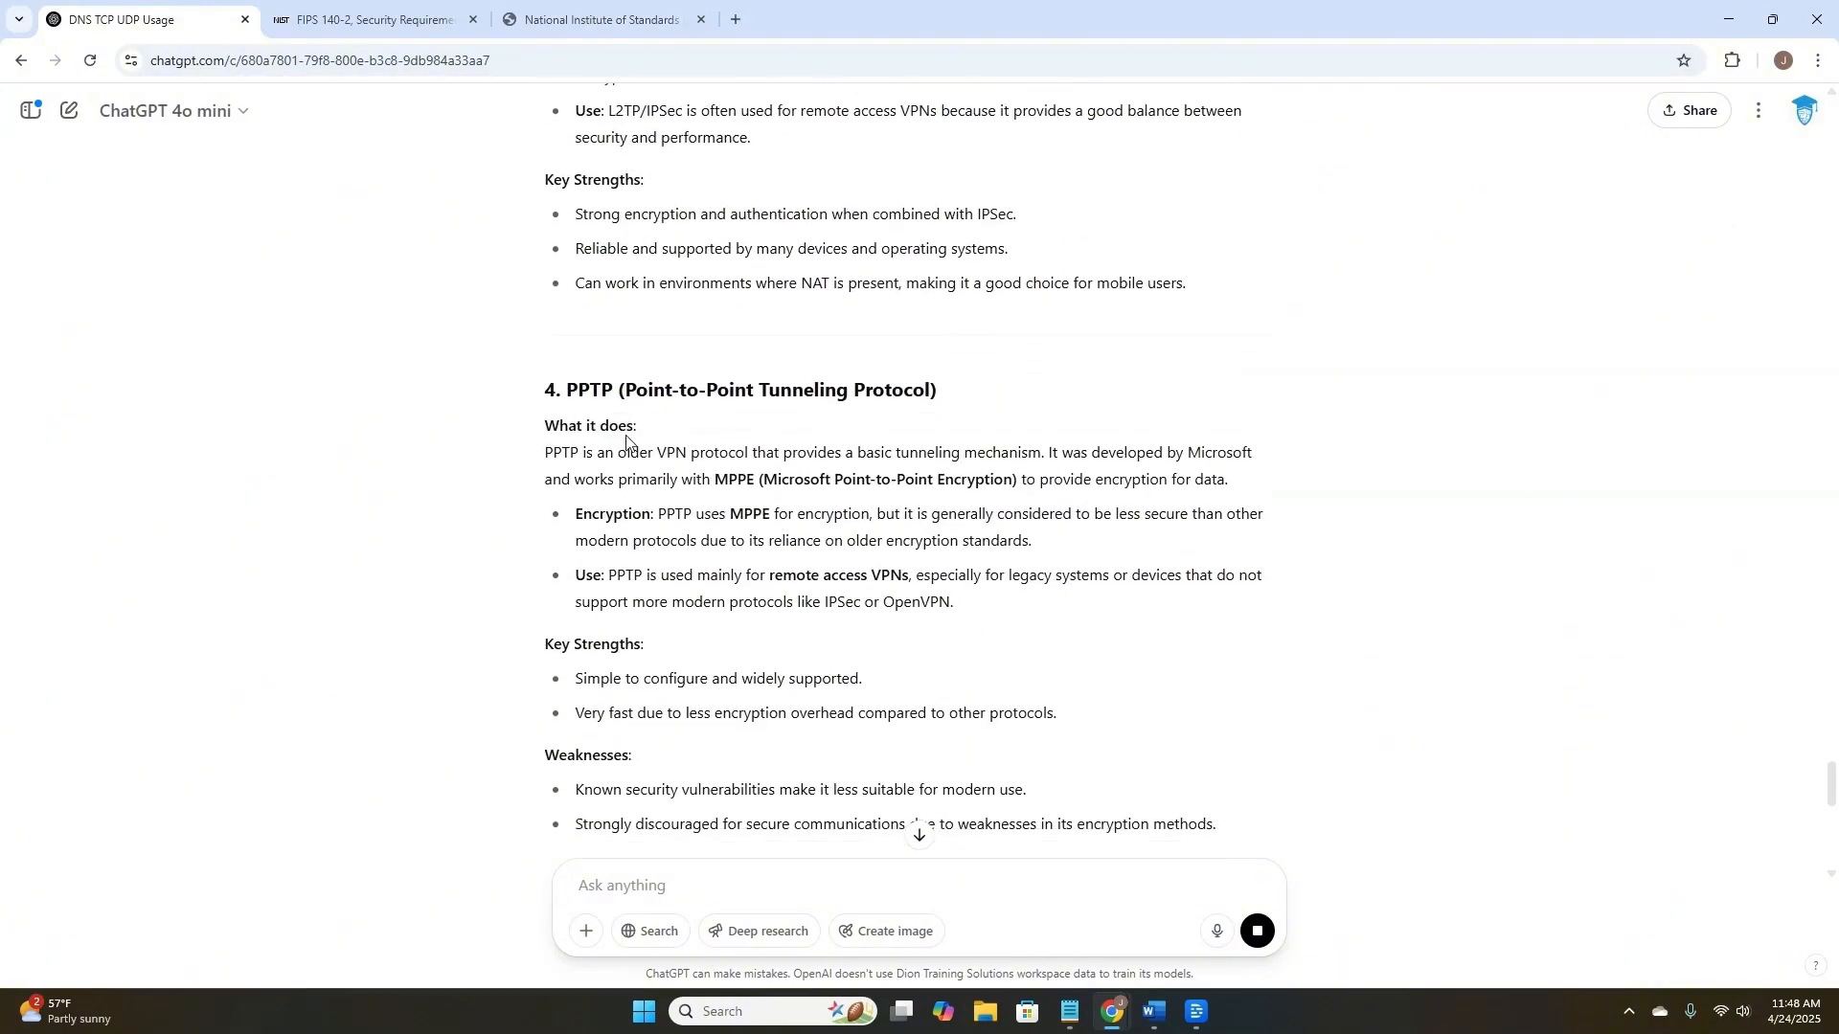
{"action": "scroll", "scroll_direction": "down", "scroll_amount": 3}
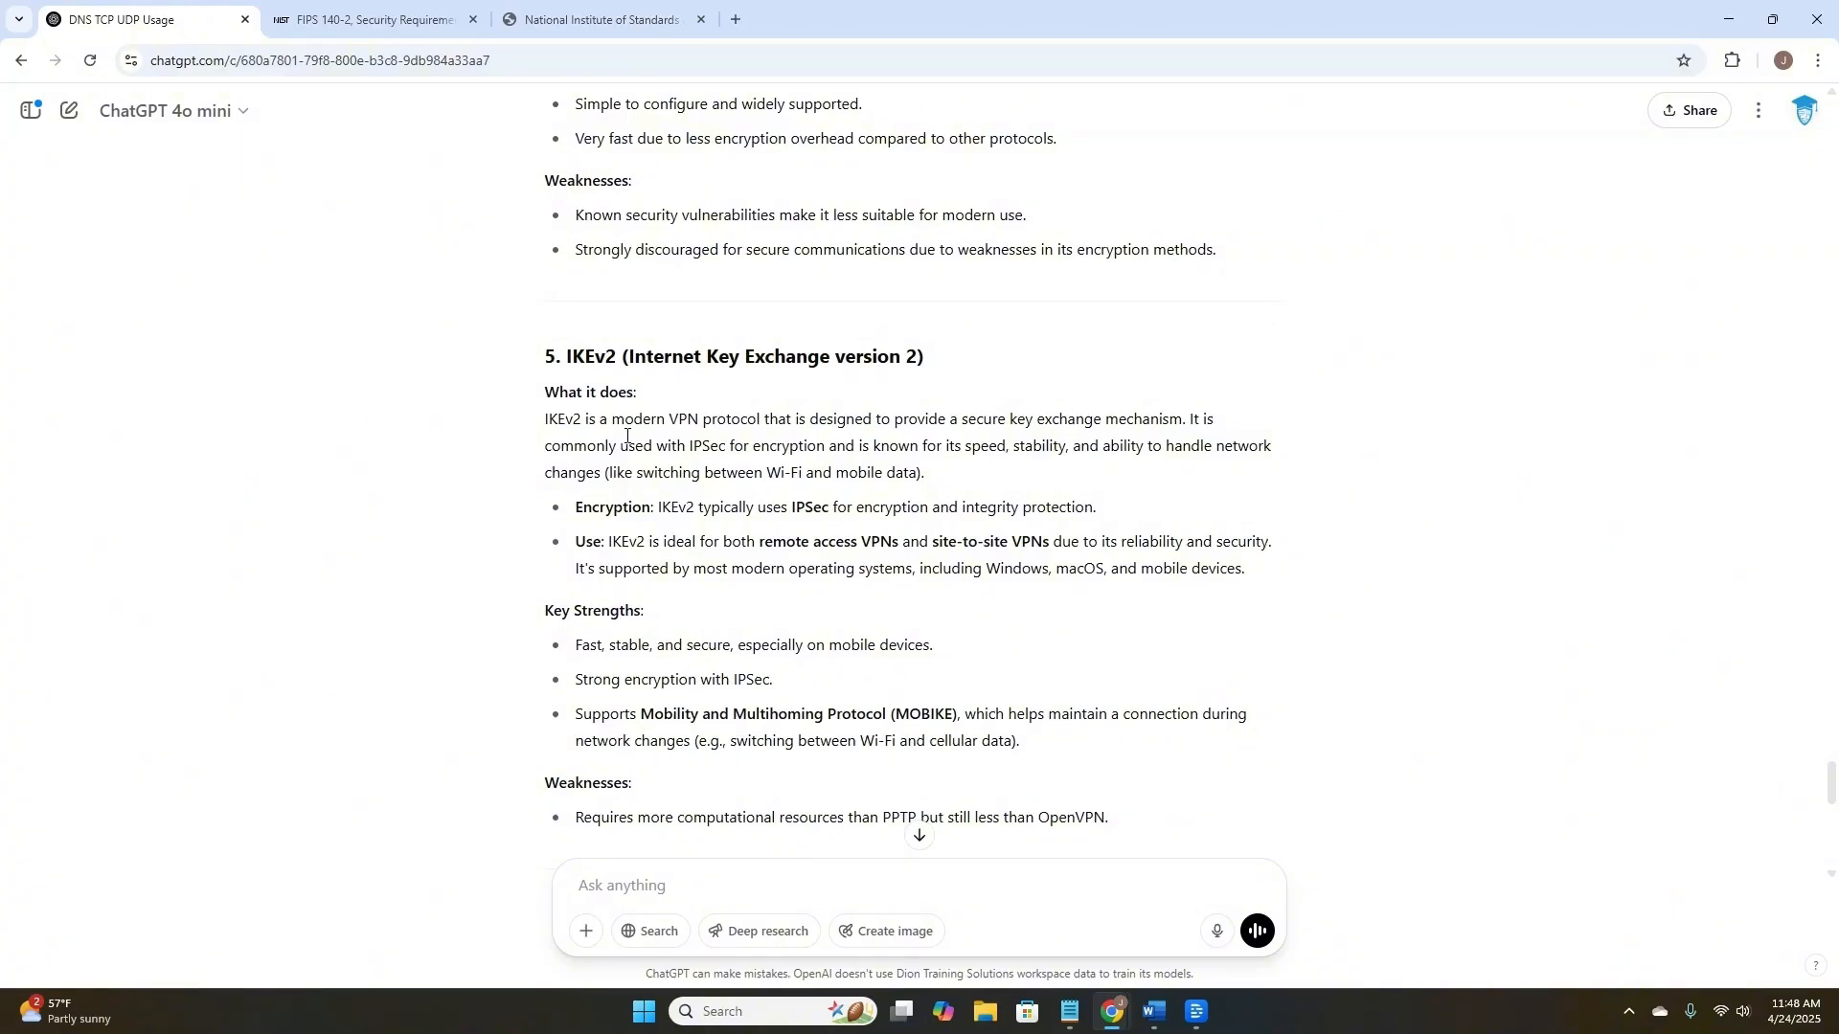
{"action": "scroll", "scroll_direction": "down", "scroll_amount": 3}
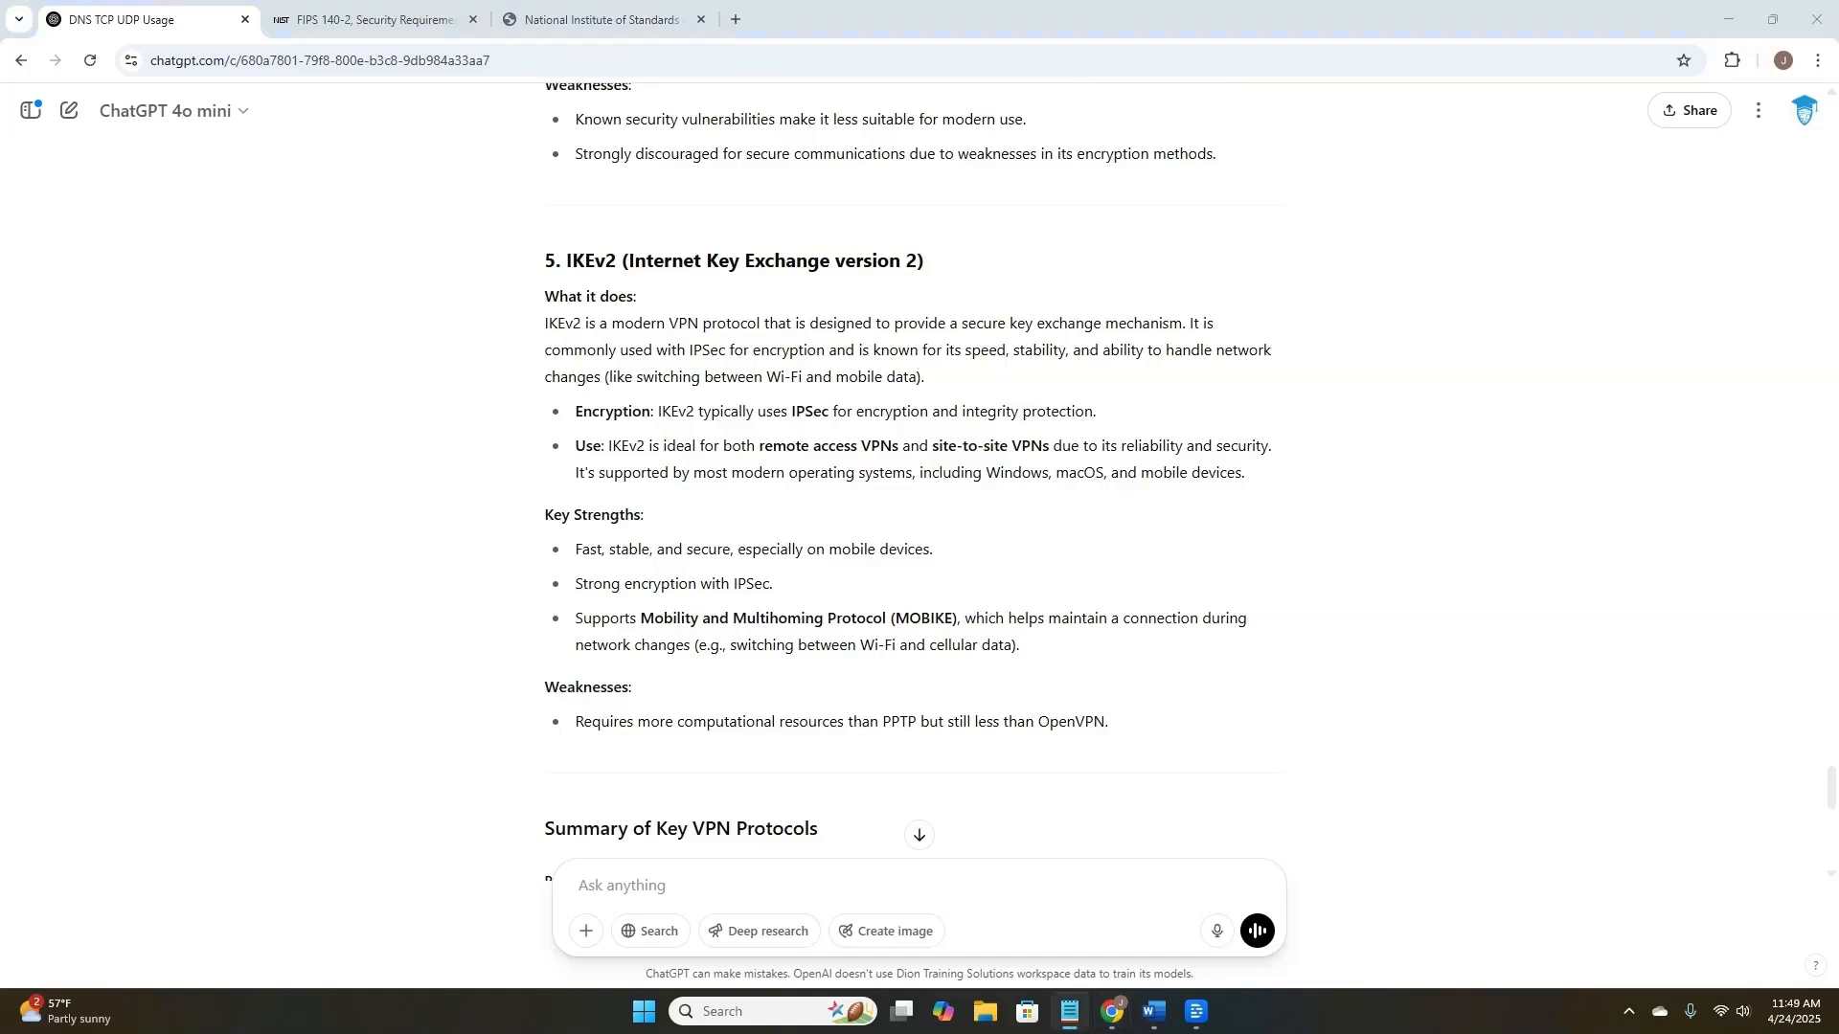
- Ask an AWS instructor to explain the shared responsibility model with AWS documentation, then read the answer
{"action": "type", "text": "You are an AWS instructor. Explain the shared responsibility model and cite the AWS documentation source. Flag anything that might be outdated."}
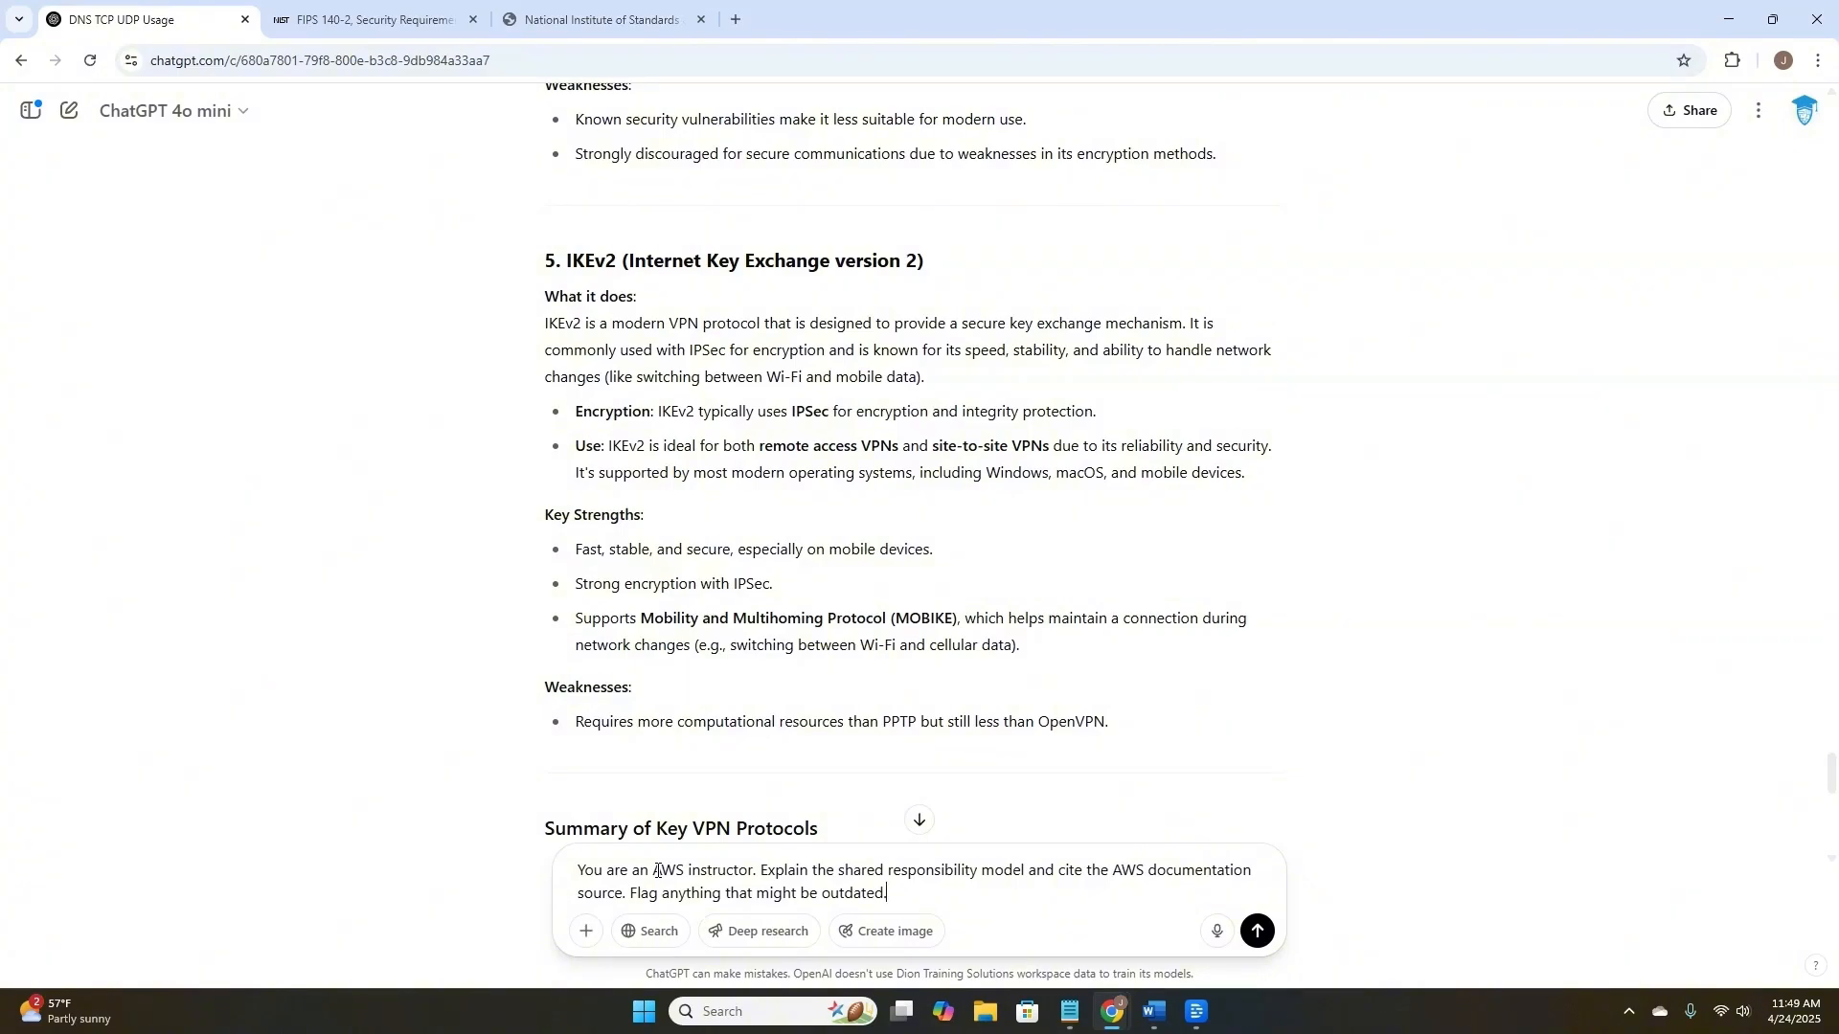
{"action": "mouse_move", "coordinate": [1213, 947]}
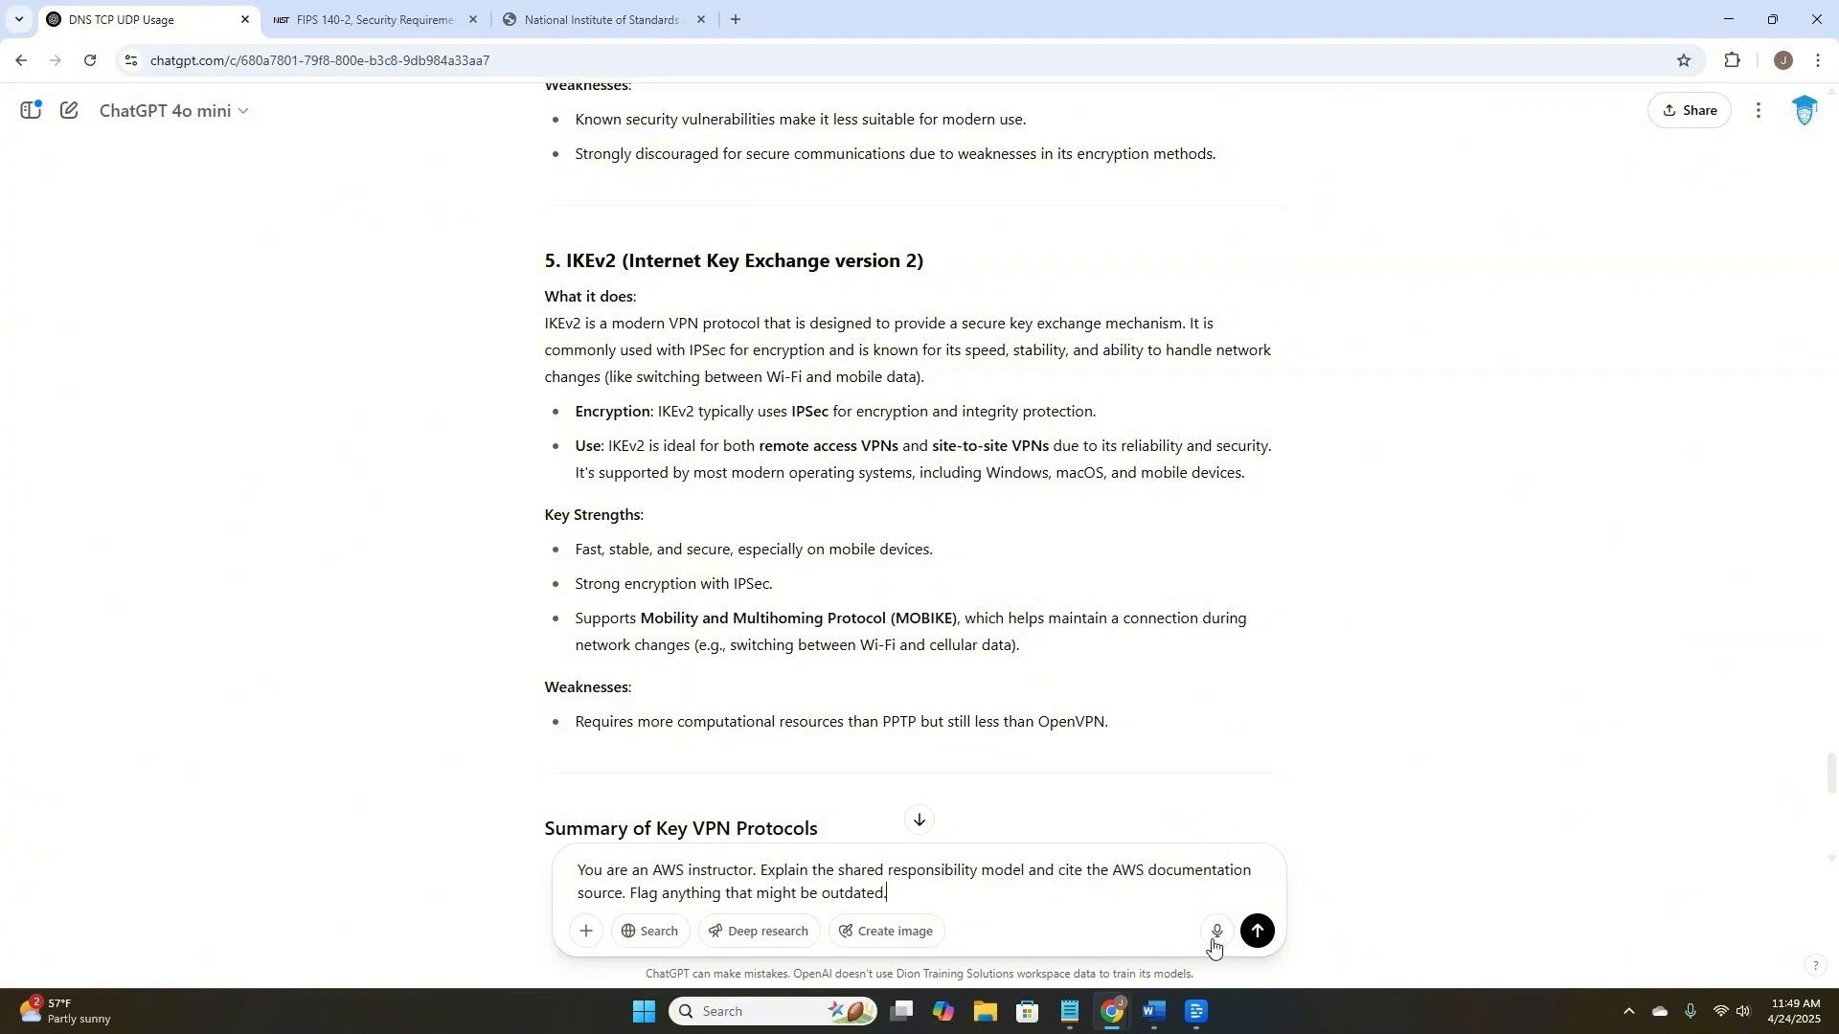
{"action": "left_click", "coordinate": [1256, 930]}
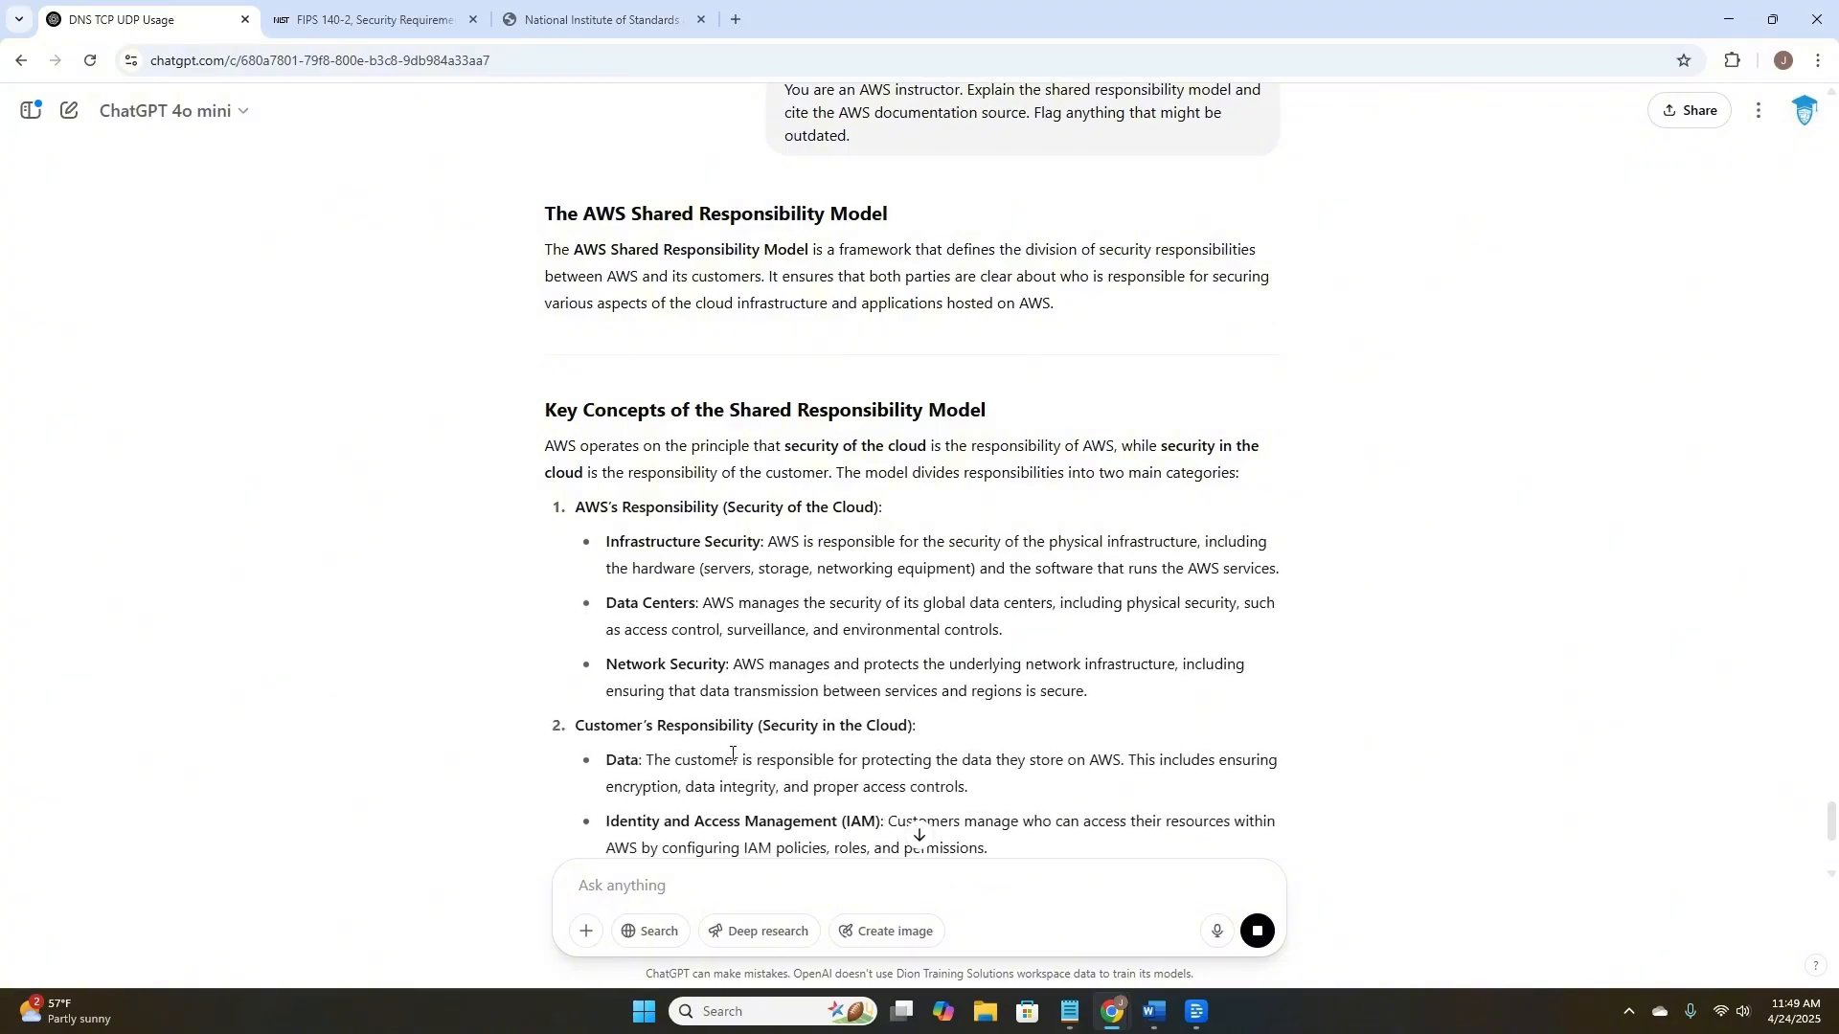
{"action": "scroll", "scroll_direction": "down", "scroll_amount": 3}
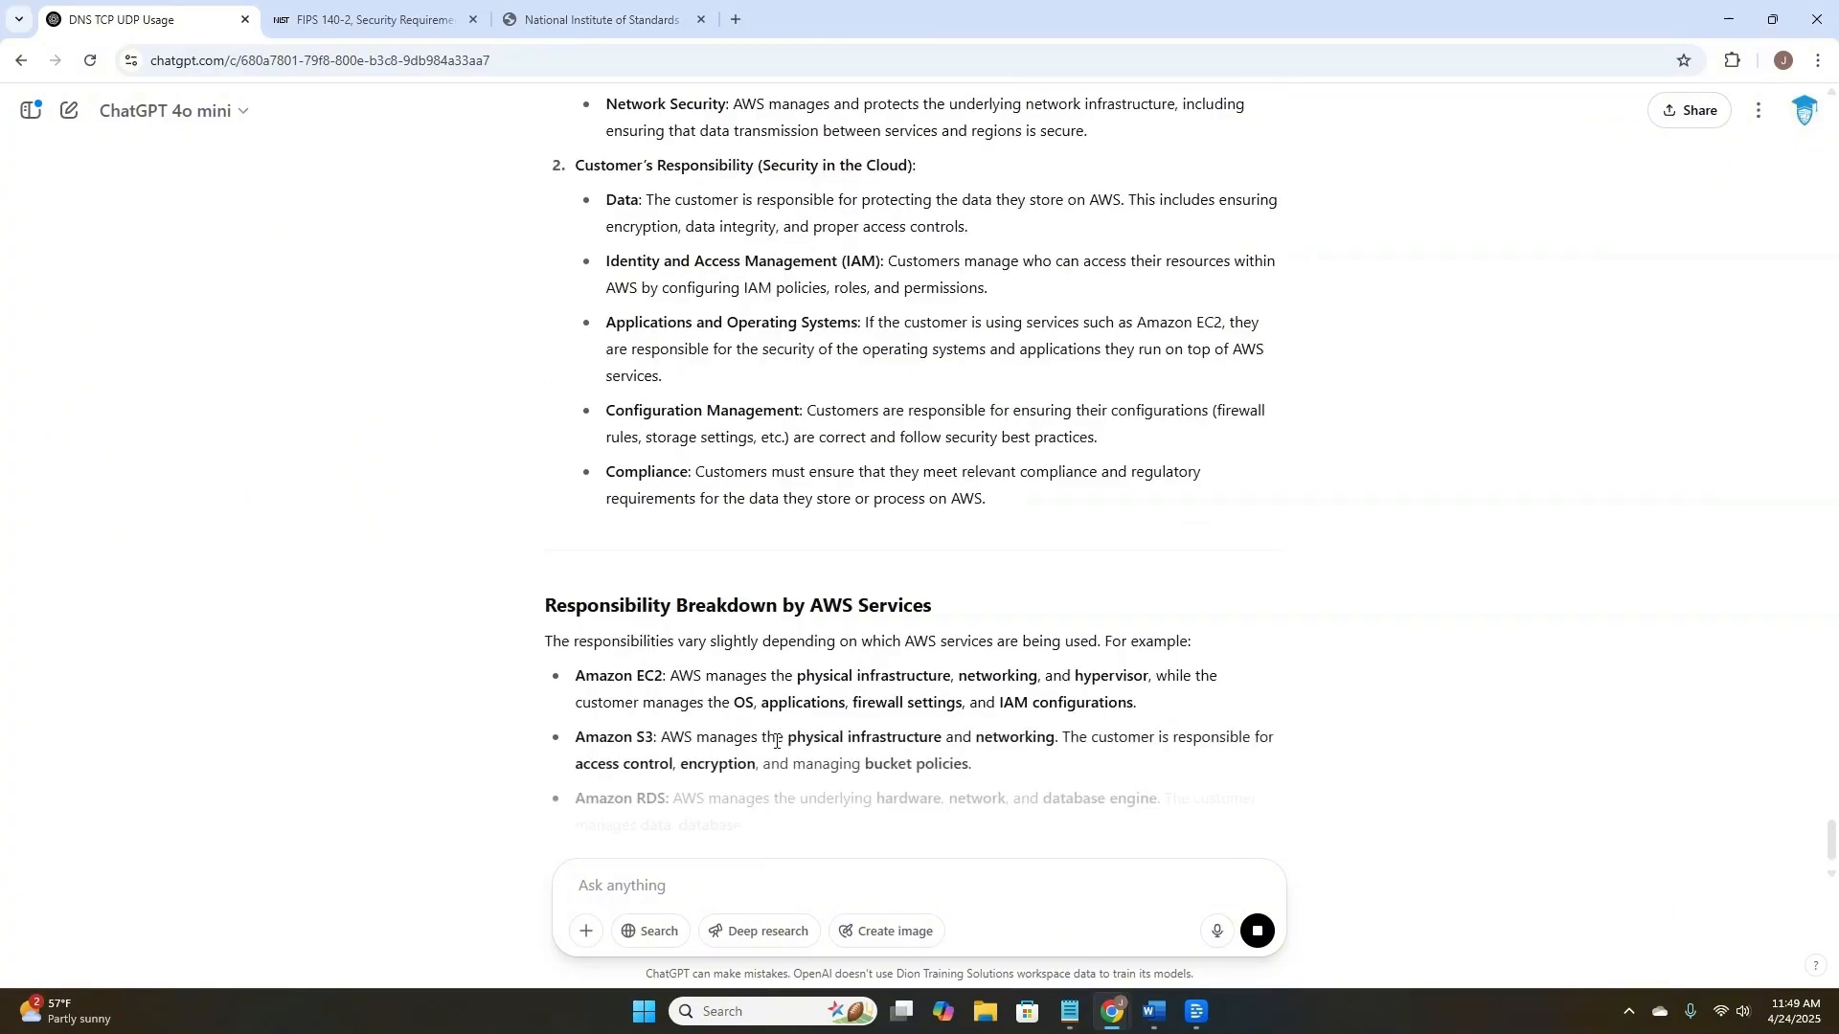
{"action": "scroll", "scroll_direction": "down", "scroll_amount": 3}
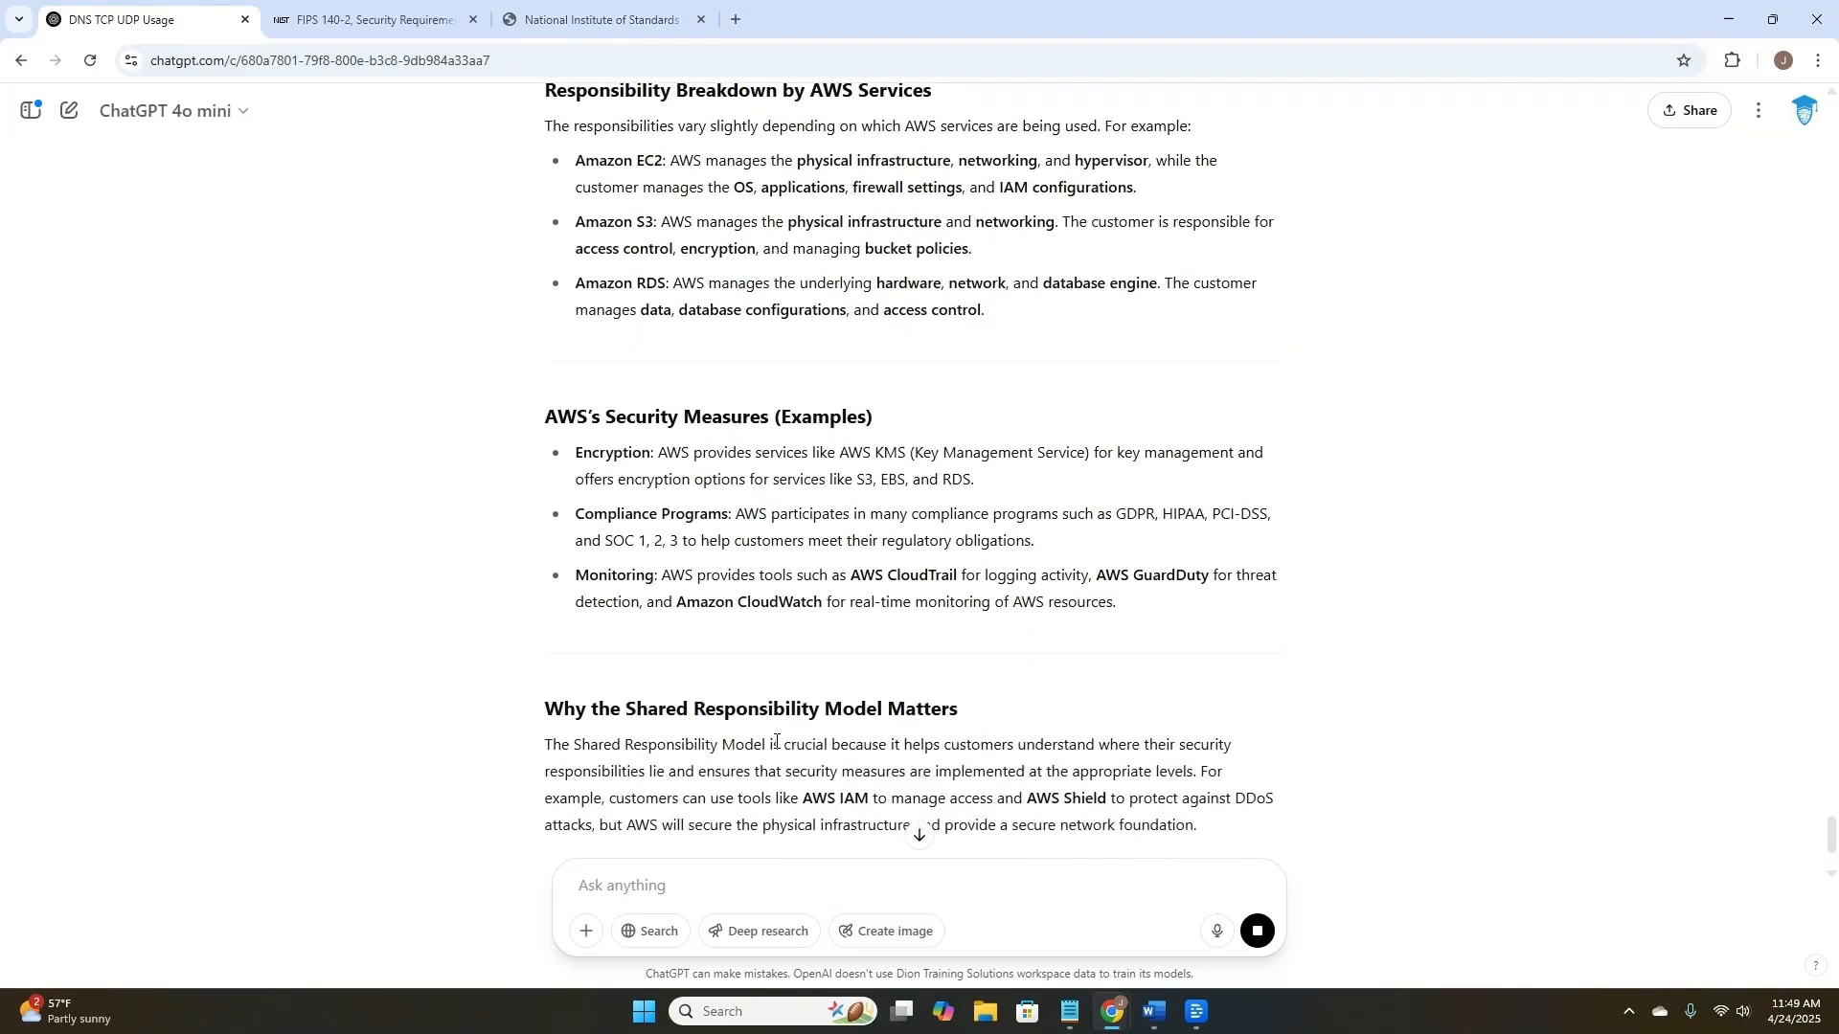
{"action": "scroll", "scroll_direction": "down", "scroll_amount": 3}
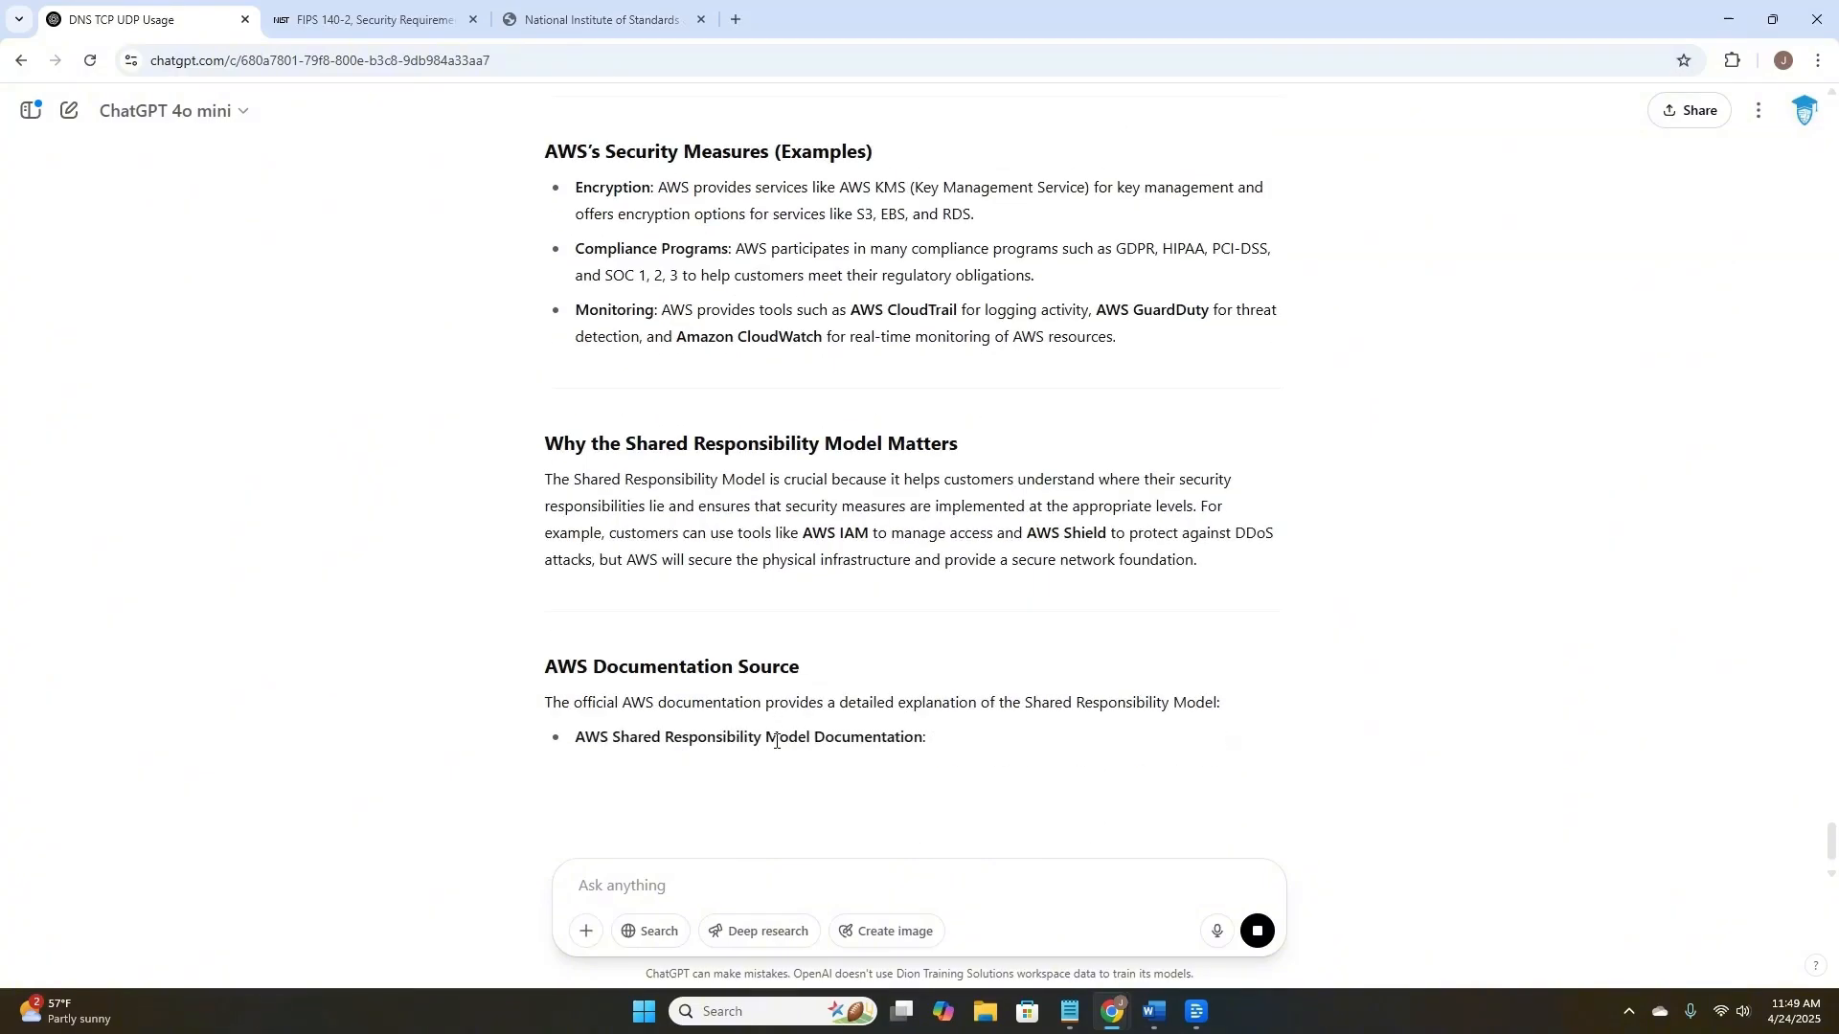
{"action": "scroll", "scroll_direction": "down", "scroll_amount": 3}
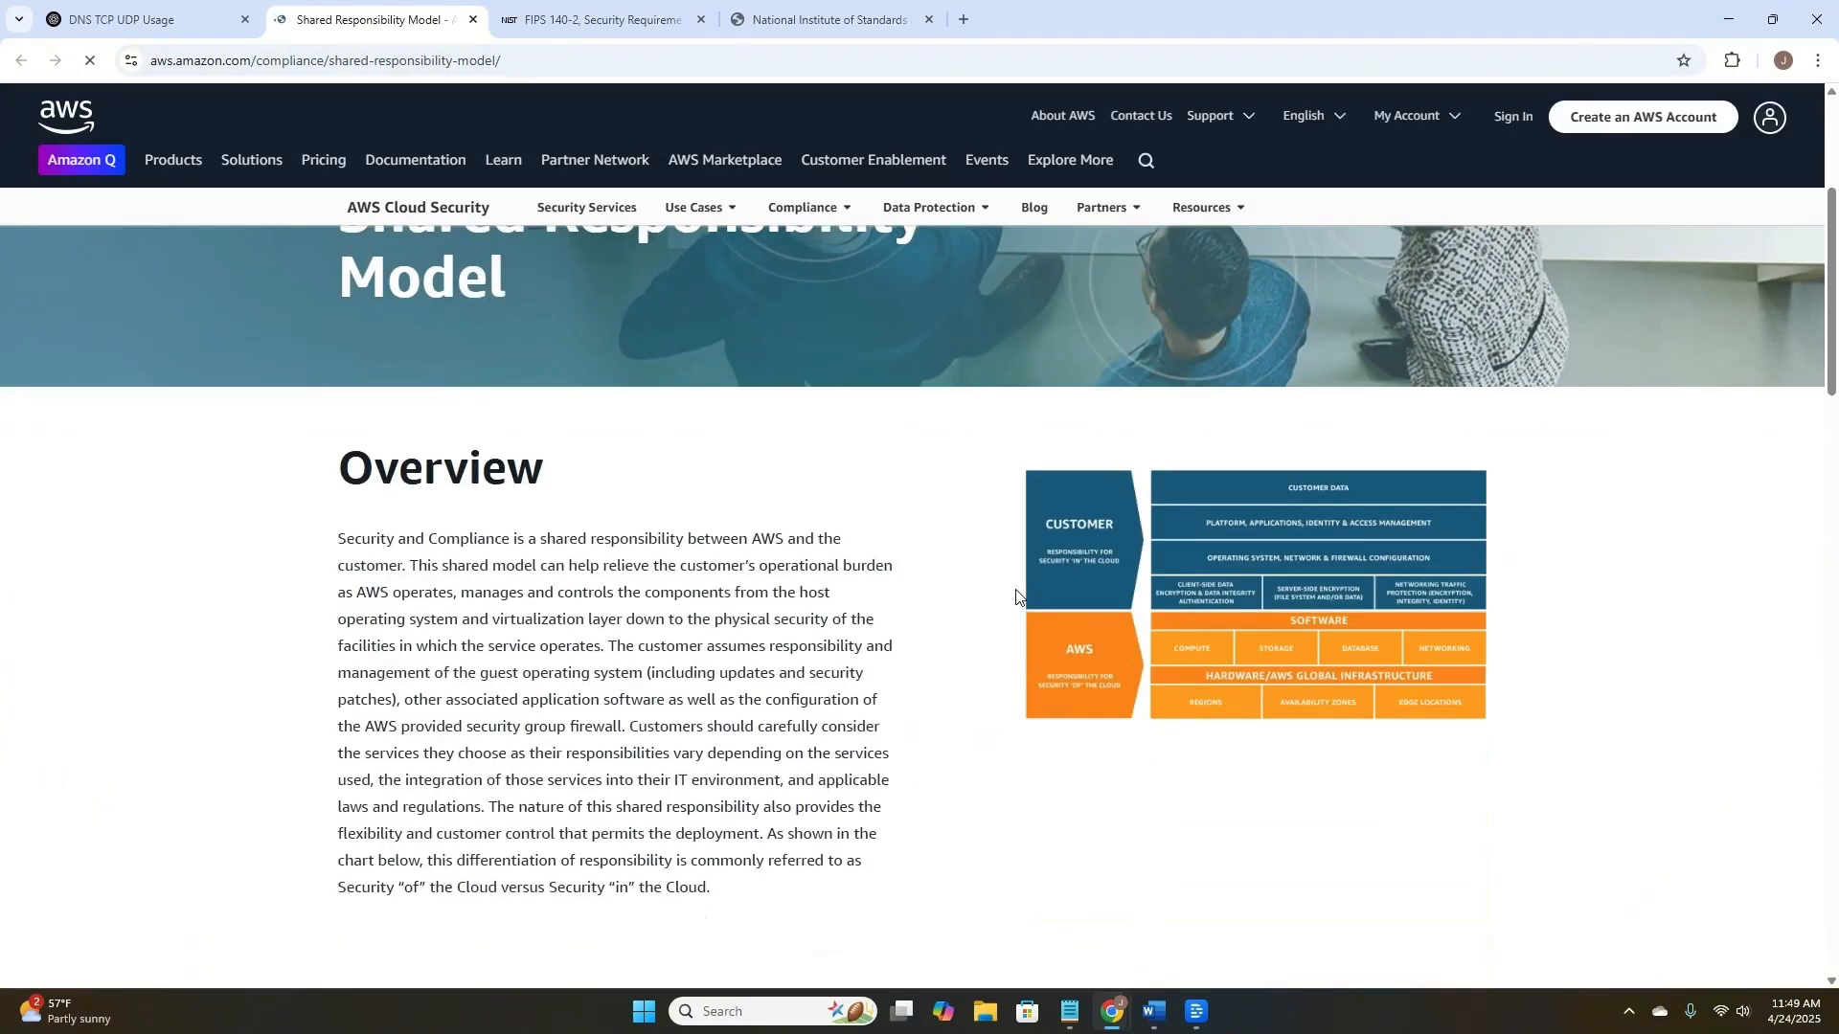
{"action": "scroll", "scroll_direction": "up", "scroll_amount": 3}
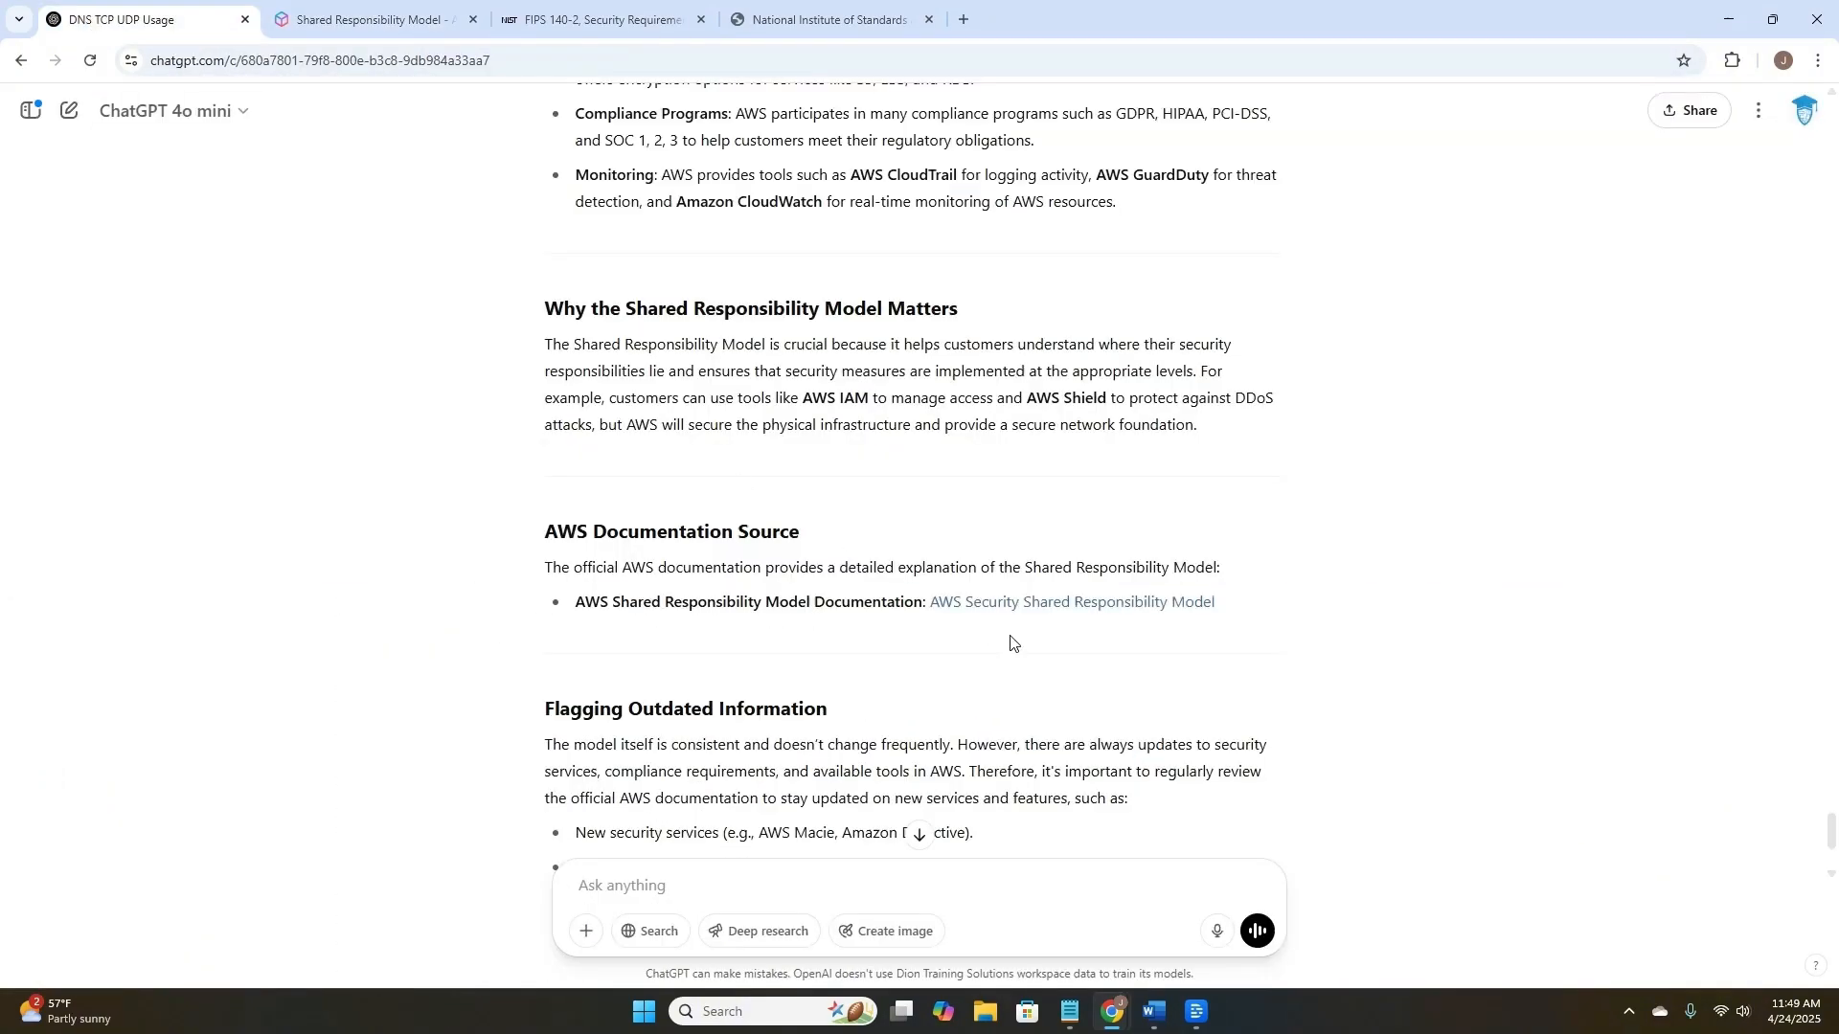
{"action": "scroll", "scroll_direction": "down", "scroll_amount": 3}
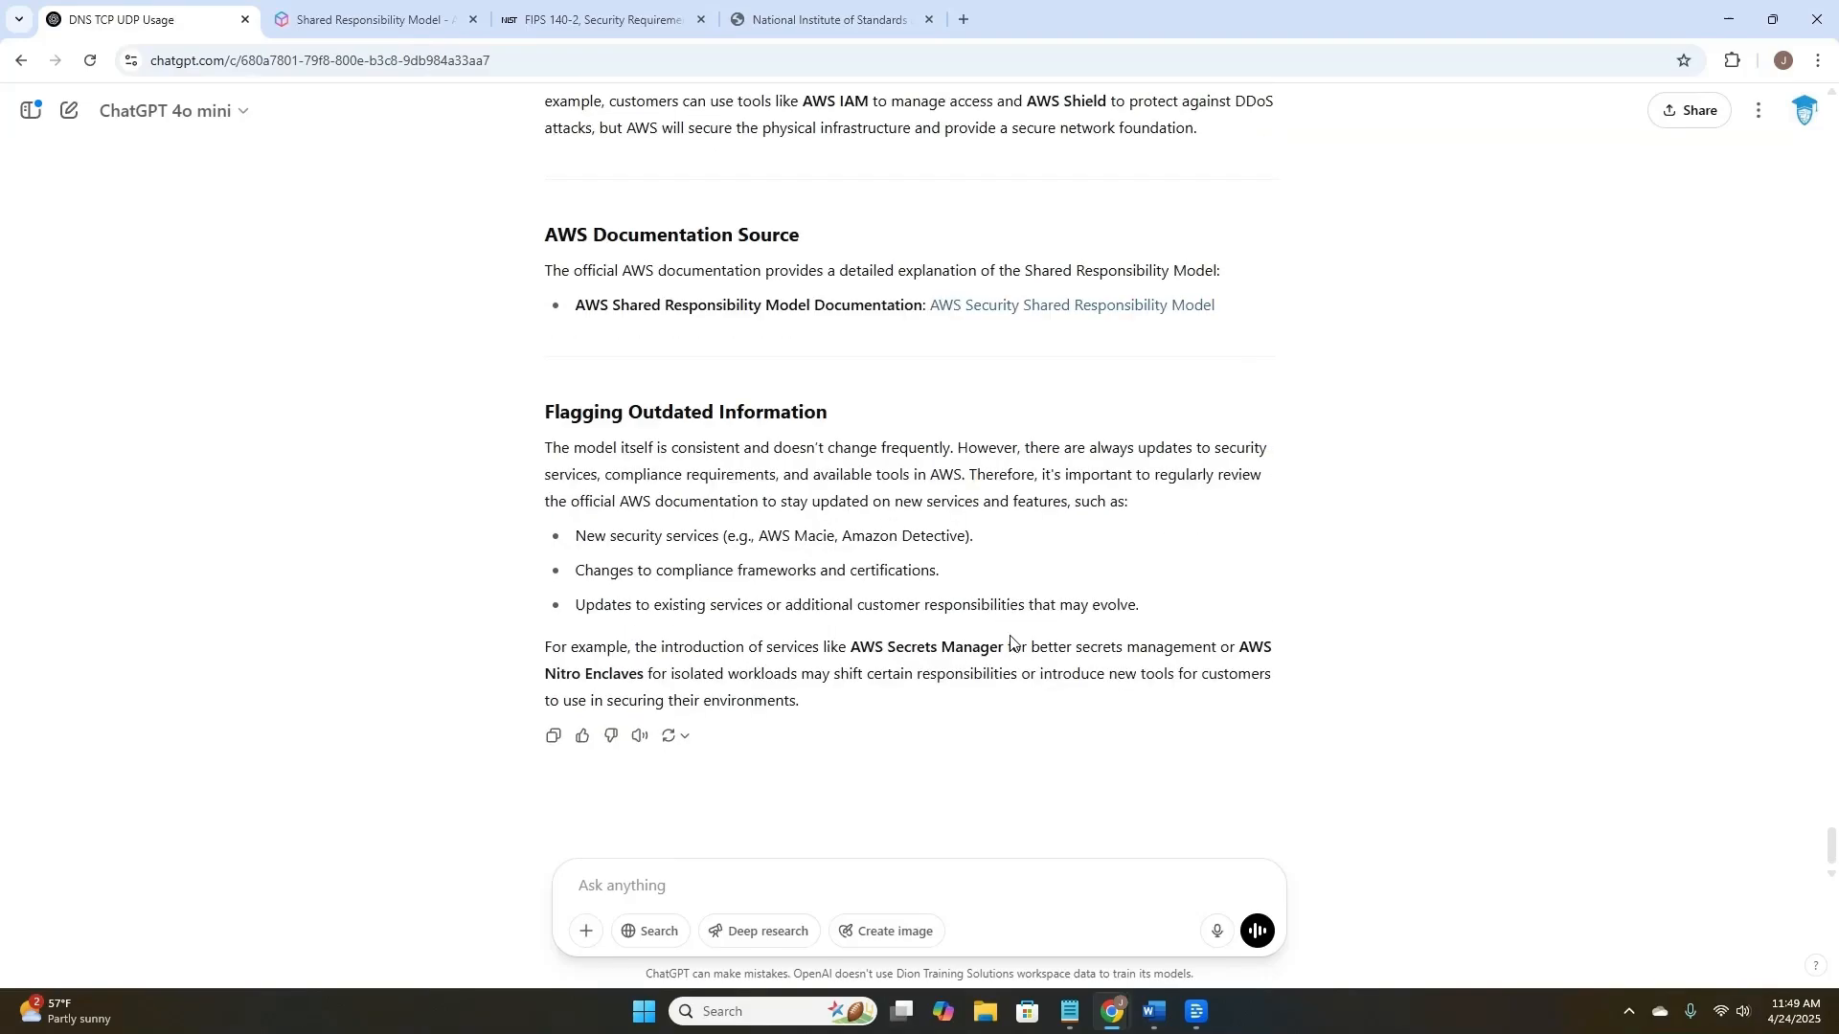